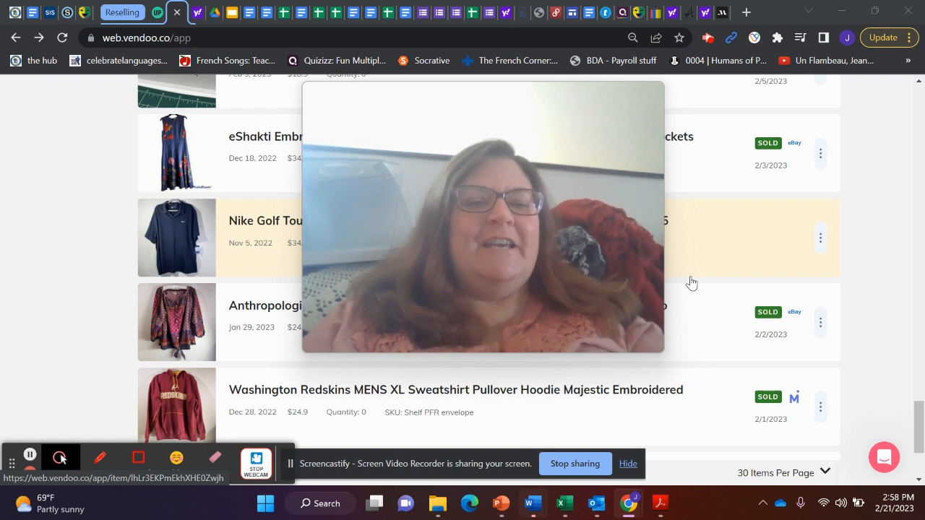
pyautogui.moveTo(233, 13)
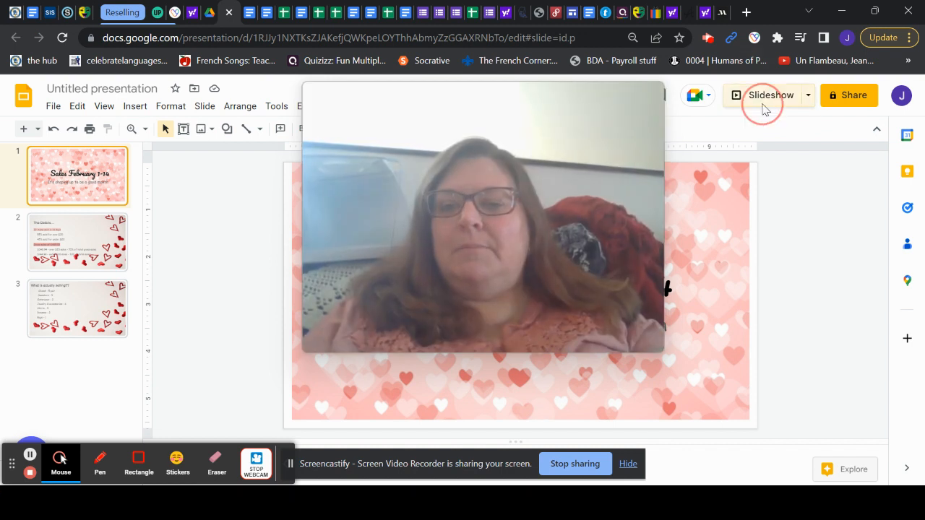
# Present the 'Sales February 1-14' deck full screen from its title slide.
pyautogui.click(771, 95)
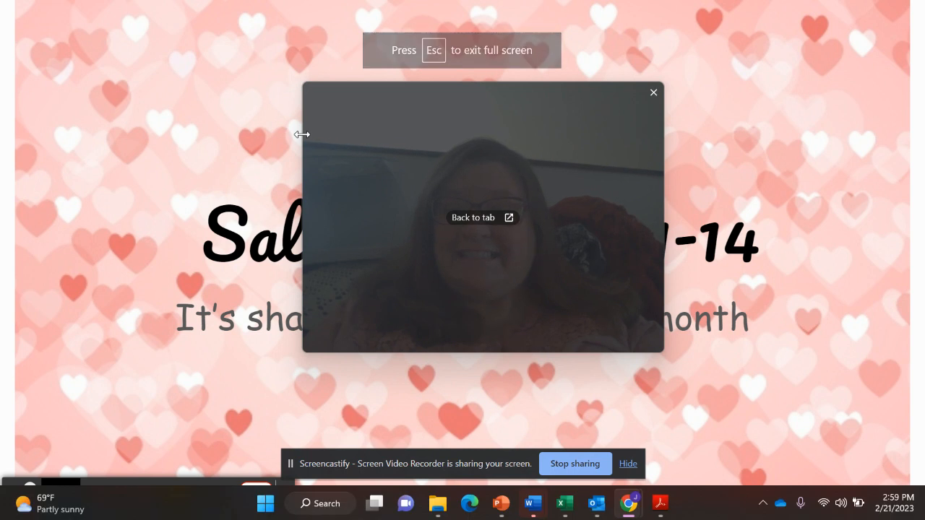
pyautogui.moveTo(482, 217); pyautogui.dragTo(571, 282)
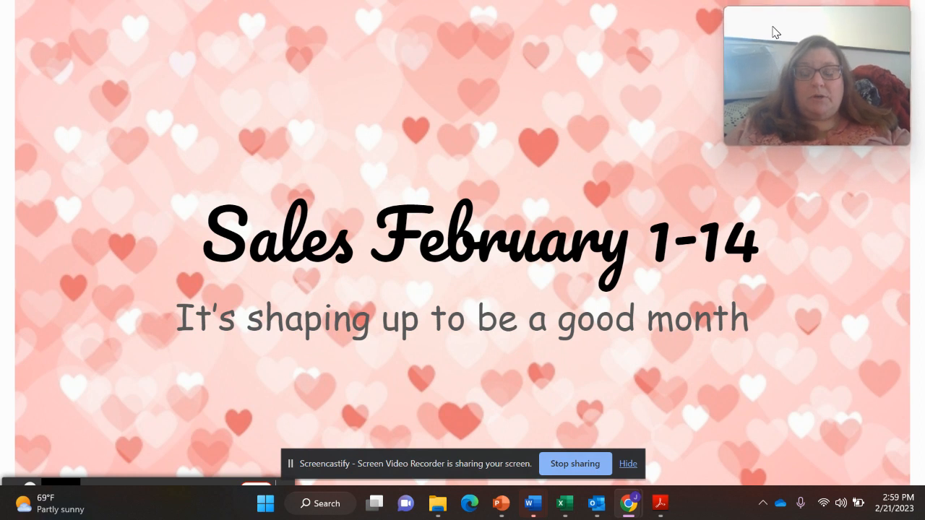
pyautogui.moveTo(483, 250)
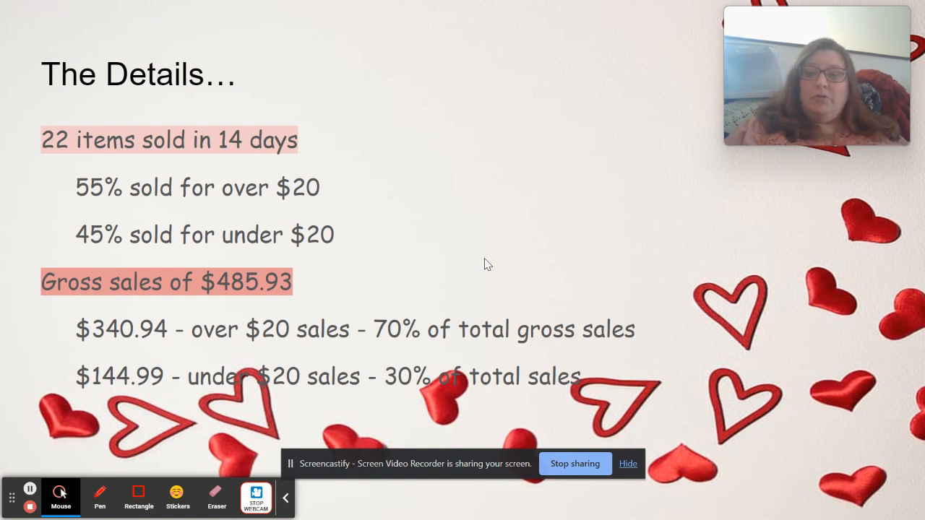
pyautogui.moveTo(138, 119)
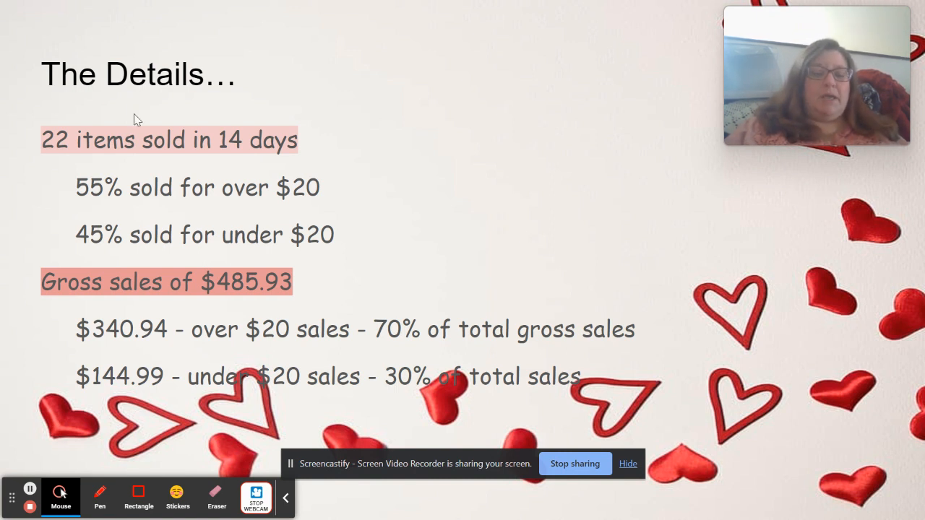
pyautogui.moveTo(50, 168)
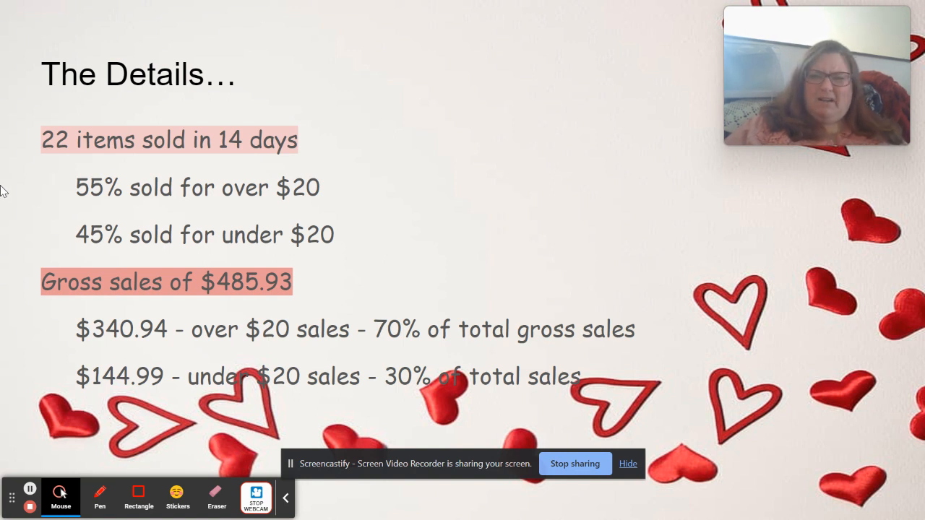
pyautogui.moveTo(269, 203)
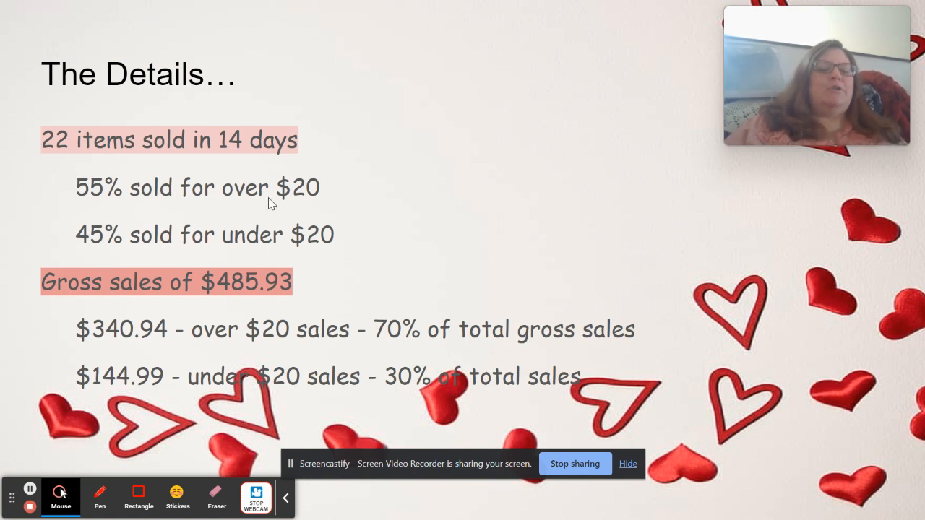
pyautogui.moveTo(151, 199)
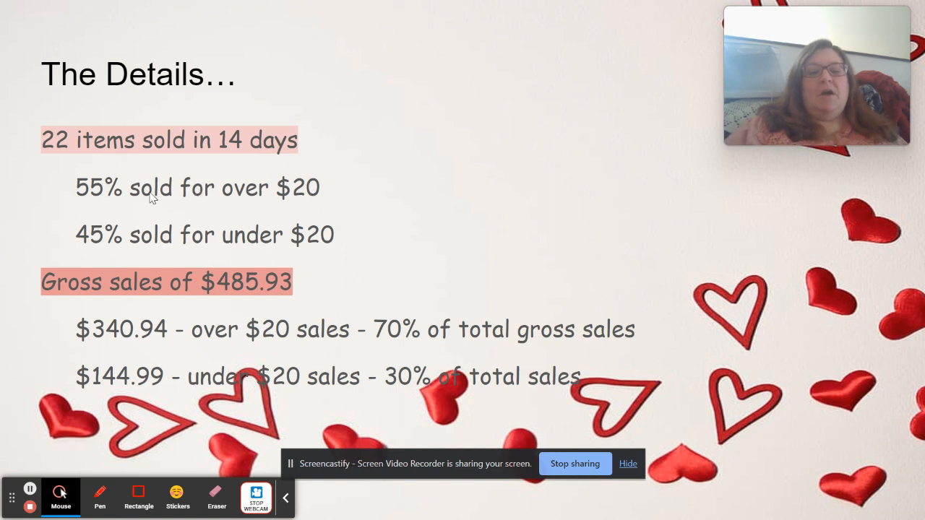
pyautogui.moveTo(83, 206)
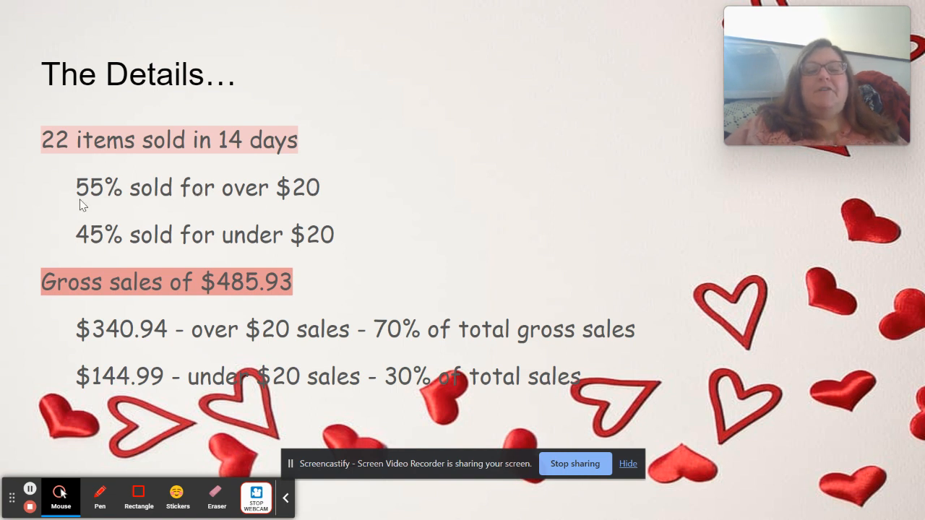
pyautogui.moveTo(244, 199)
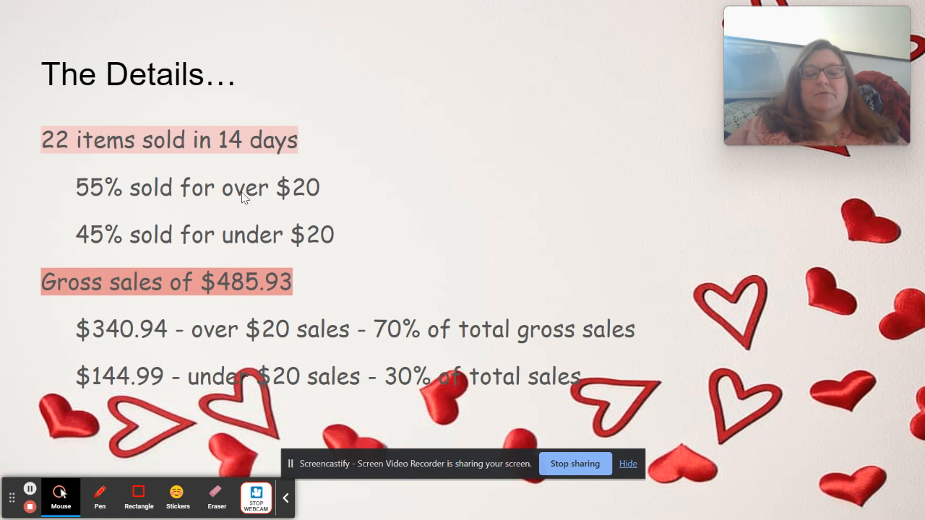
pyautogui.moveTo(121, 248)
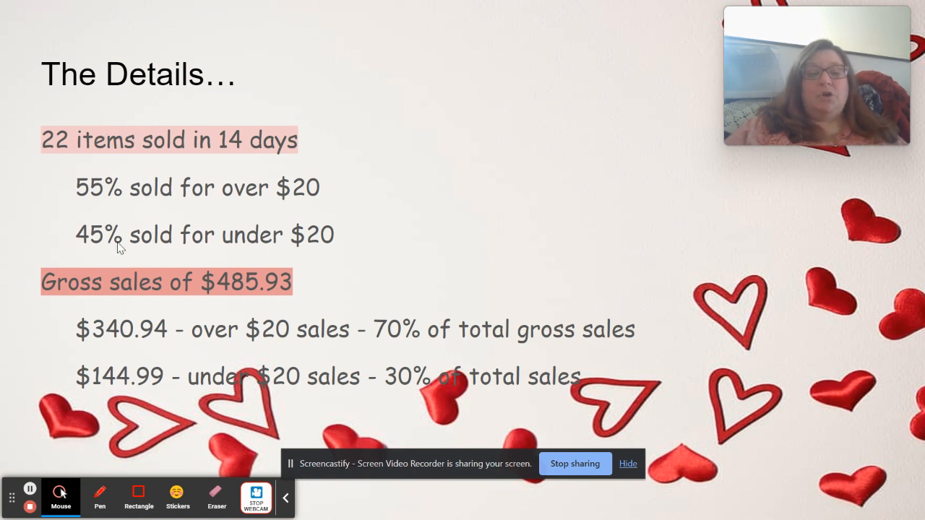
pyautogui.moveTo(97, 153)
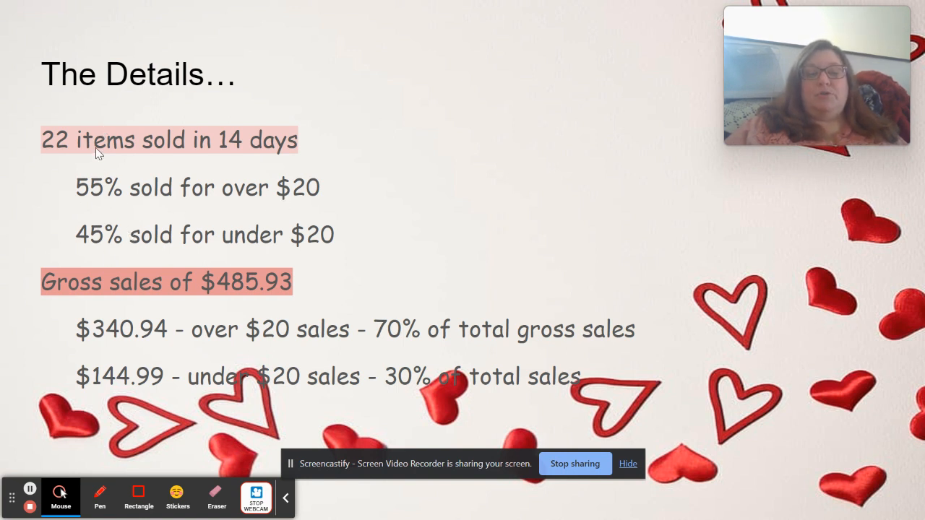
pyautogui.moveTo(268, 273)
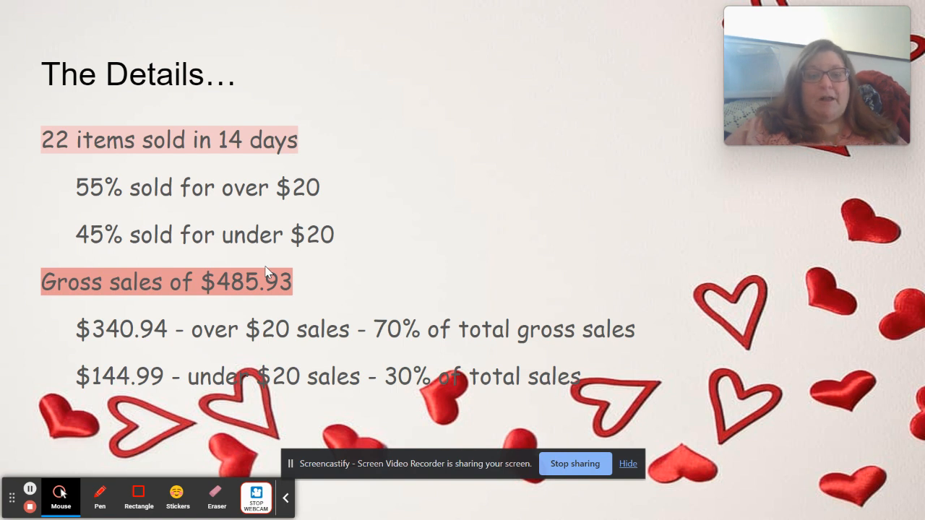
pyautogui.moveTo(394, 240)
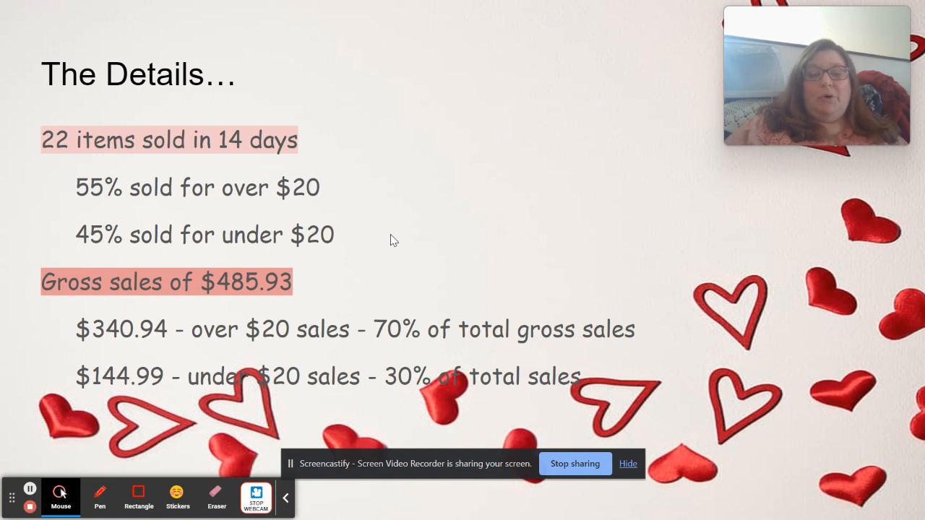
pyautogui.moveTo(423, 273)
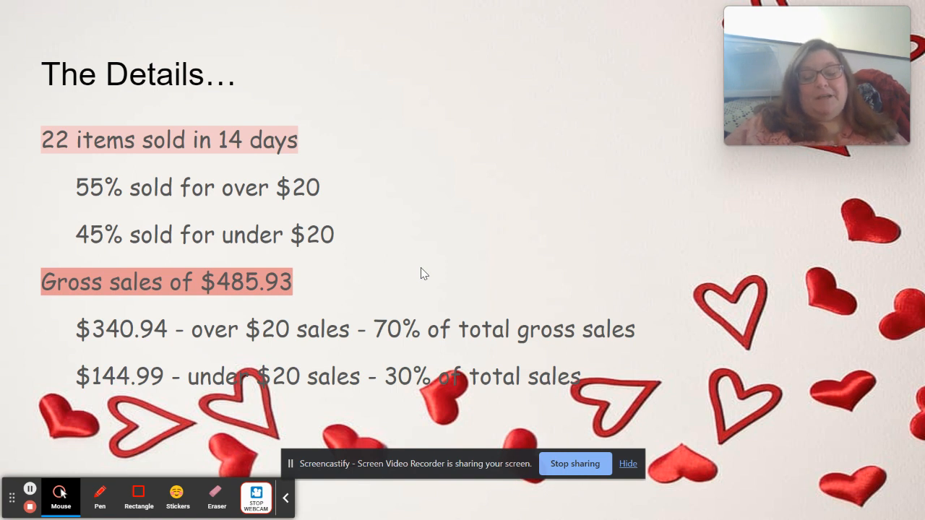
pyautogui.moveTo(57, 469)
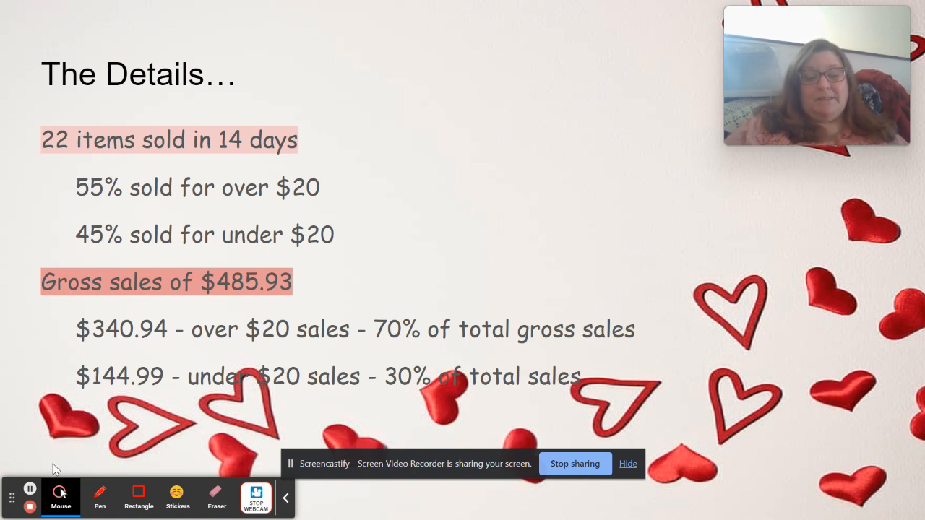
pyautogui.moveTo(180, 270)
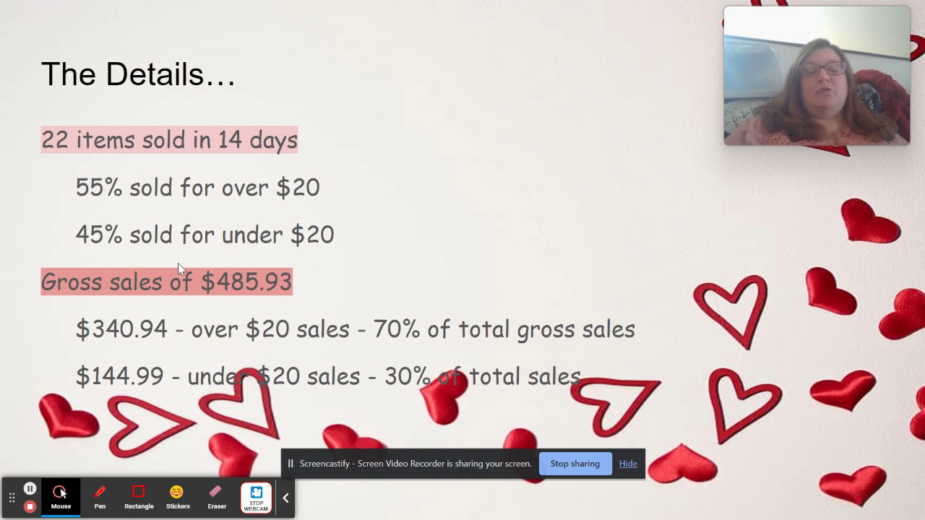
pyautogui.moveTo(242, 323)
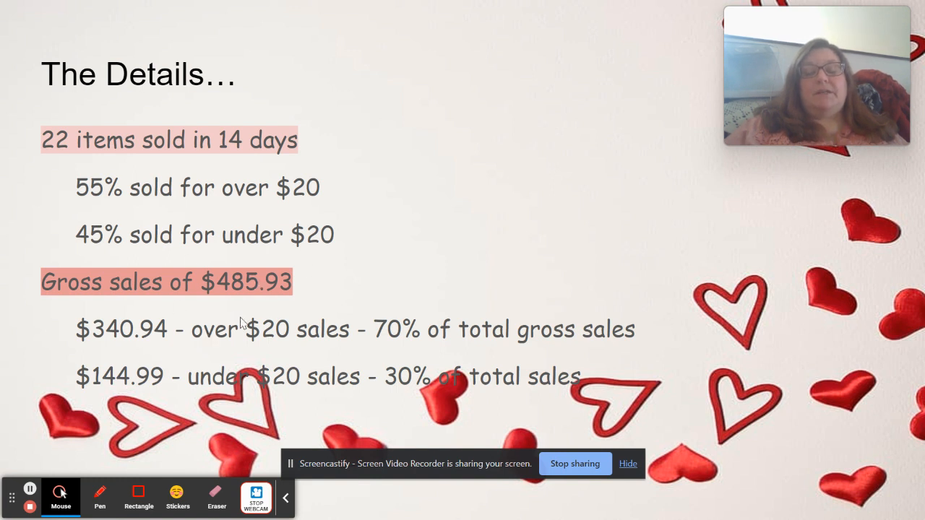
pyautogui.moveTo(247, 307)
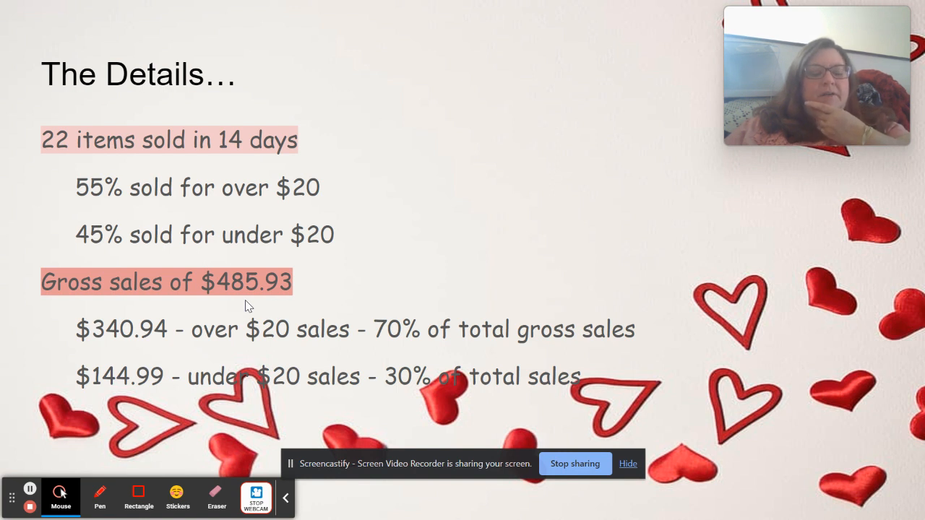
pyautogui.moveTo(68, 309)
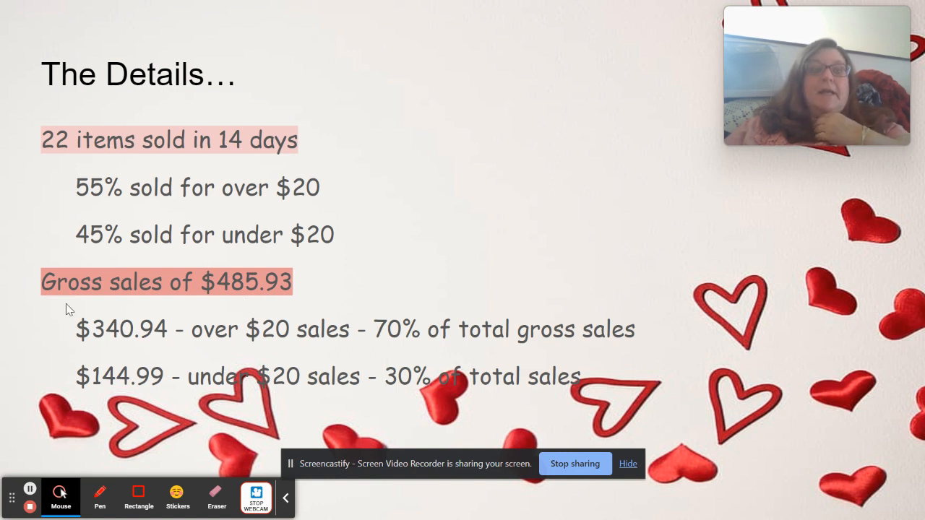
pyautogui.moveTo(123, 354)
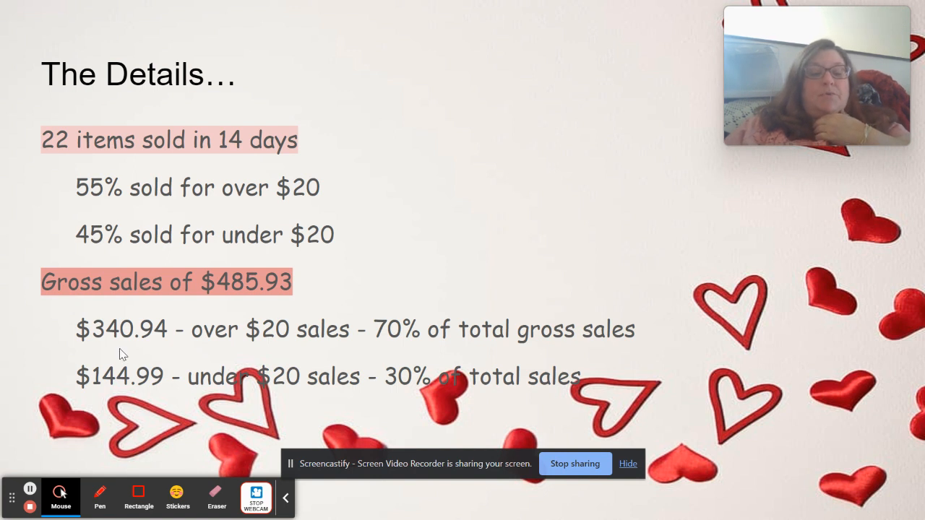
pyautogui.moveTo(119, 342)
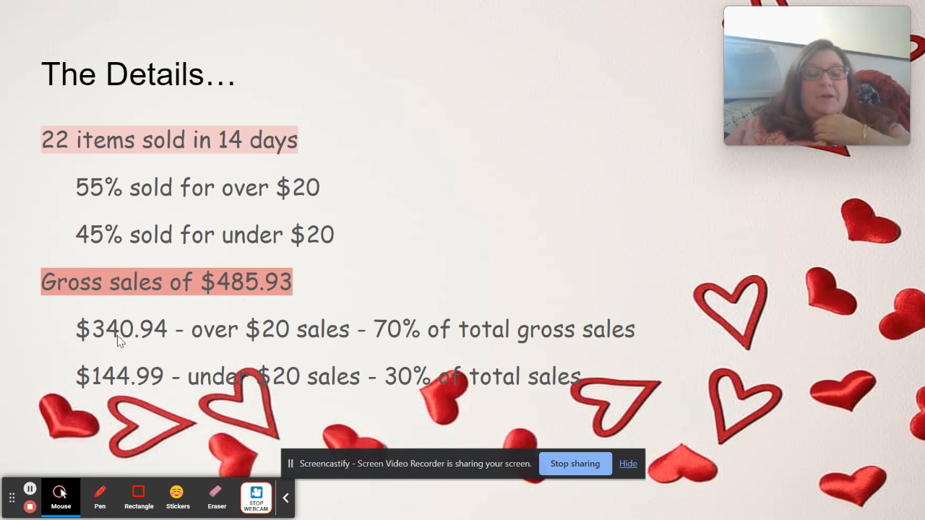
pyautogui.moveTo(165, 344)
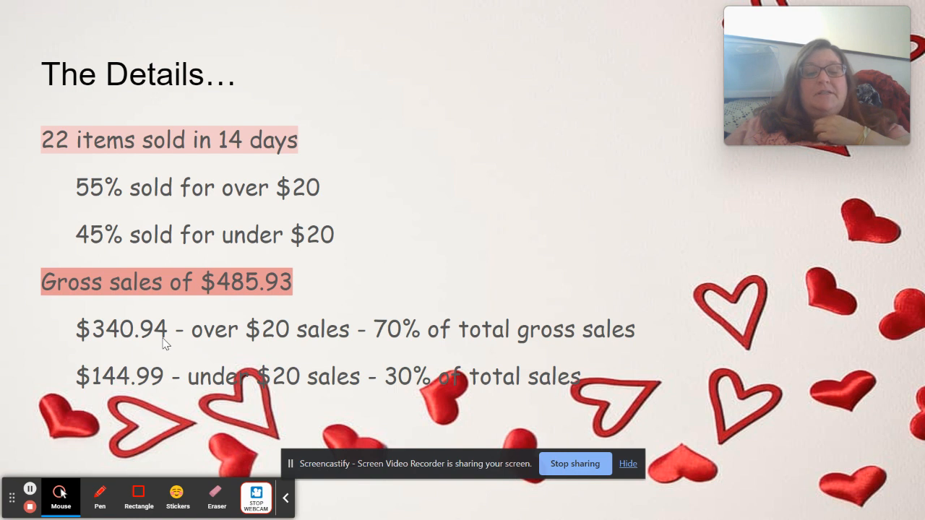
pyautogui.moveTo(280, 341)
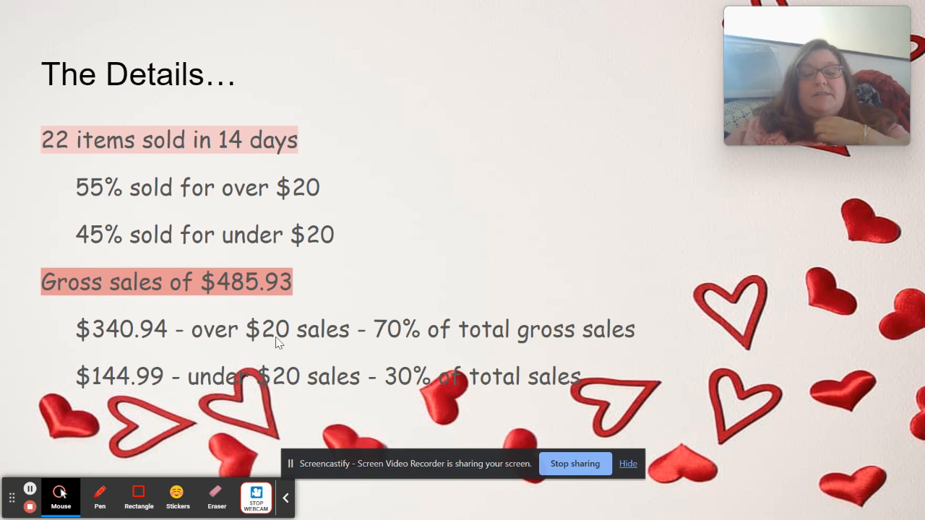
pyautogui.moveTo(462, 295)
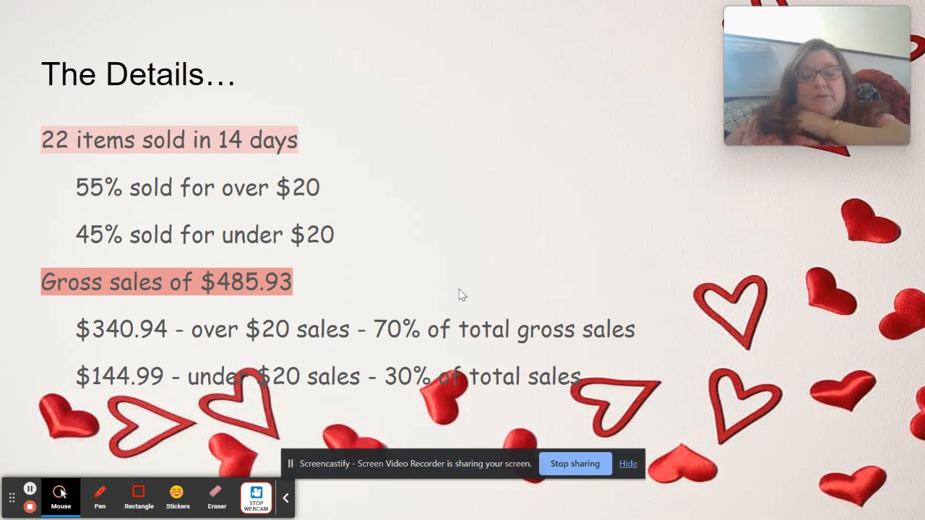
pyautogui.moveTo(105, 380)
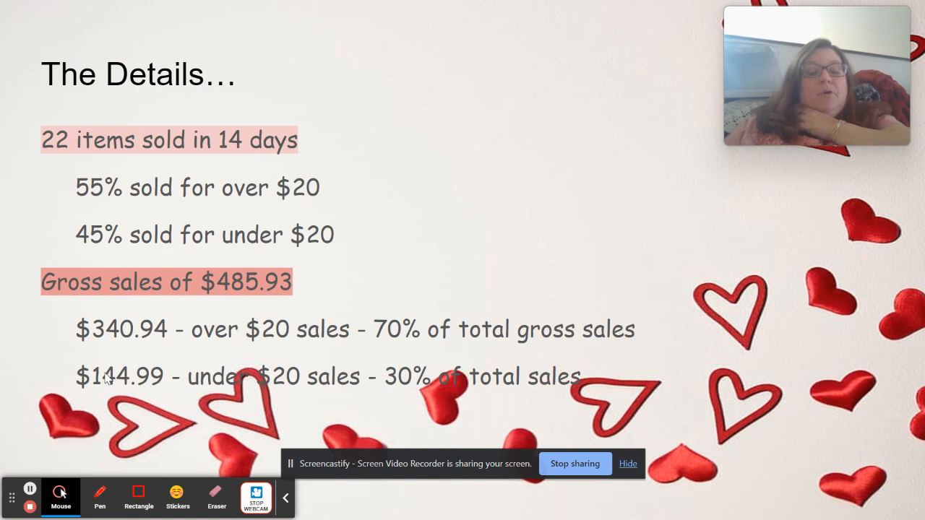
pyautogui.moveTo(271, 389)
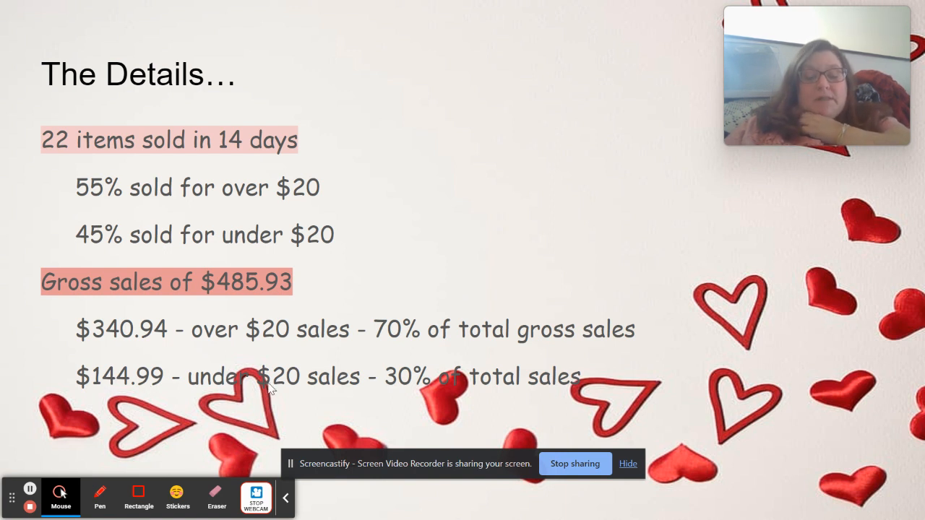
pyautogui.moveTo(337, 400)
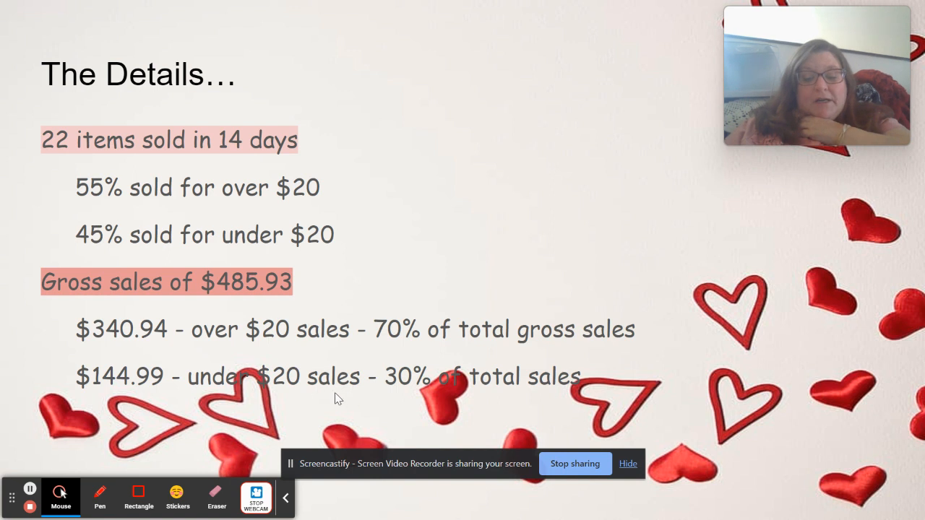
pyautogui.moveTo(369, 399)
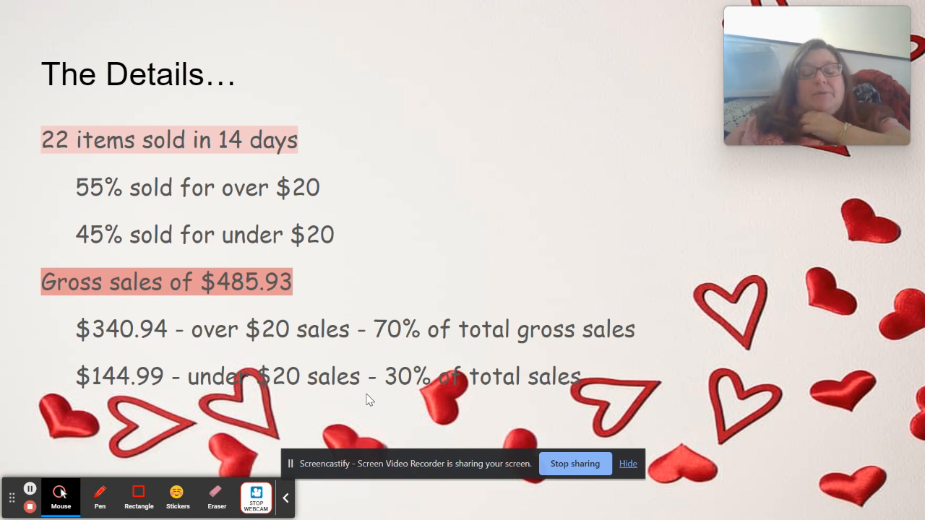
pyautogui.moveTo(87, 383)
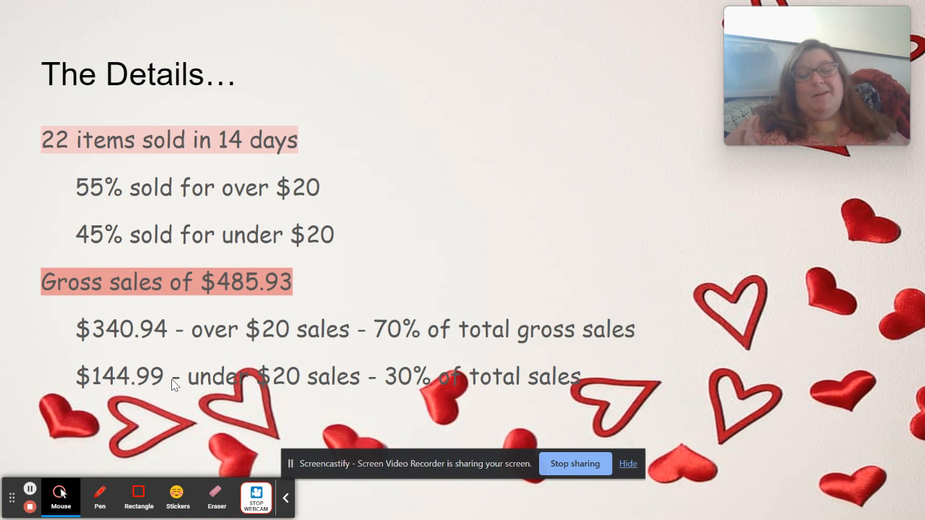
pyautogui.moveTo(354, 226)
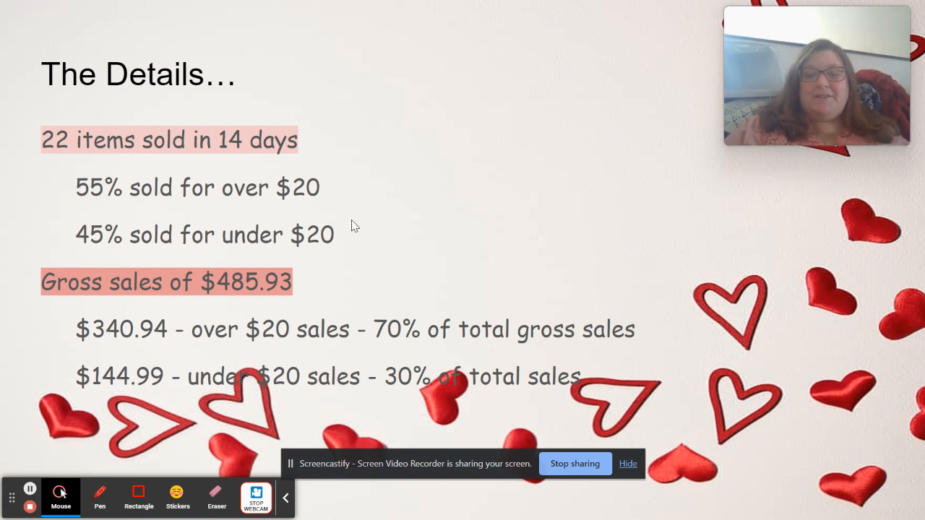
pyautogui.moveTo(496, 271)
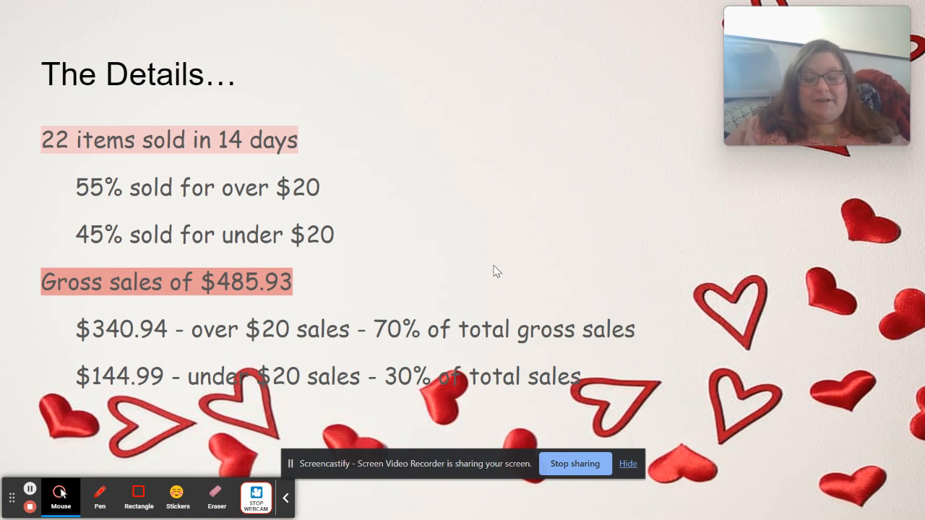
# Exit the slideshow and switch to the Vendoo inventory tab.
pyautogui.press('Escape')
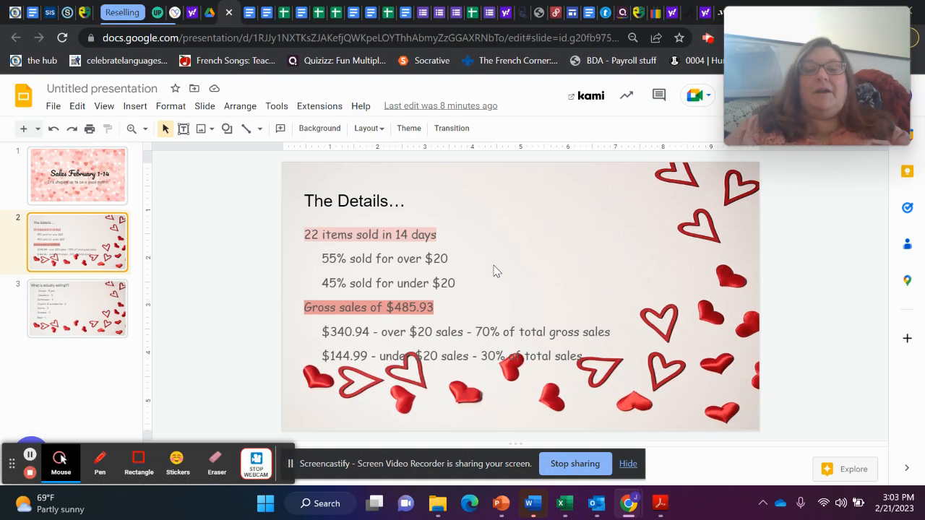
pyautogui.click(179, 12)
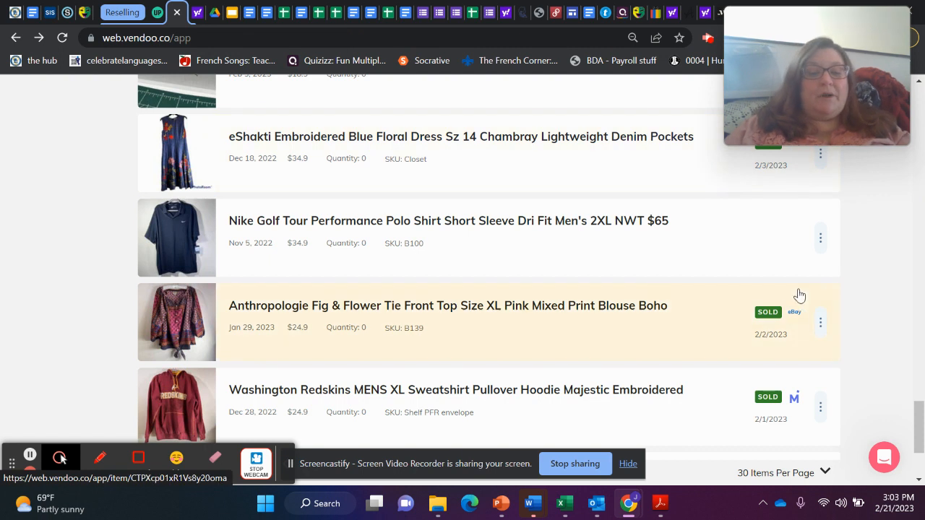
pyautogui.moveTo(534, 401)
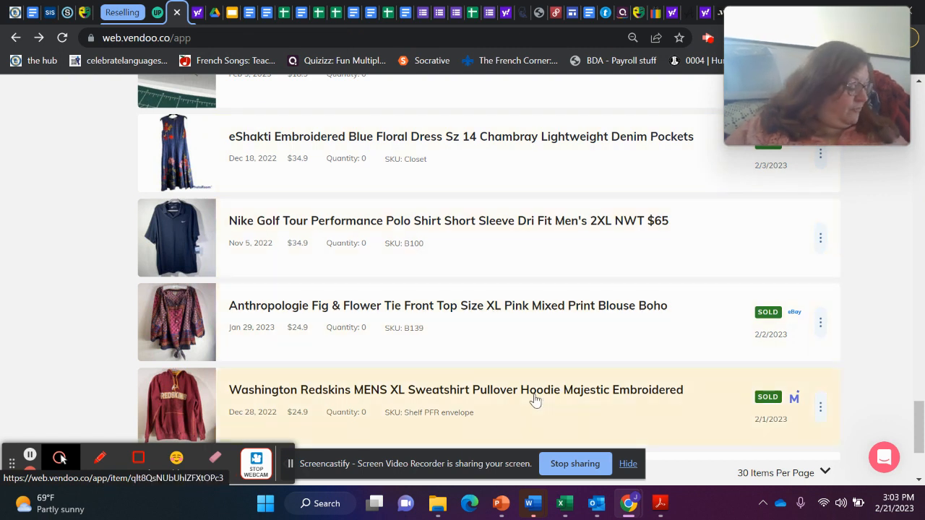
# Open the Washington Redskins hoodie's sale details: sold on Mercari for $20.00, $12.37 profit.
pyautogui.click(517, 390)
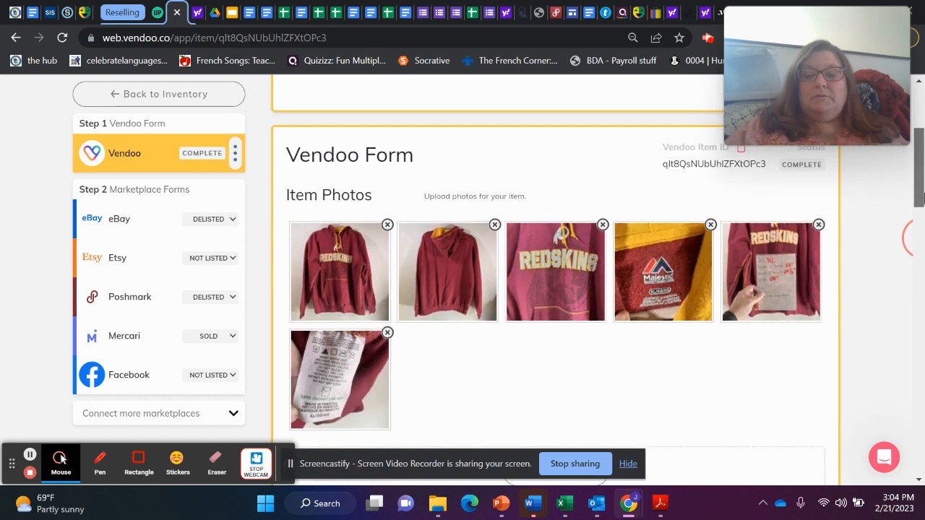
pyautogui.scroll(3)
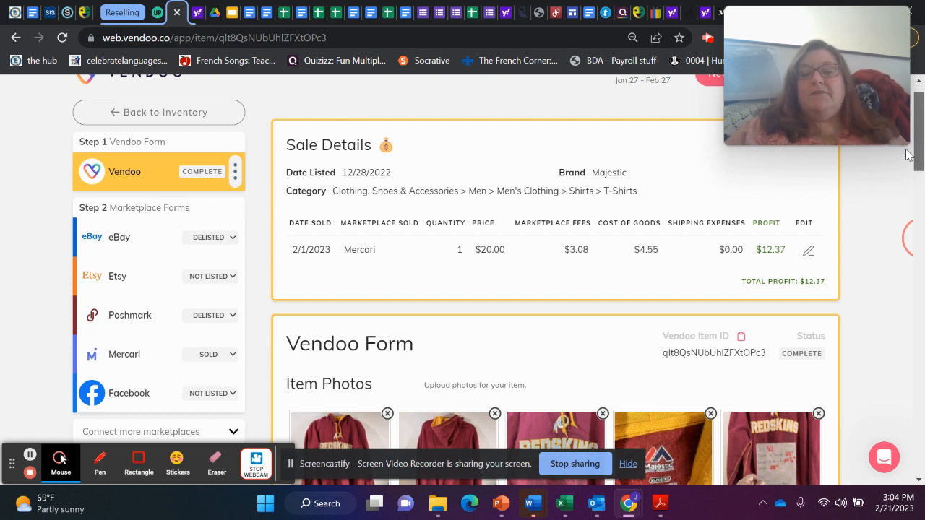
pyautogui.moveTo(568, 261)
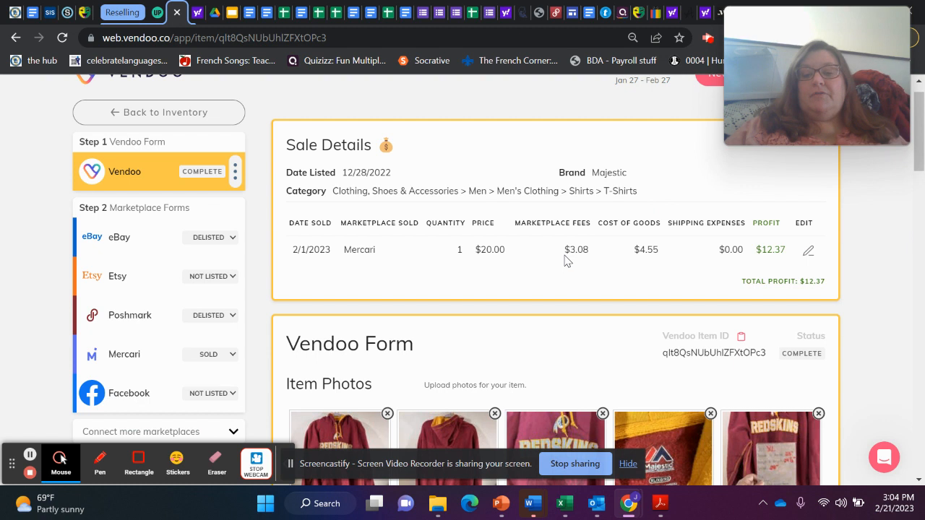
pyautogui.moveTo(371, 92)
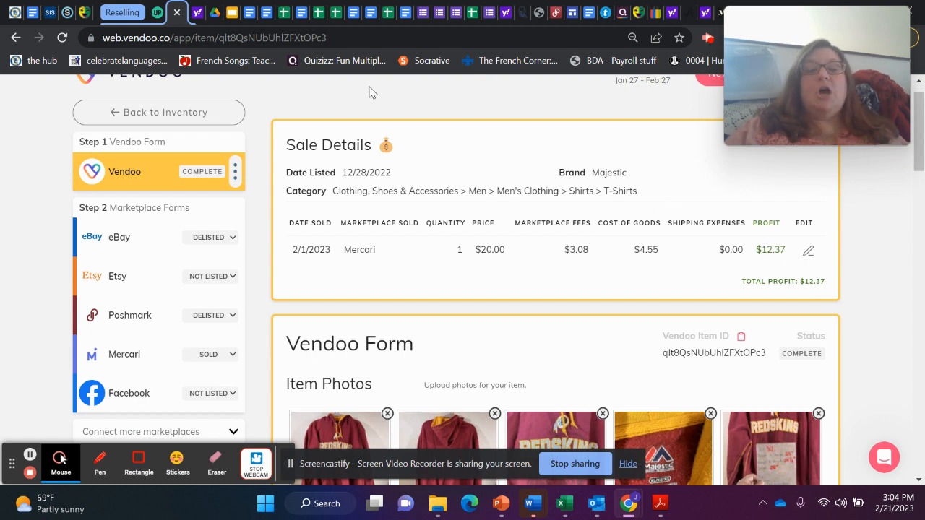
# Return to the Sold inventory list and scroll to the bottom of page 1.
pyautogui.click(159, 112)
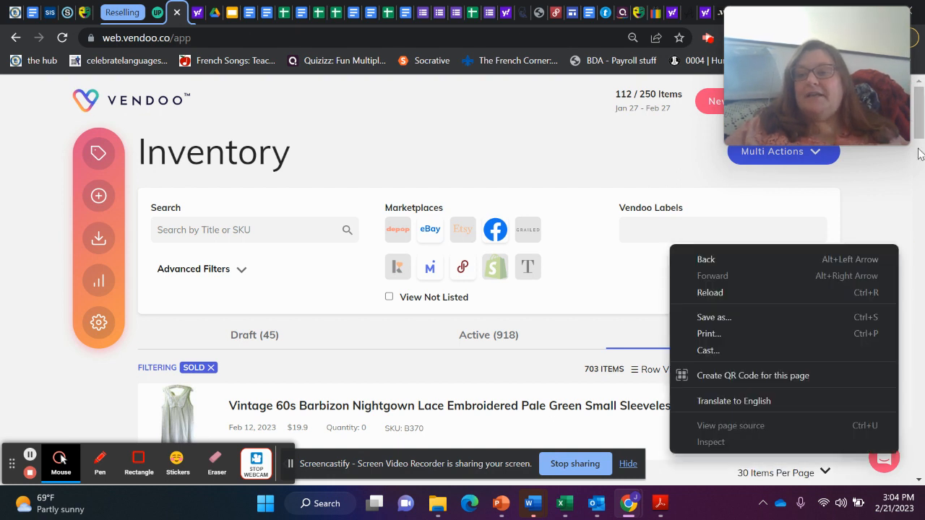
pyautogui.scroll(-3)
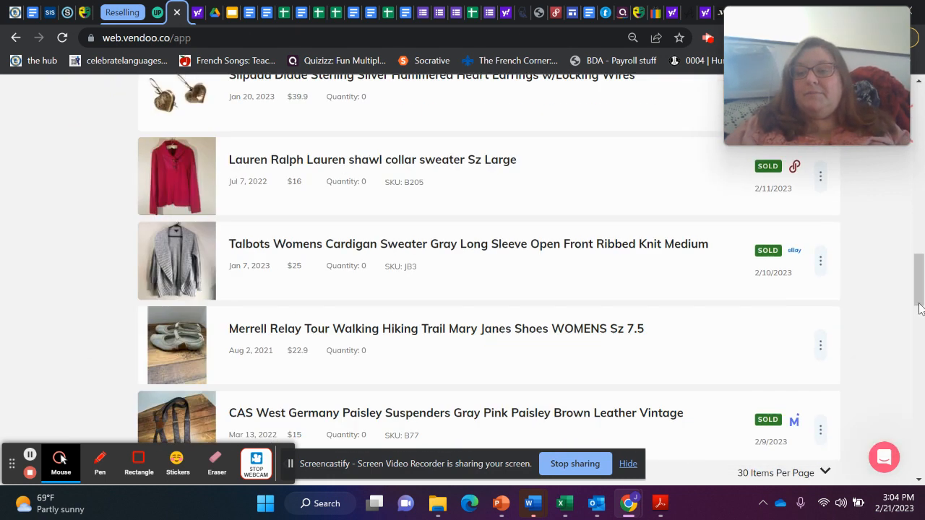
pyautogui.scroll(-3)
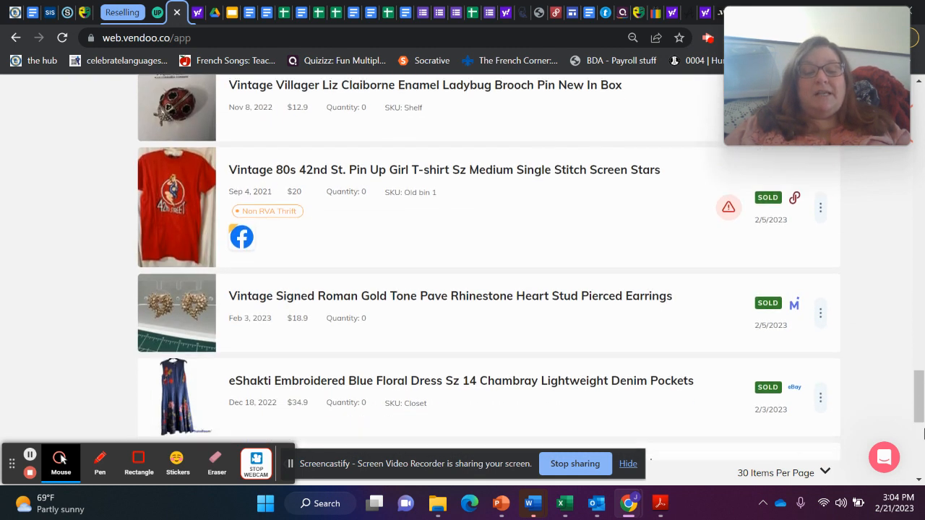
pyautogui.scroll(-3)
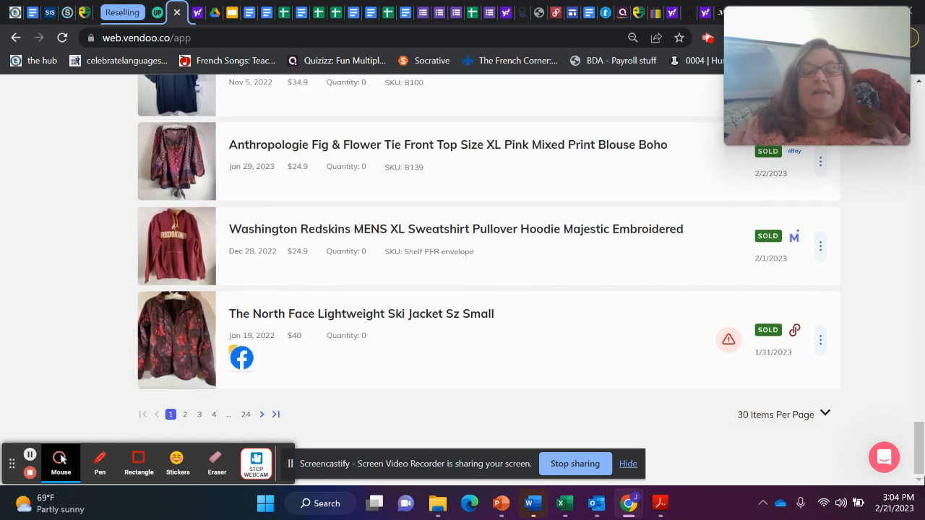
pyautogui.moveTo(447, 355)
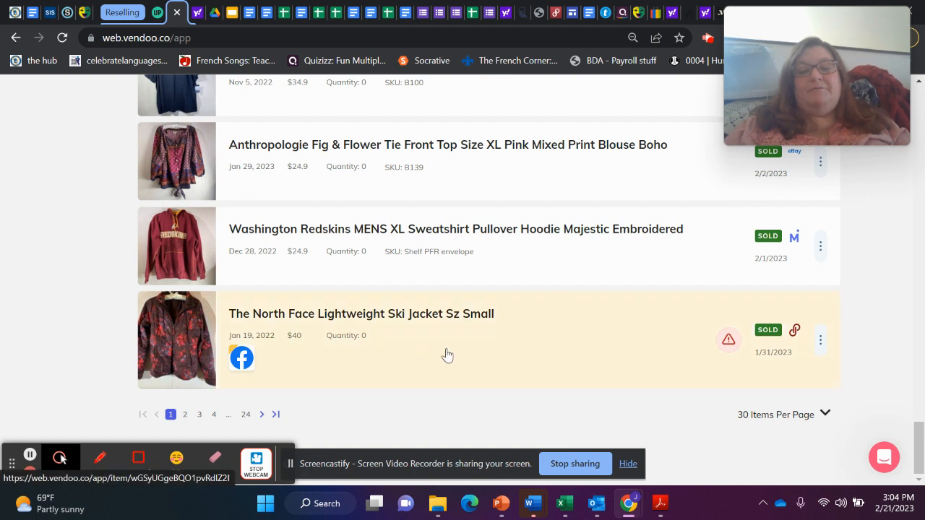
pyautogui.click(361, 313)
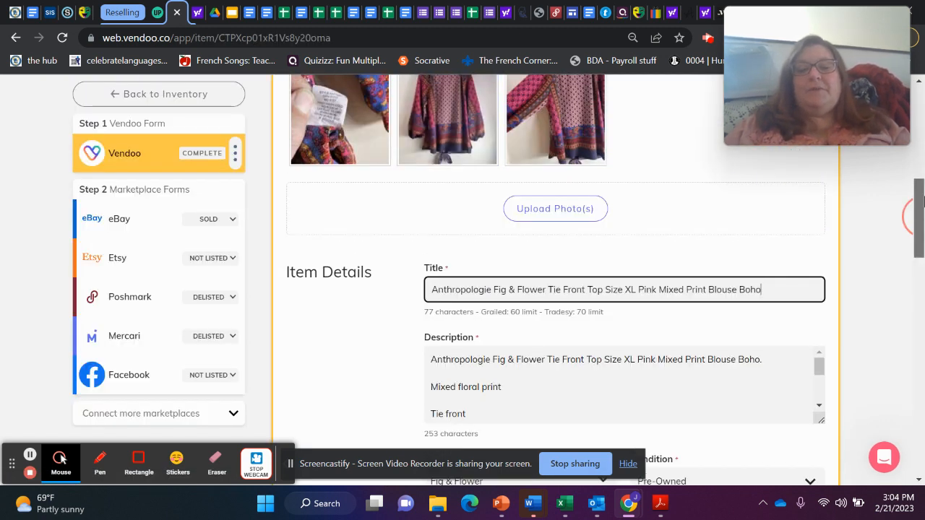
pyautogui.scroll(3)
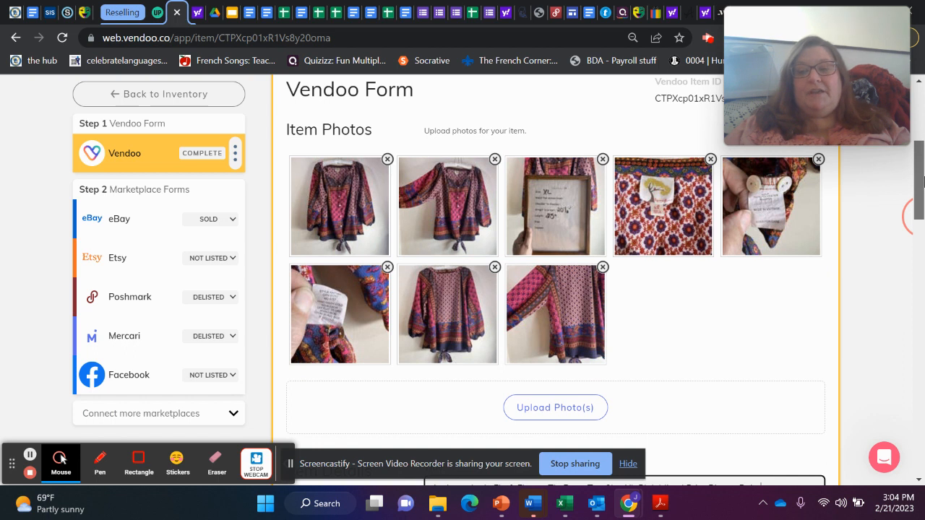
pyautogui.scroll(3)
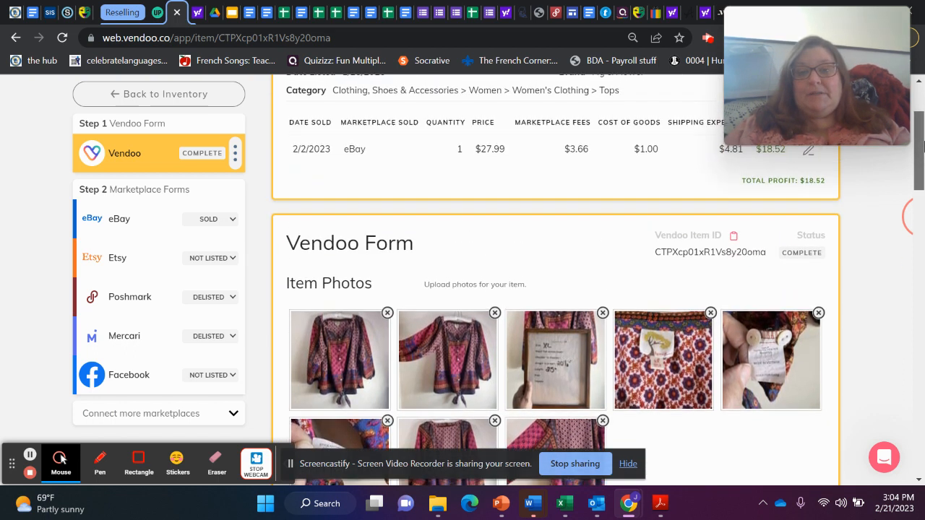
pyautogui.scroll(3)
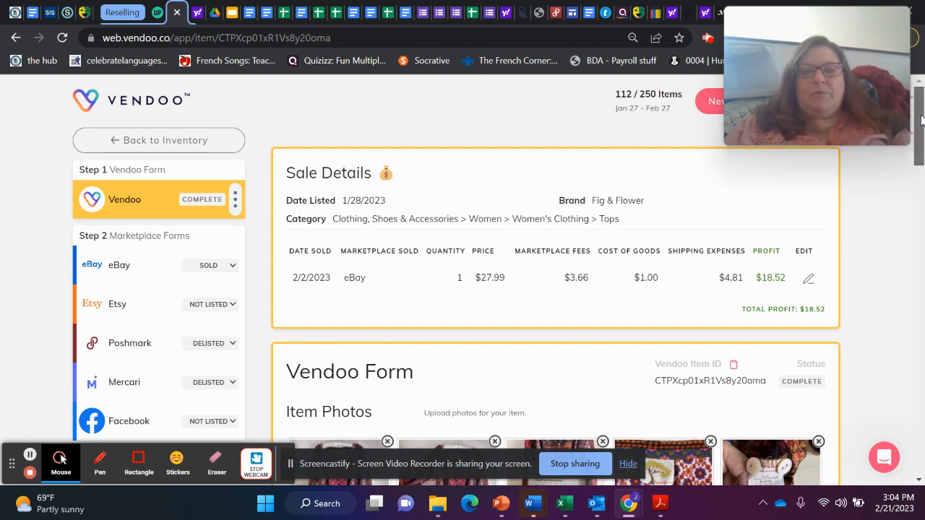
pyautogui.moveTo(744, 144)
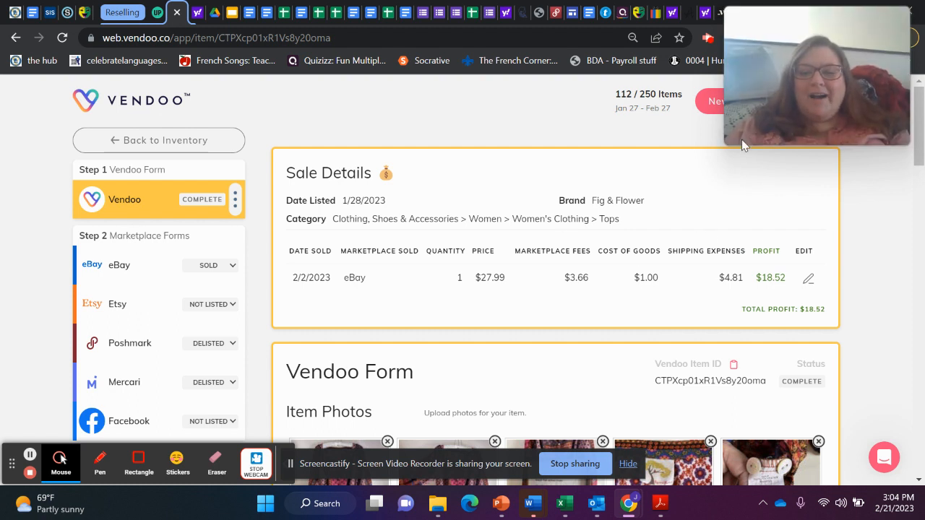
pyautogui.moveTo(615, 246)
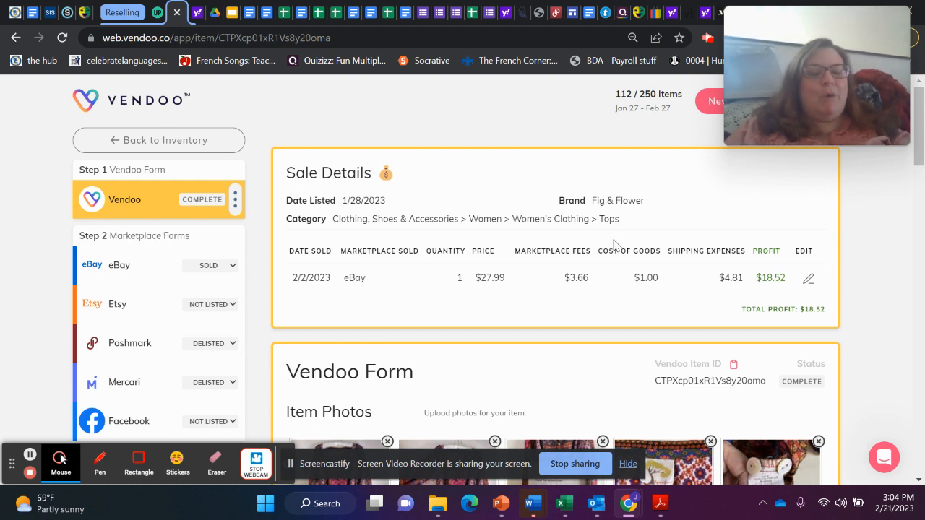
pyautogui.moveTo(293, 275)
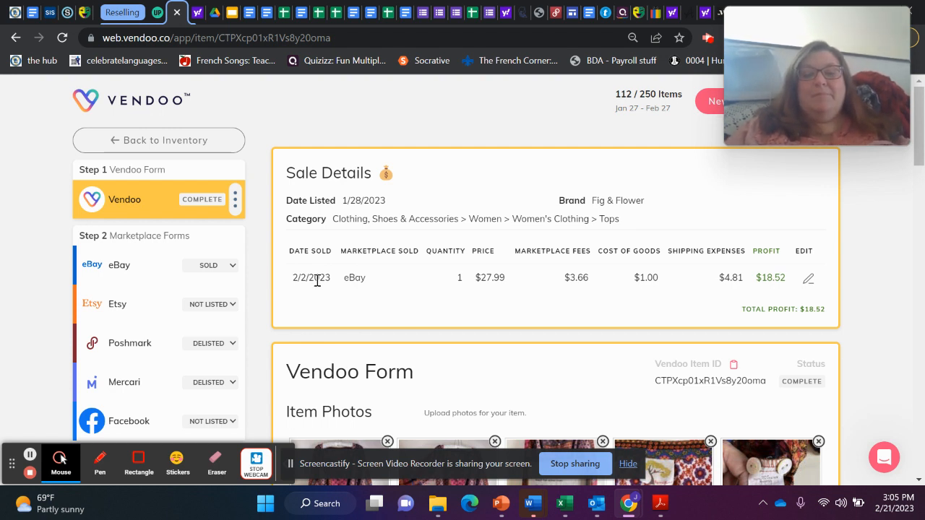
pyautogui.moveTo(486, 293)
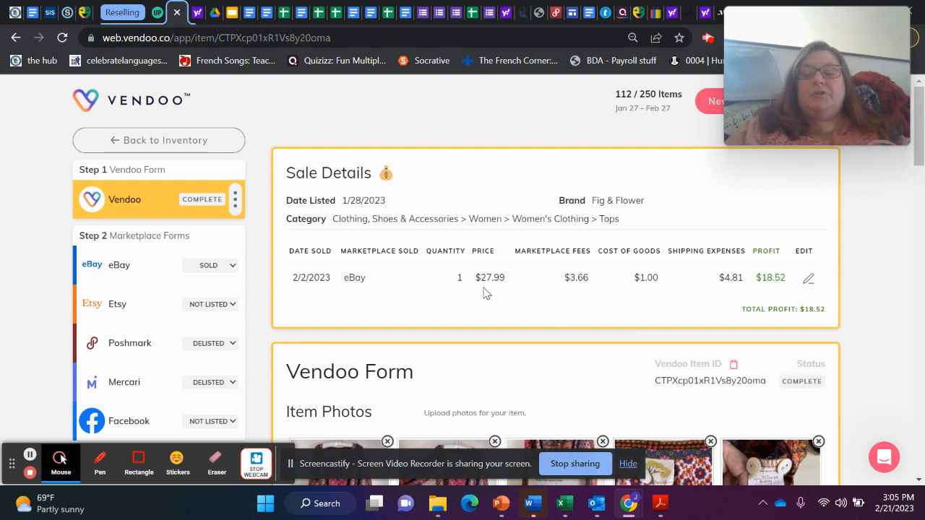
pyautogui.moveTo(543, 295)
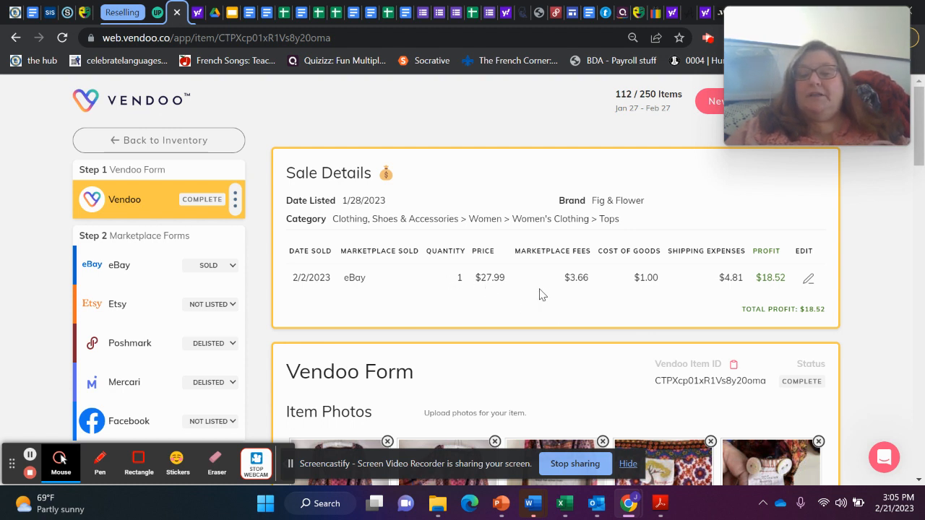
pyautogui.moveTo(711, 286)
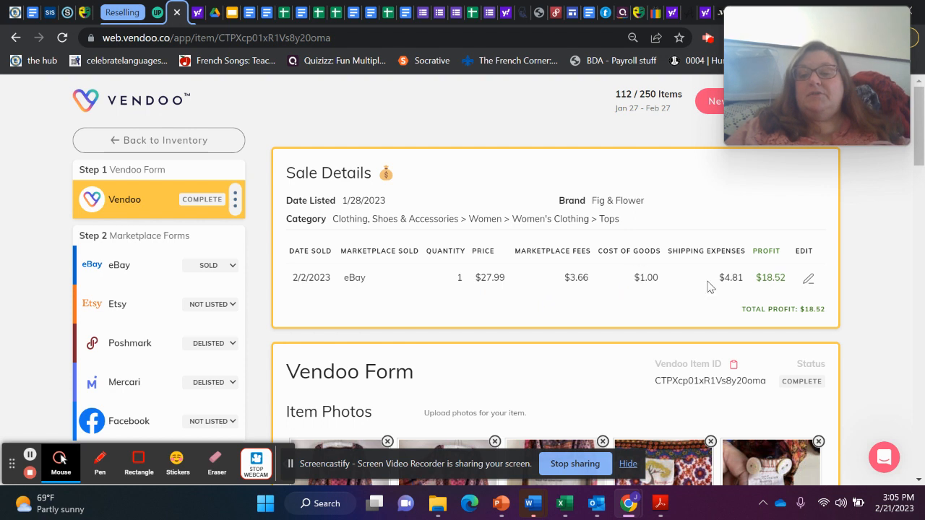
pyautogui.moveTo(793, 287)
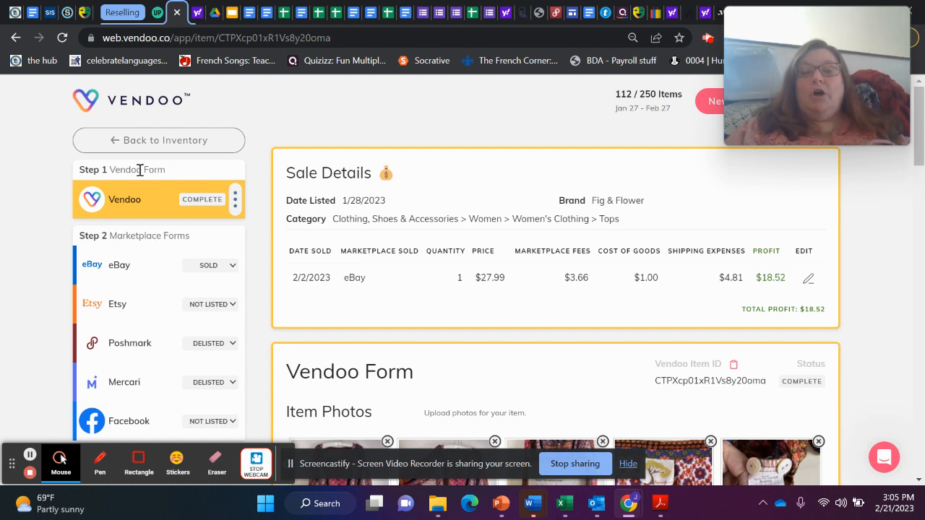
pyautogui.rightClick(166, 139)
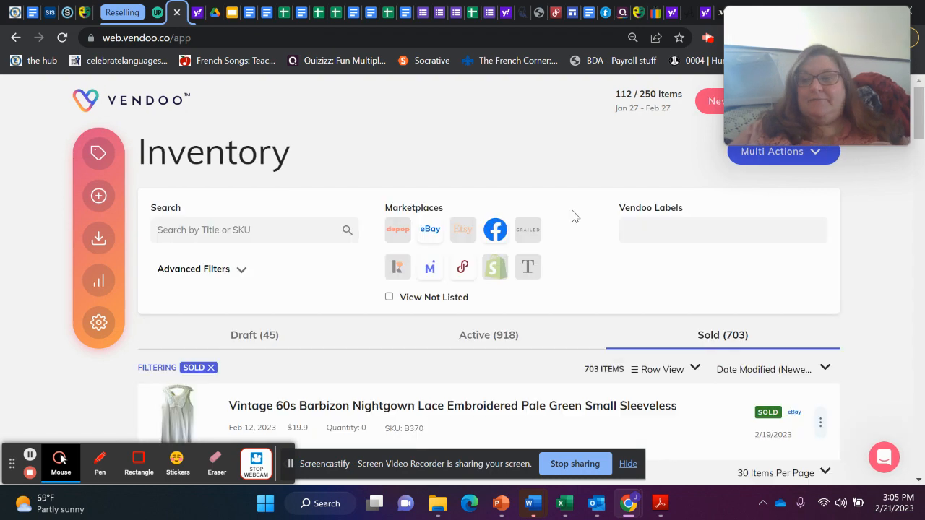
pyautogui.scroll(-3)
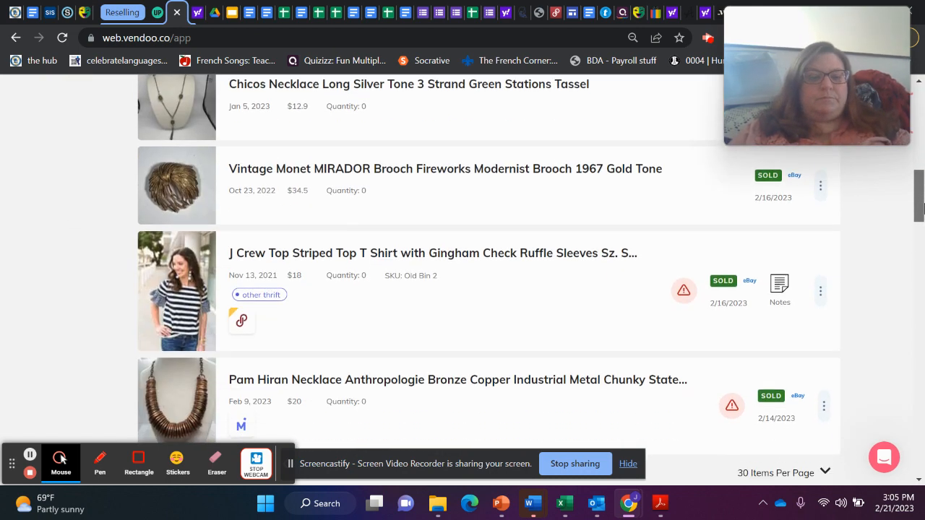
pyautogui.scroll(-3)
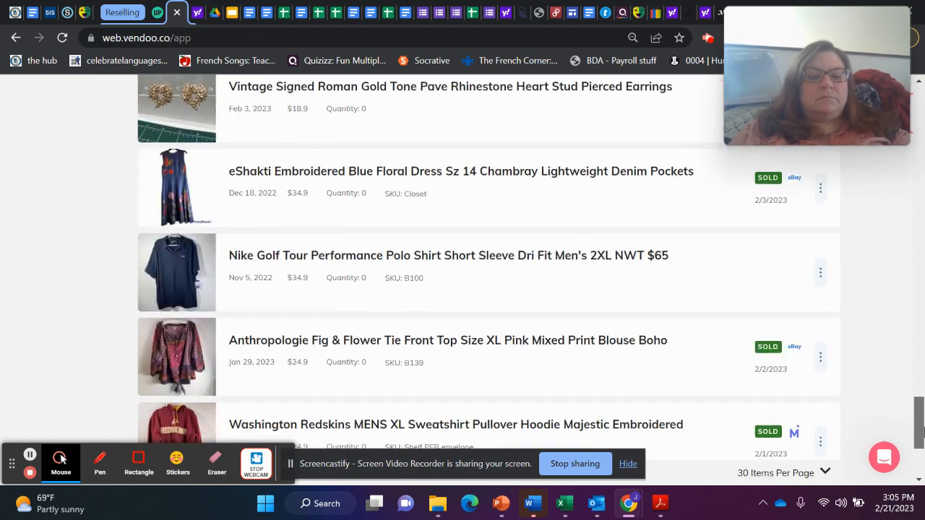
pyautogui.scroll(-3)
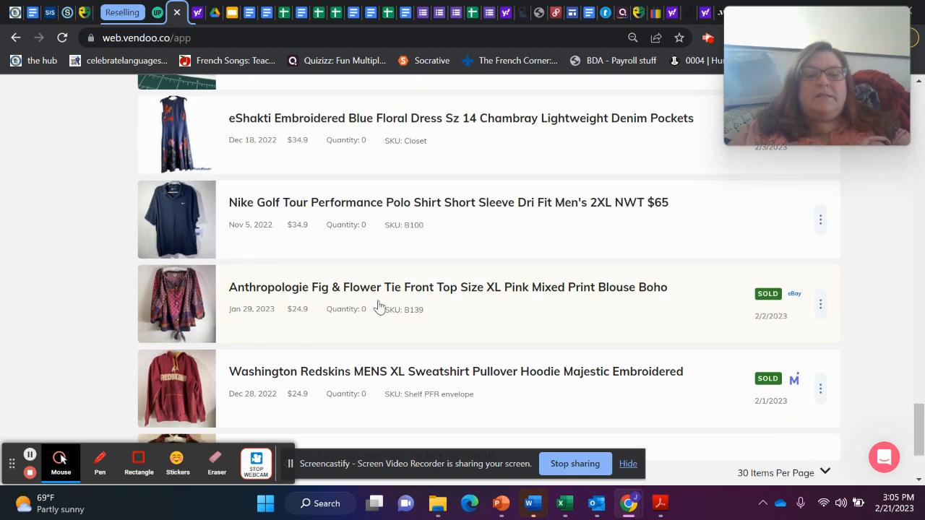
pyautogui.click(448, 202)
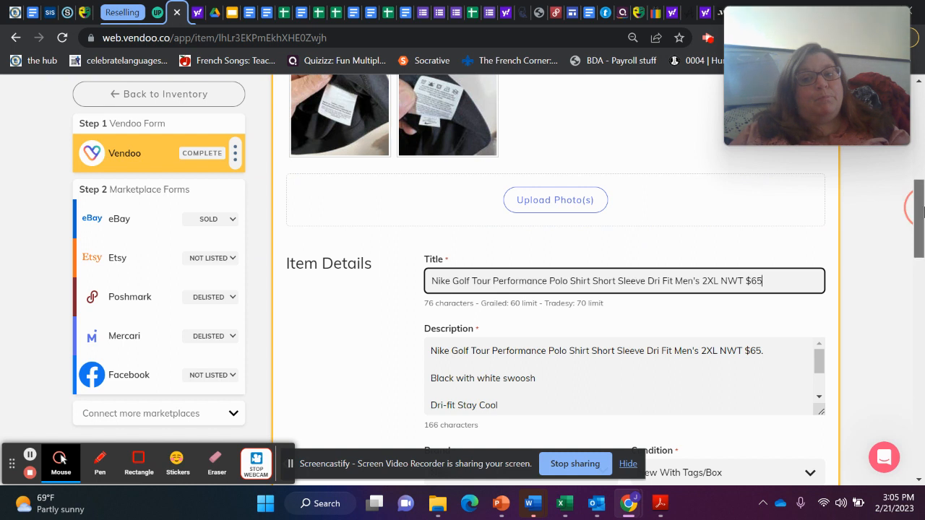
pyautogui.scroll(3)
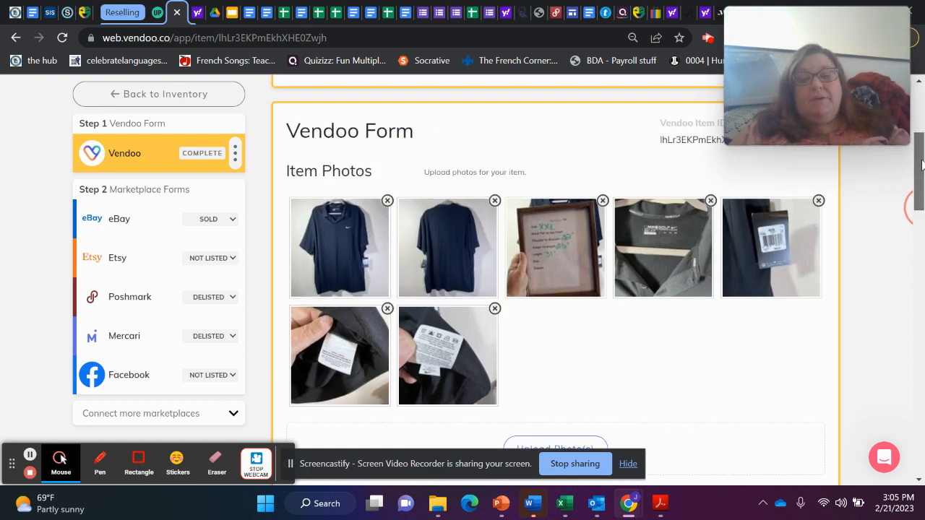
pyautogui.scroll(-3)
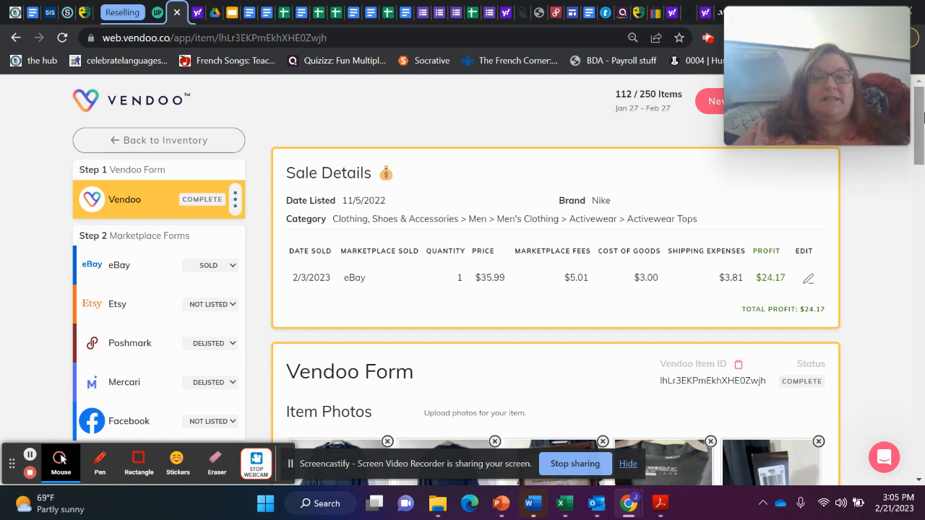
pyautogui.moveTo(357, 196)
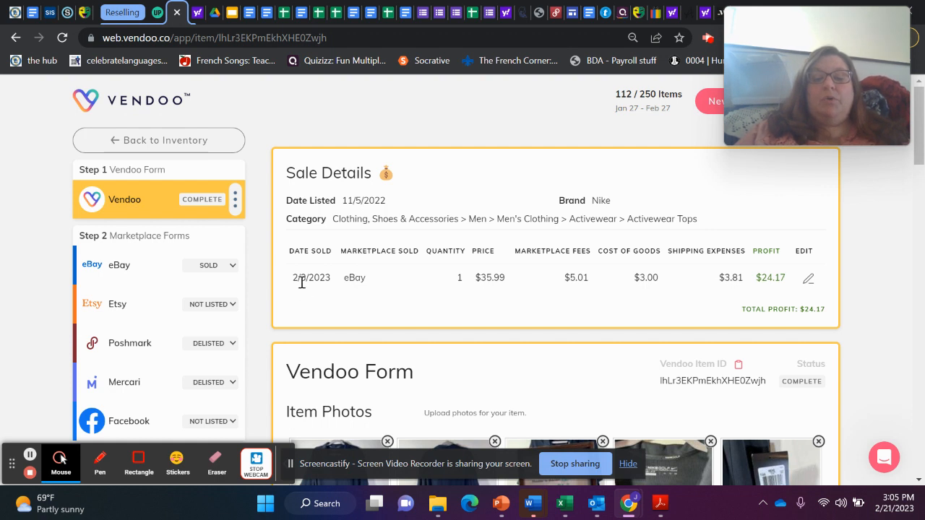
pyautogui.moveTo(135, 145)
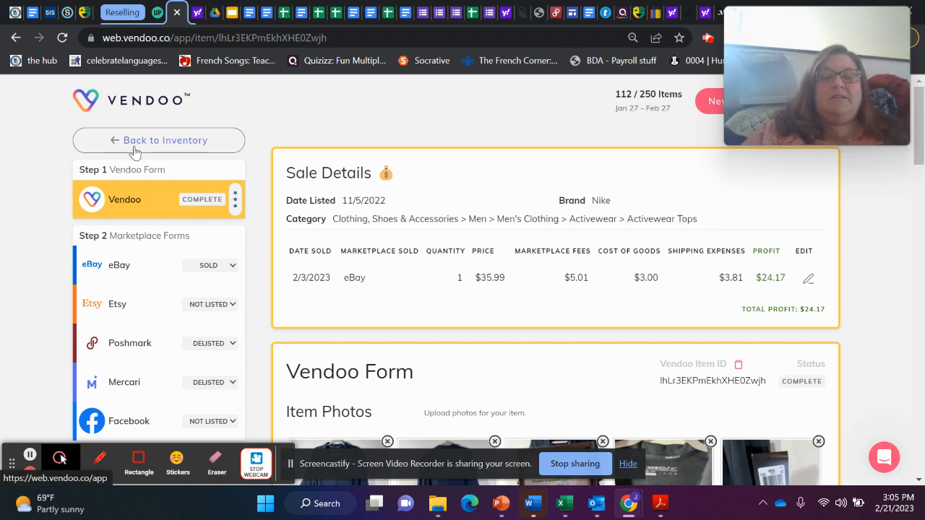
pyautogui.click(159, 140)
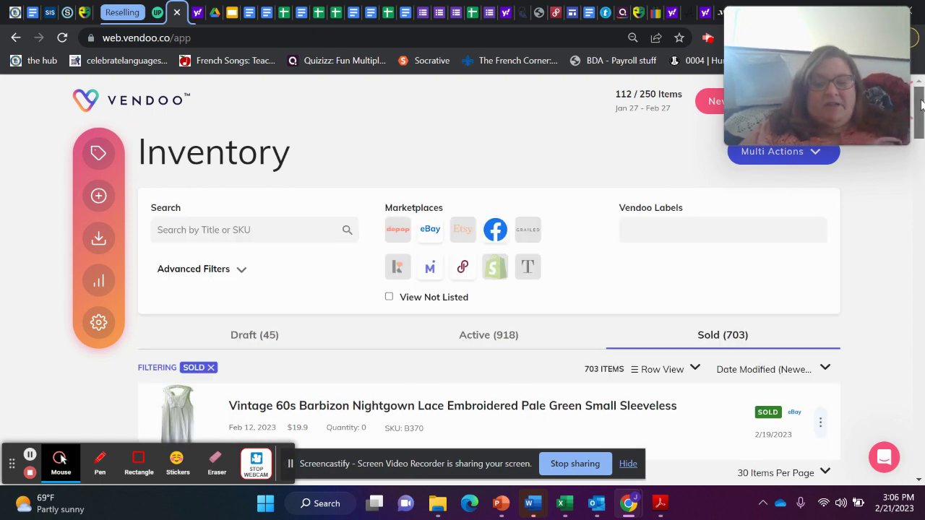
pyautogui.scroll(-3)
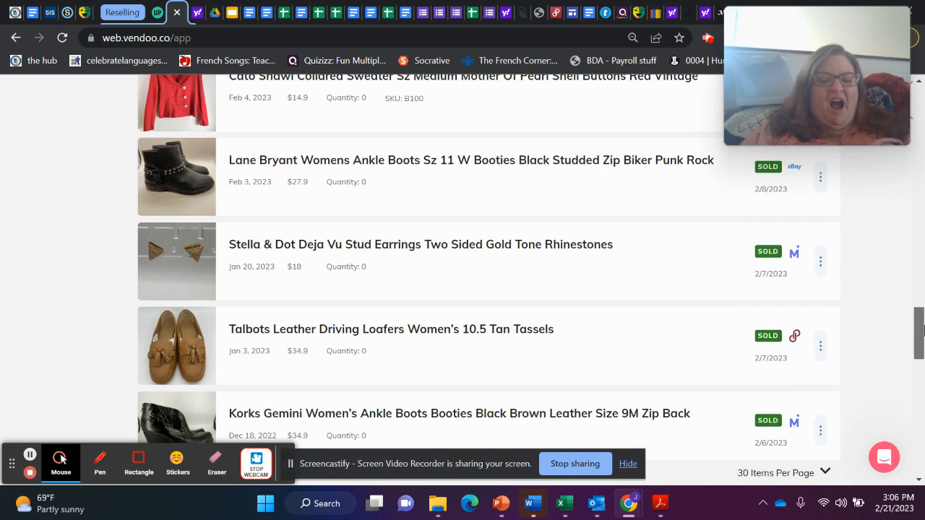
pyautogui.scroll(-3)
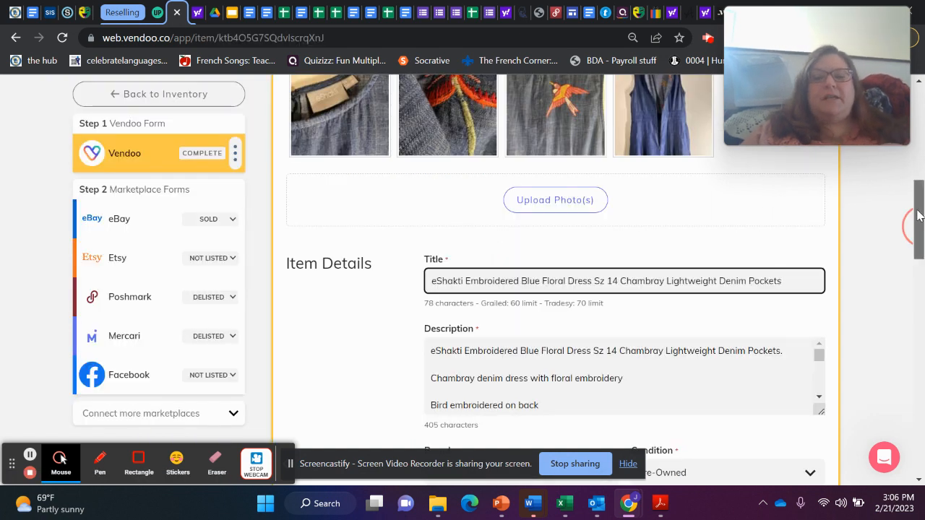
pyautogui.scroll(3)
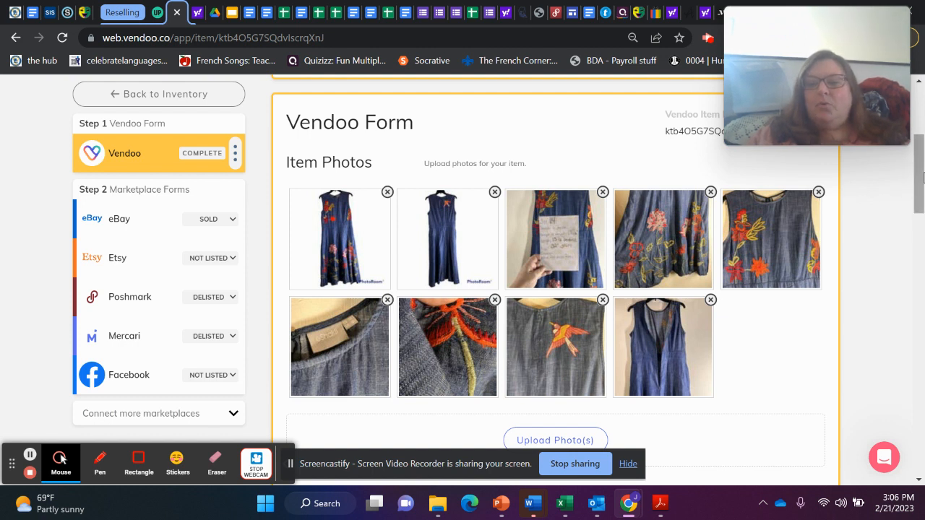
pyautogui.scroll(-3)
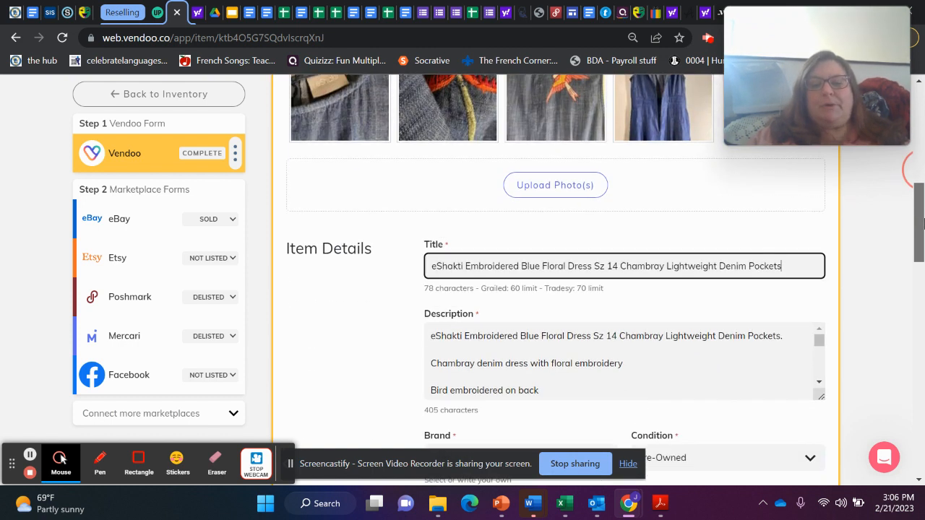
pyautogui.scroll(3)
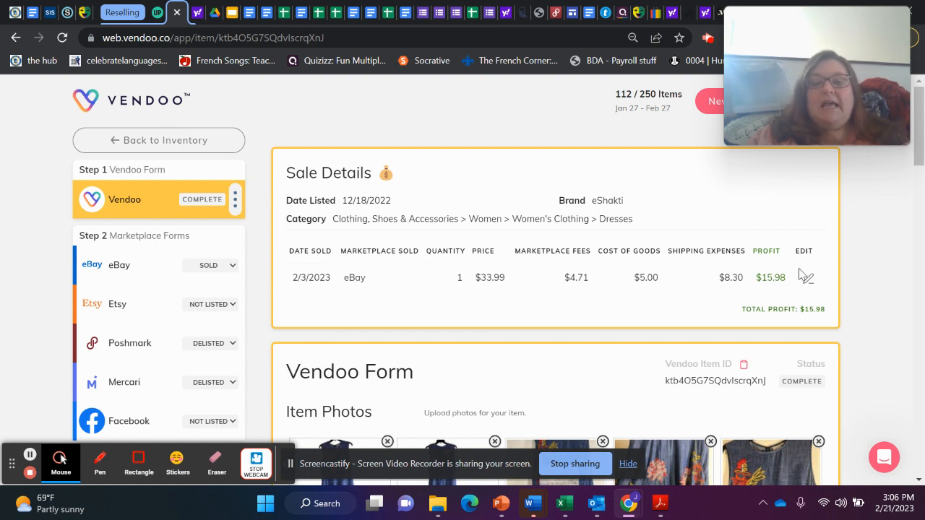
pyautogui.moveTo(263, 259)
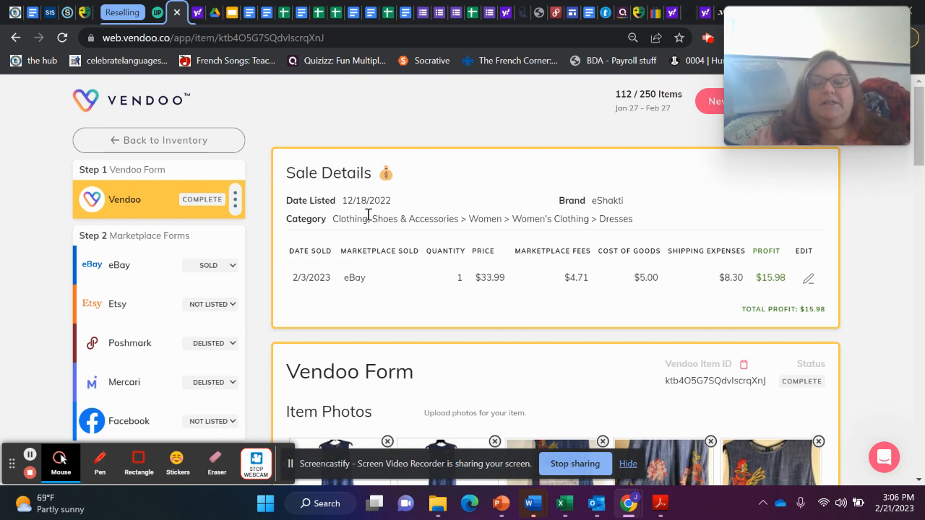
pyautogui.moveTo(36, 114)
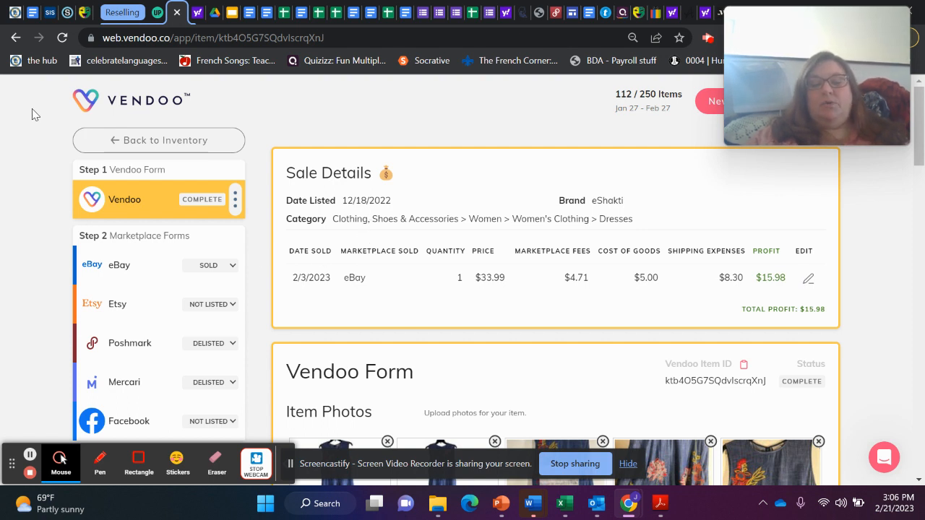
pyautogui.moveTo(159, 140)
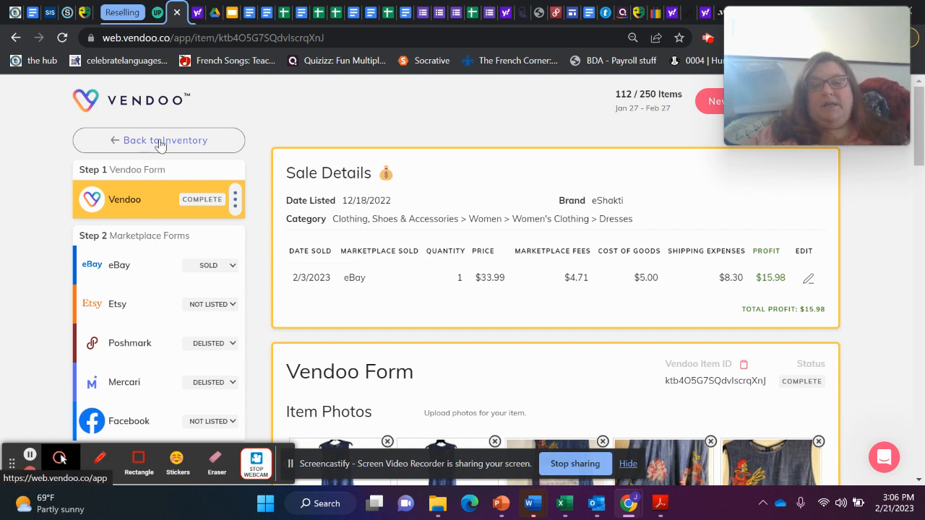
pyautogui.click(158, 141)
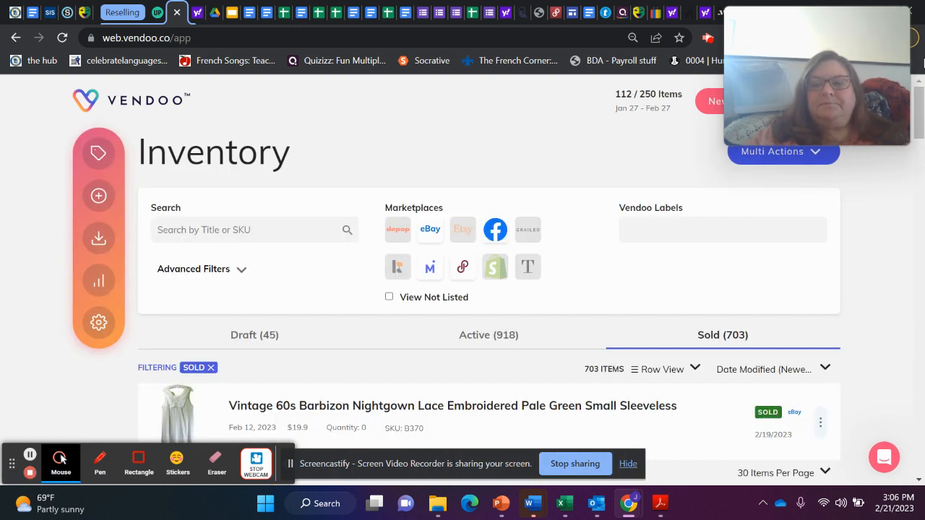
pyautogui.scroll(-3)
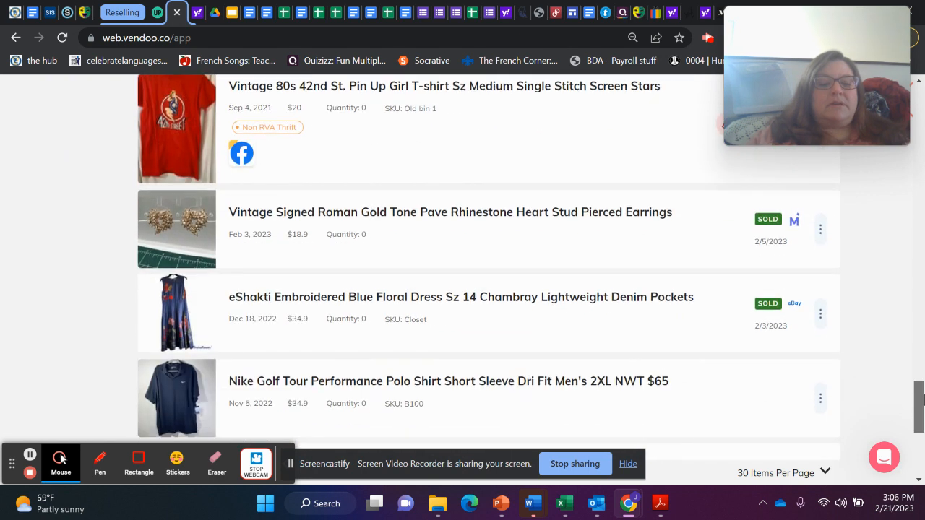
pyautogui.scroll(3)
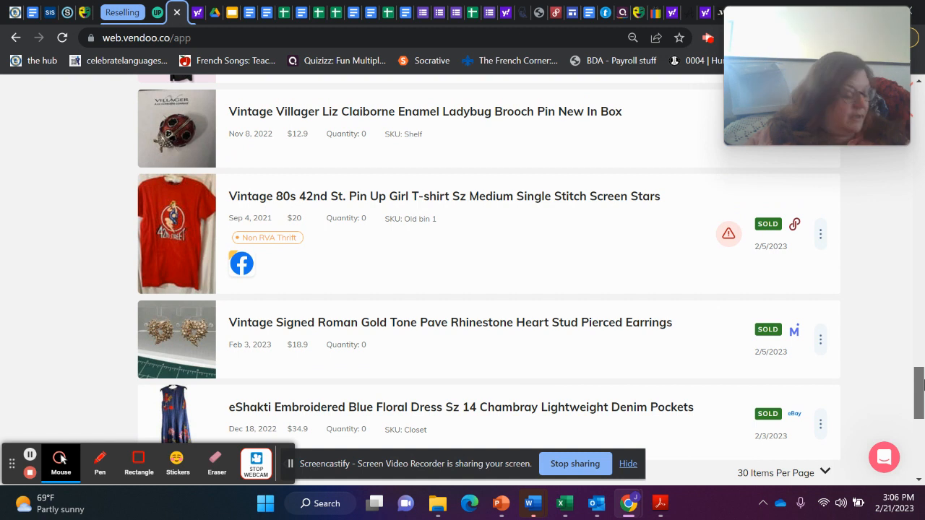
pyautogui.scroll(3)
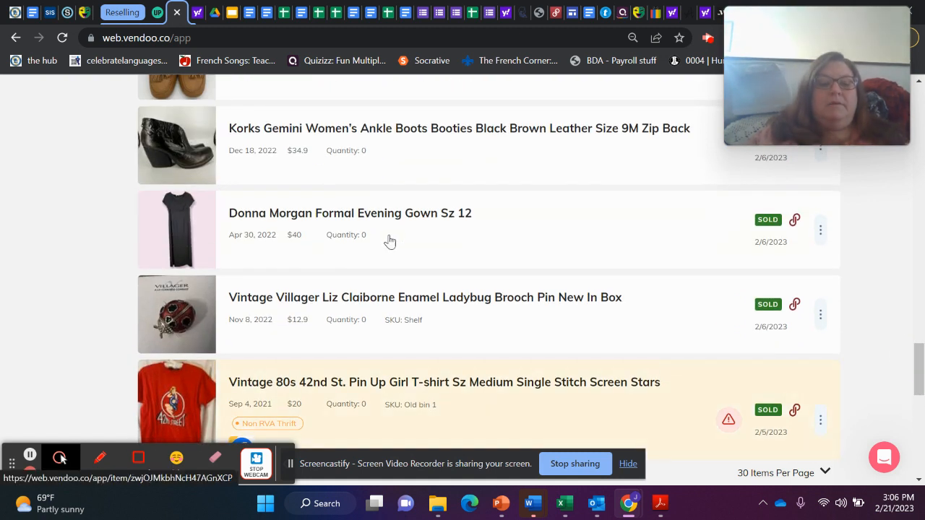
pyautogui.click(350, 212)
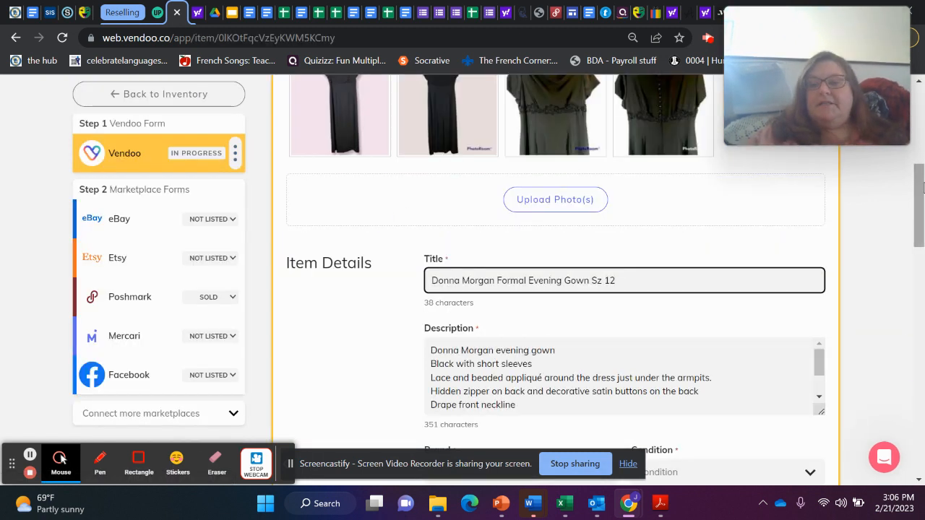
pyautogui.scroll(3)
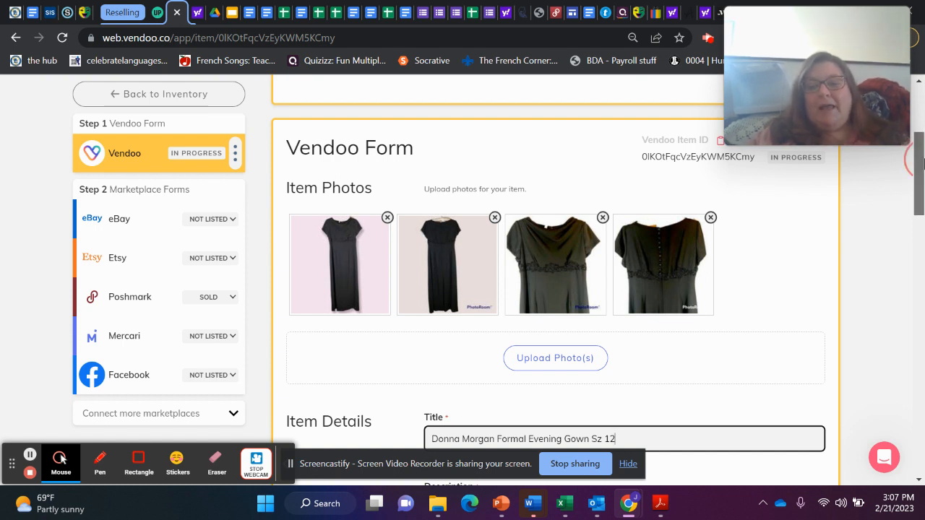
pyautogui.scroll(-3)
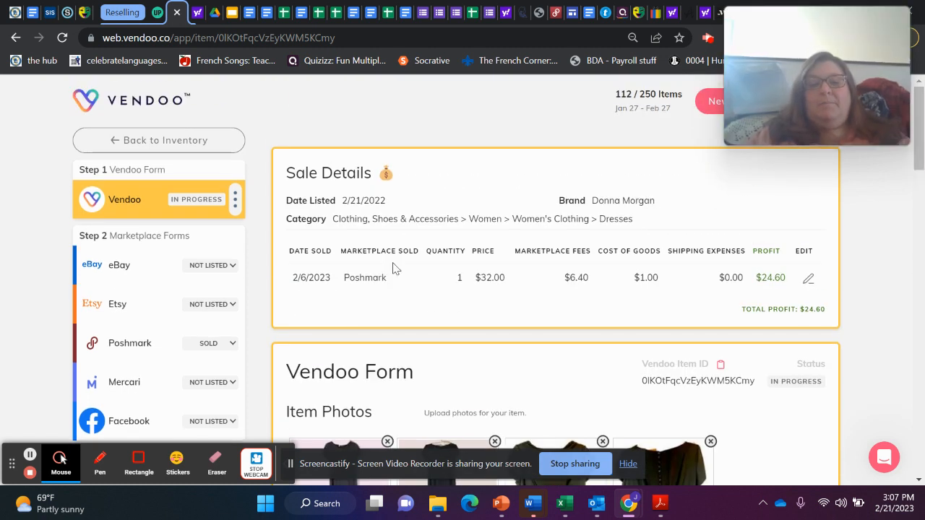
pyautogui.moveTo(403, 202)
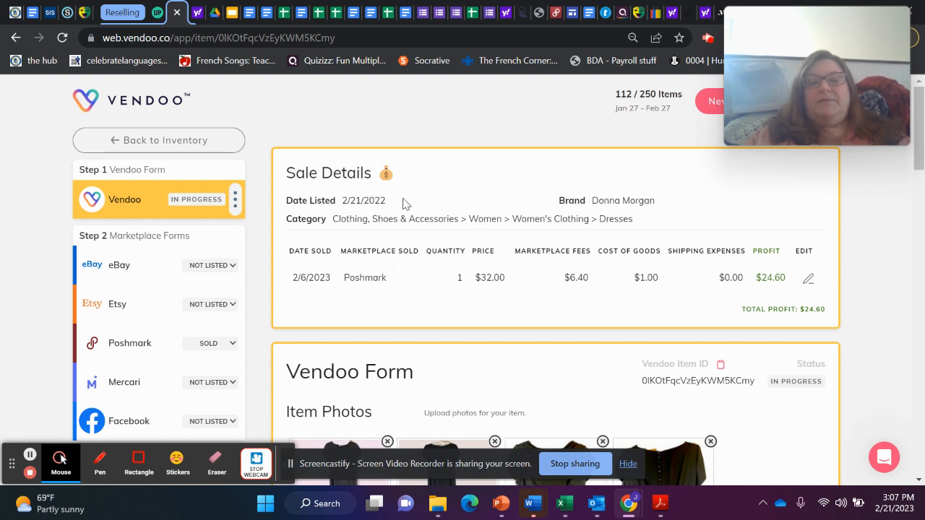
pyautogui.moveTo(422, 210)
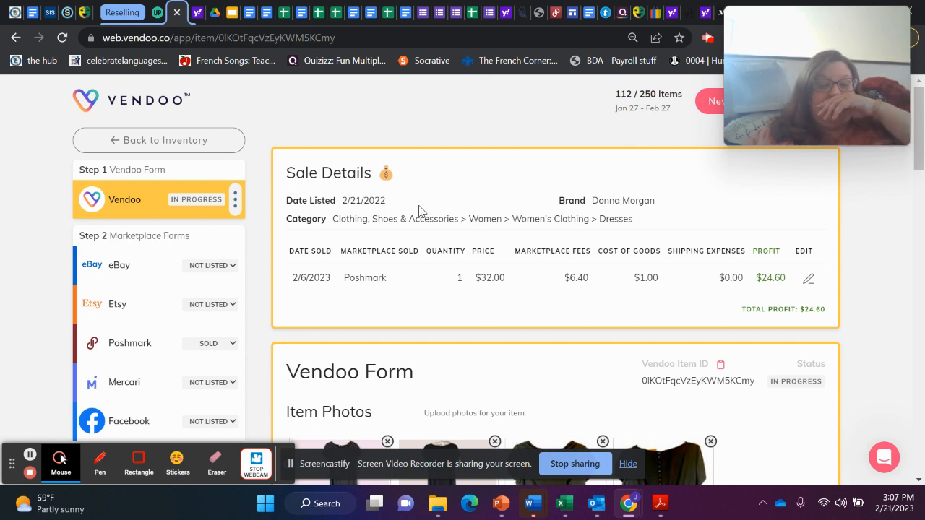
pyautogui.moveTo(369, 222)
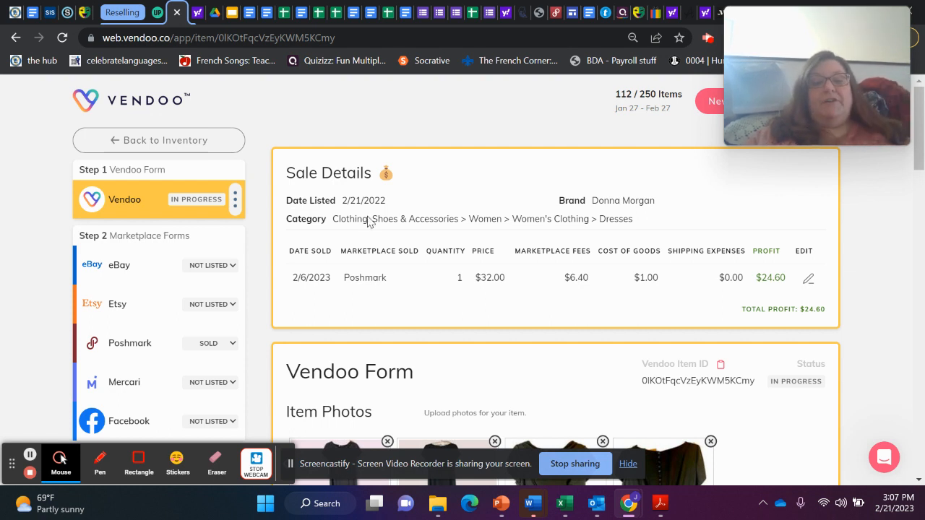
pyautogui.moveTo(164, 140)
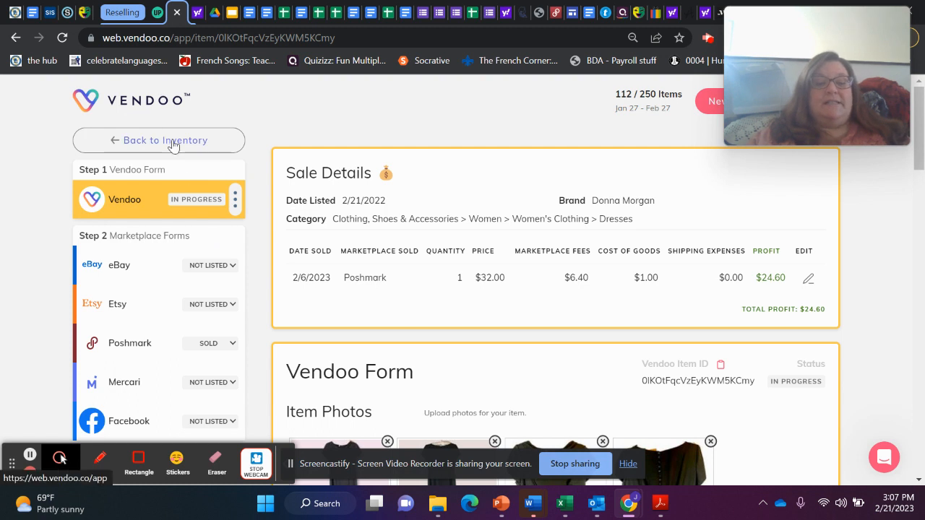
pyautogui.click(158, 140)
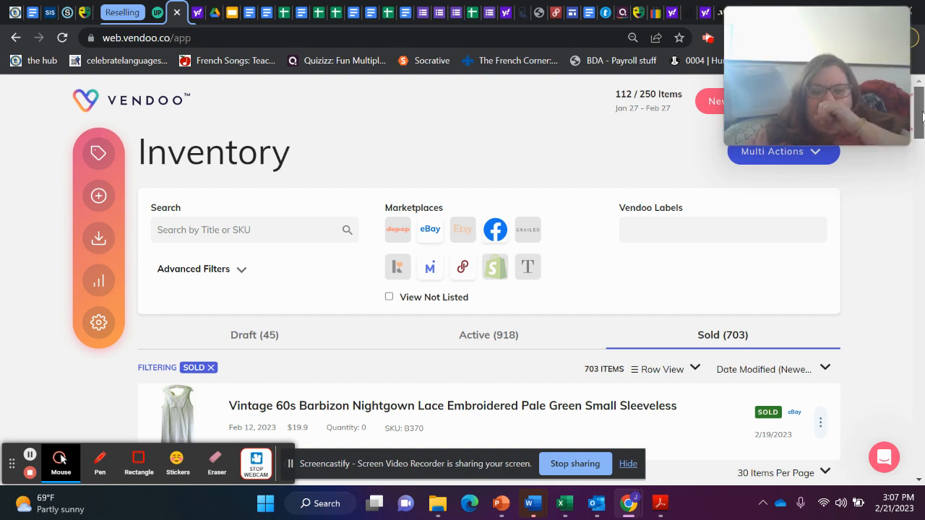
pyautogui.scroll(-3)
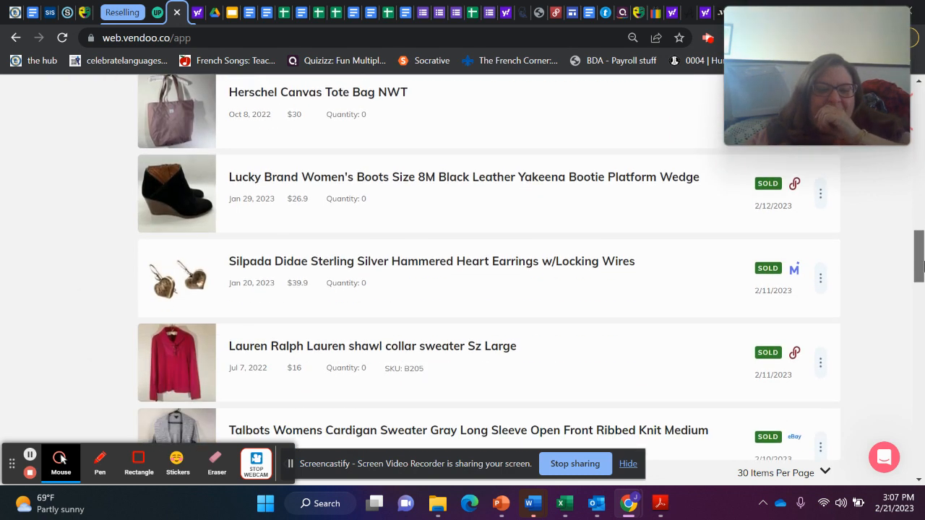
pyautogui.scroll(-3)
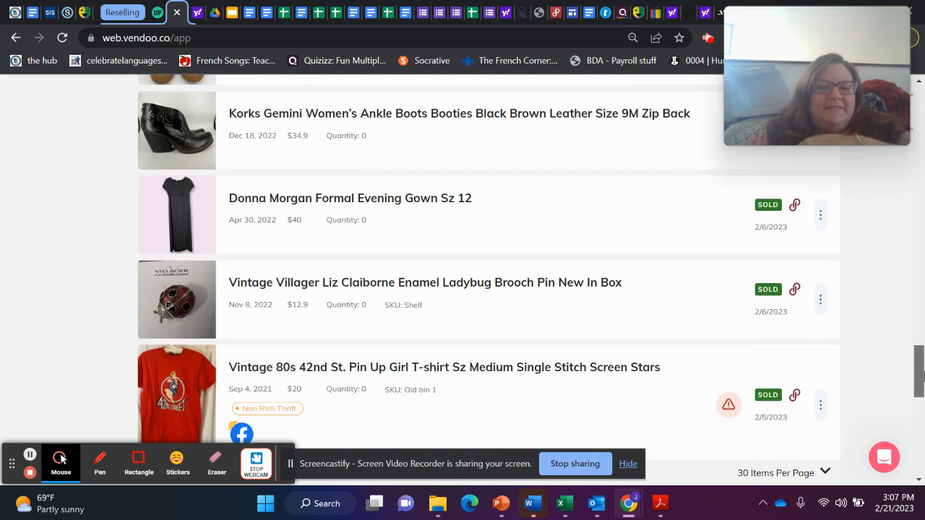
pyautogui.scroll(3)
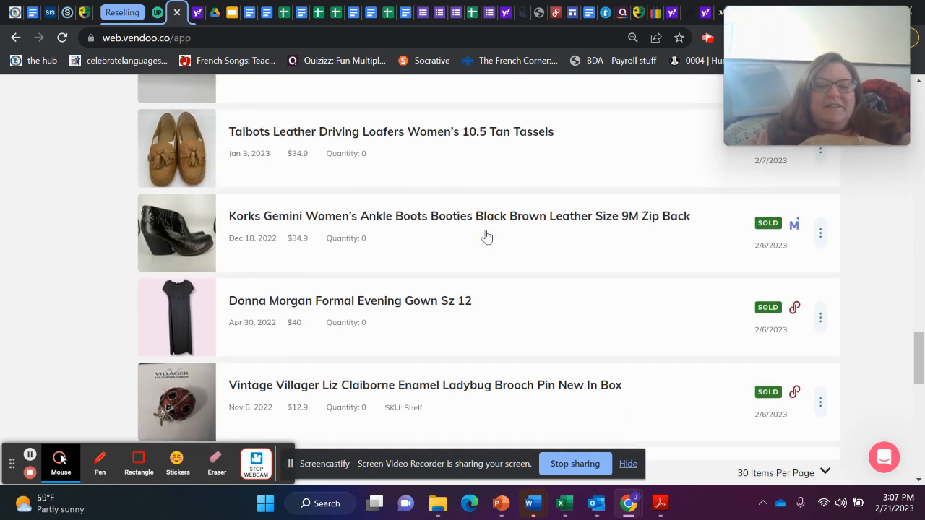
pyautogui.click(459, 215)
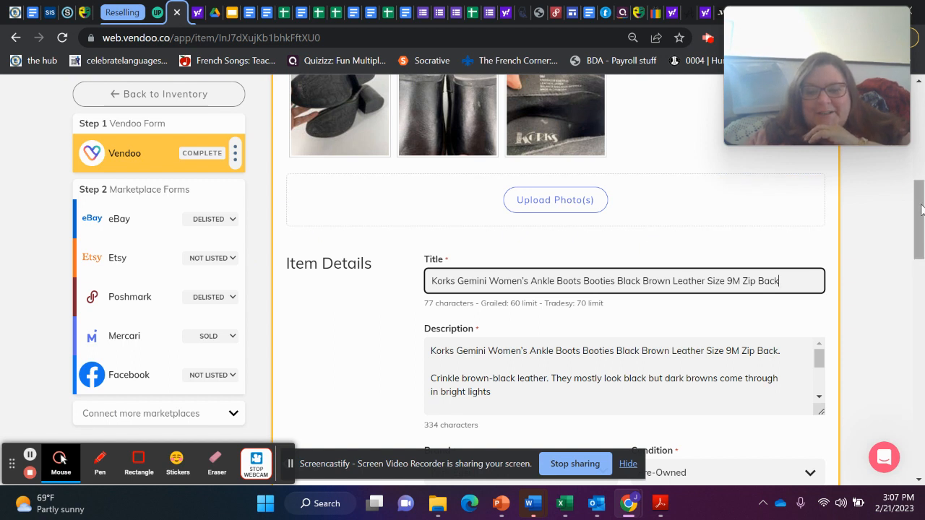
pyautogui.scroll(3)
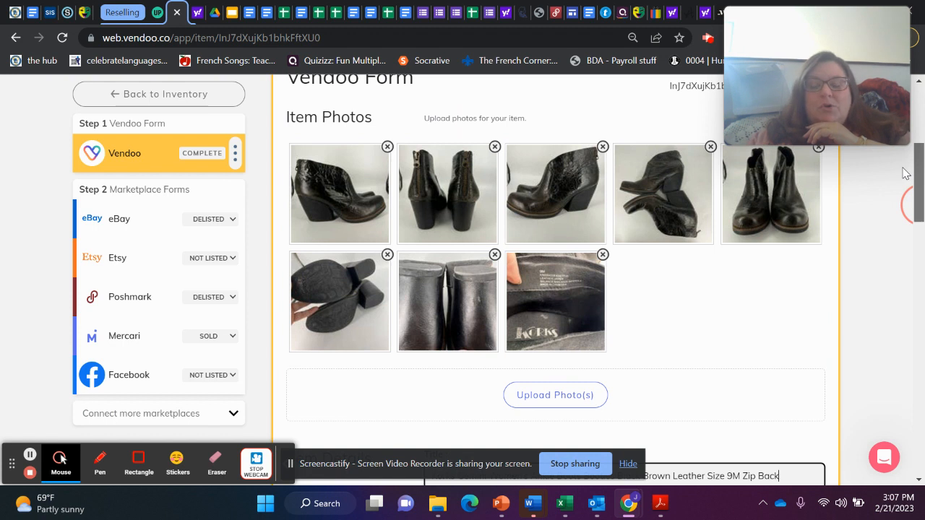
pyautogui.scroll(-3)
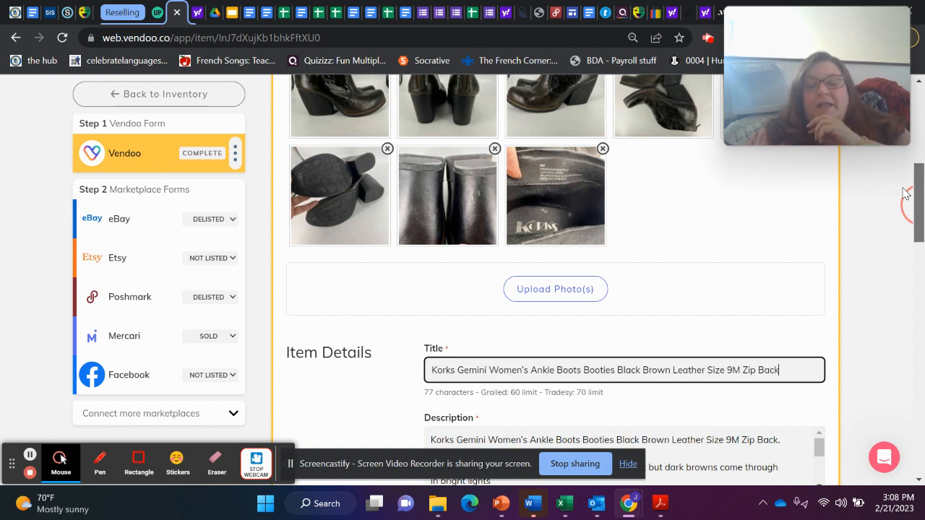
pyautogui.scroll(3)
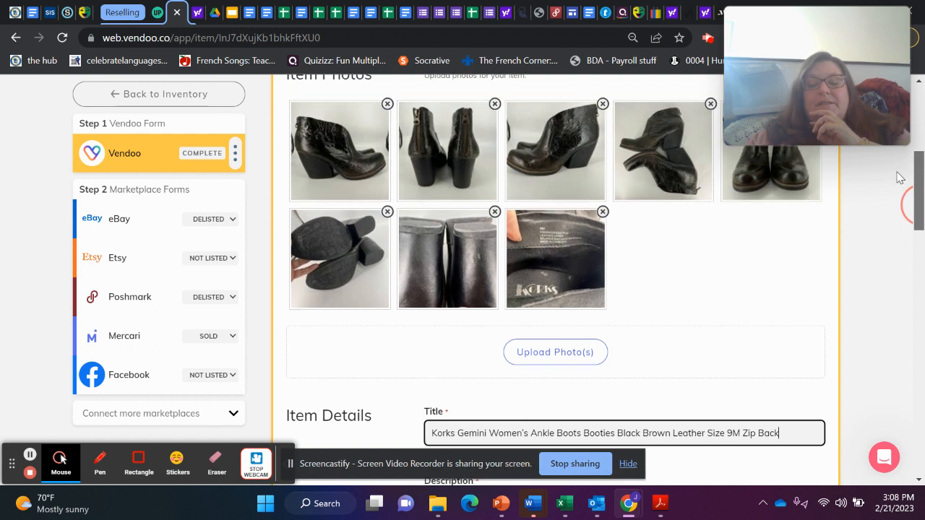
pyautogui.scroll(3)
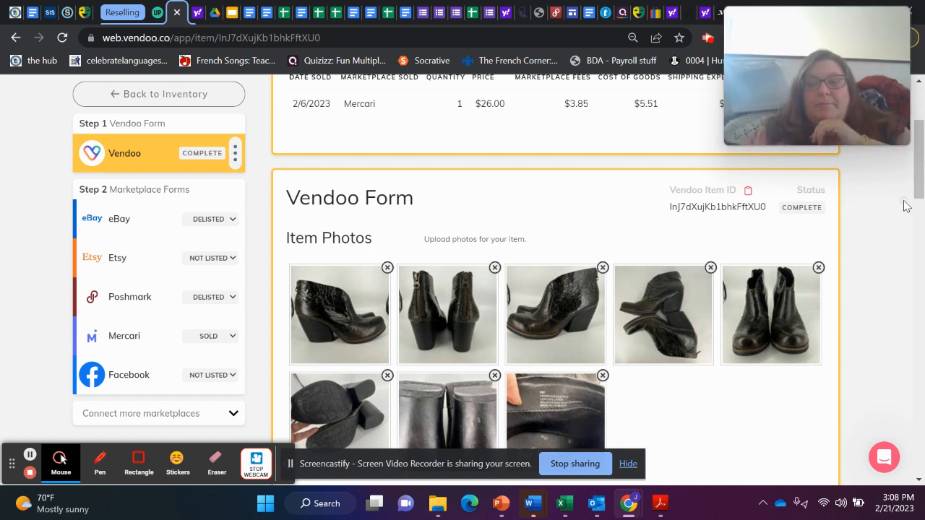
pyautogui.scroll(3)
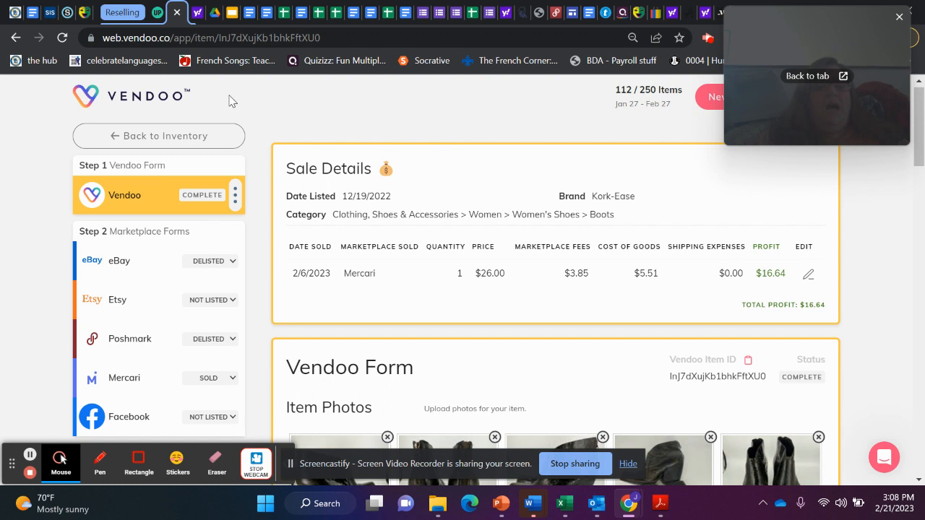
pyautogui.click(158, 136)
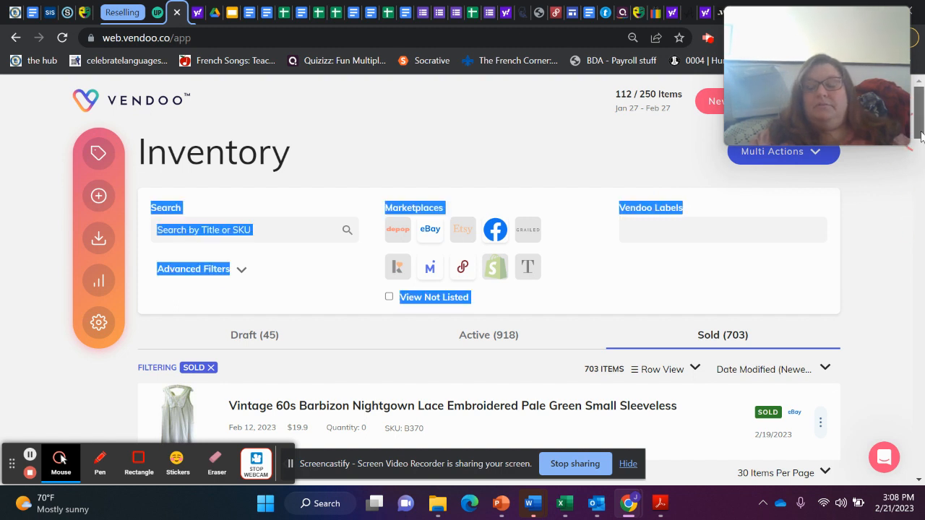
pyautogui.scroll(-3)
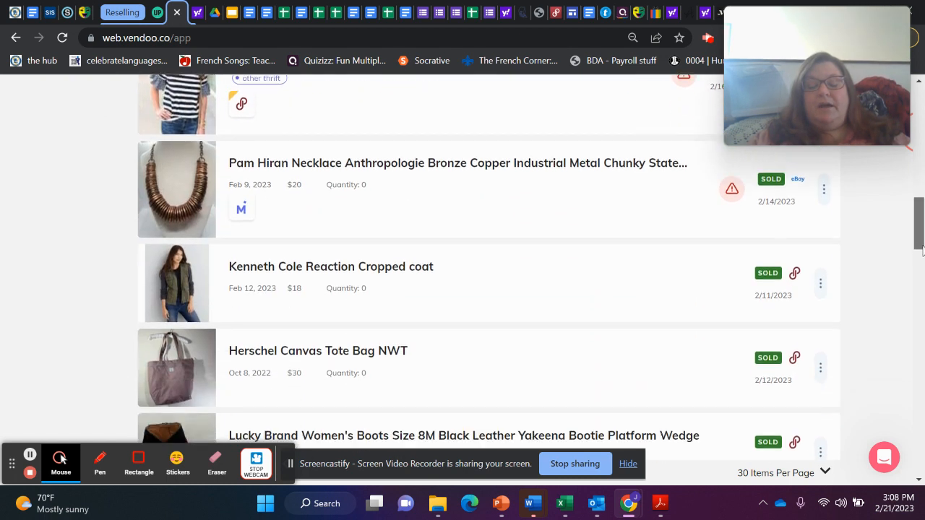
pyautogui.scroll(-3)
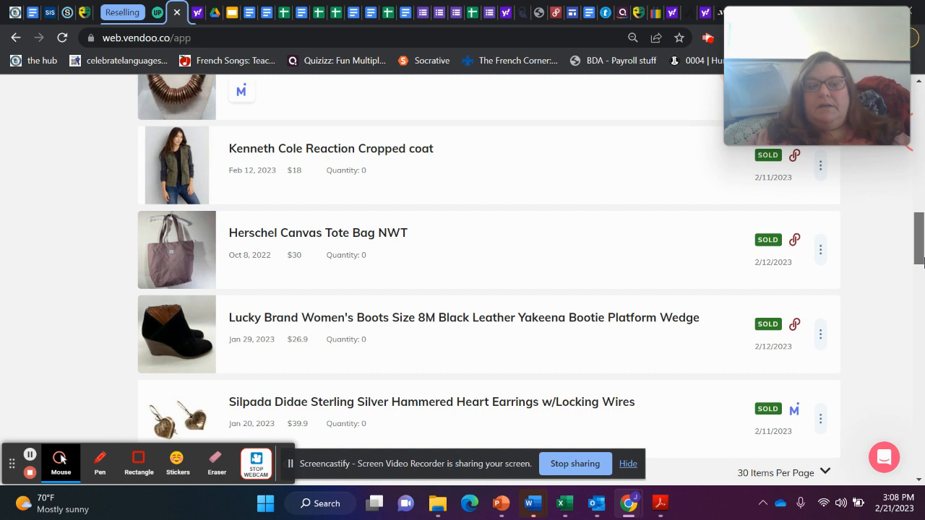
pyautogui.scroll(-3)
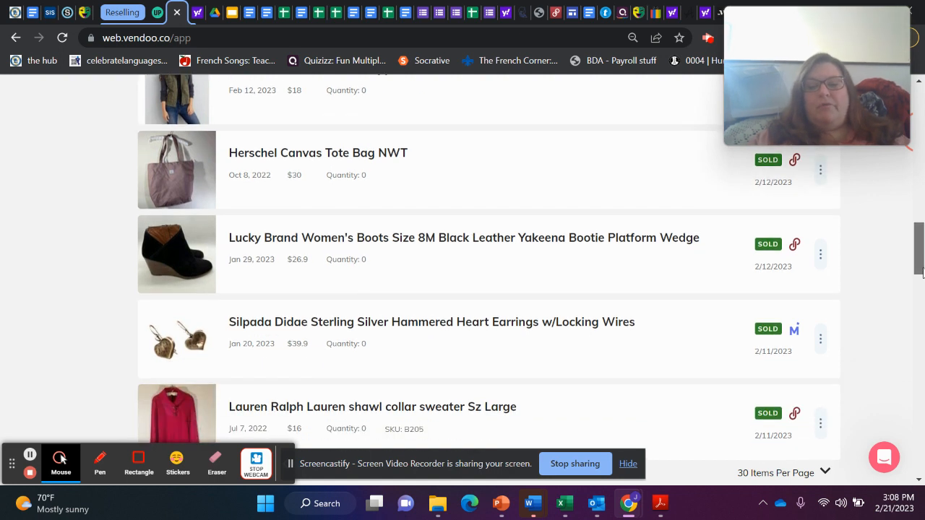
pyautogui.scroll(-3)
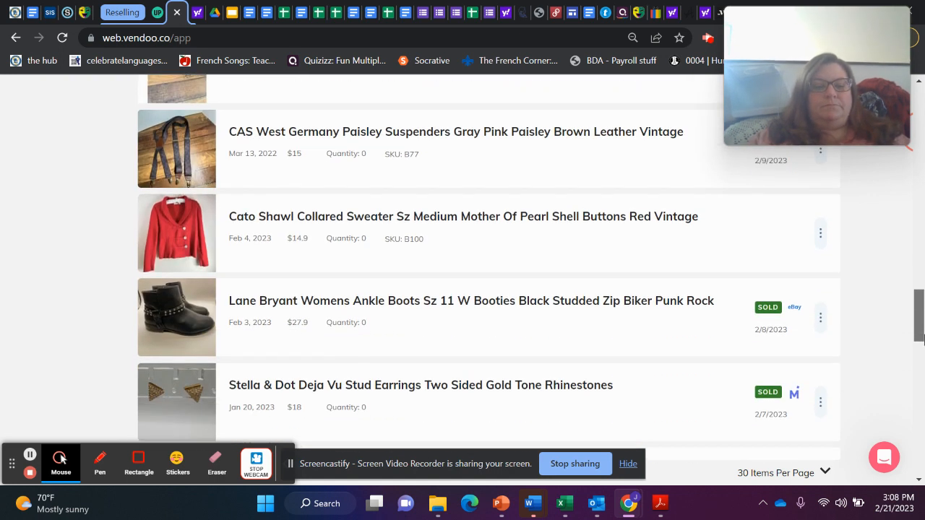
pyautogui.scroll(-3)
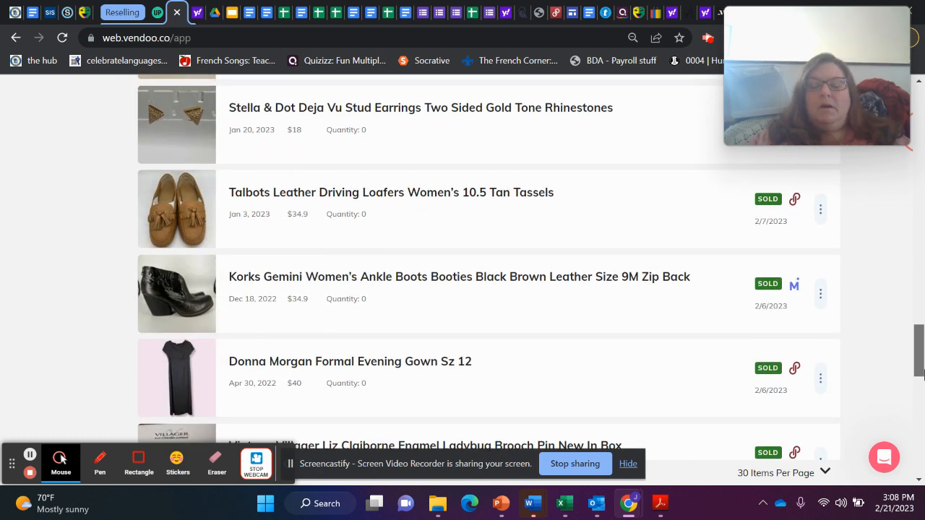
pyautogui.moveTo(602, 319)
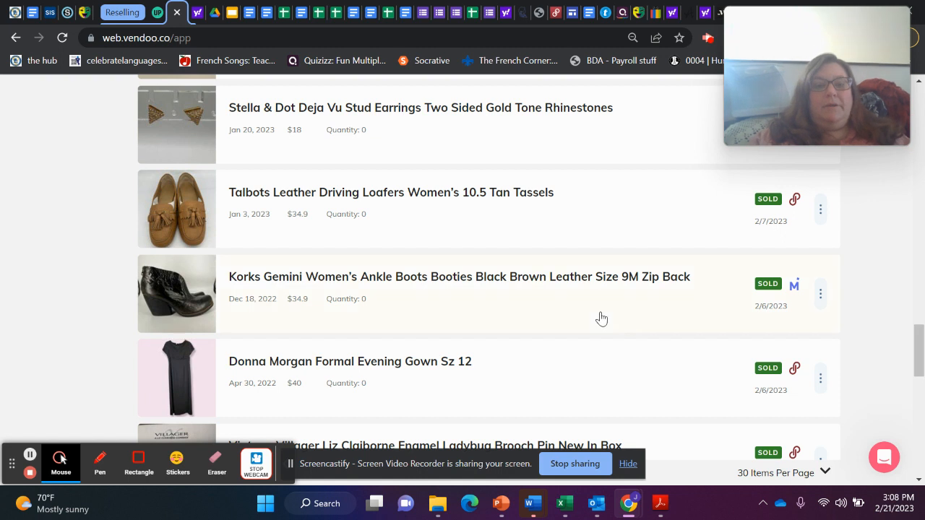
pyautogui.moveTo(303, 198)
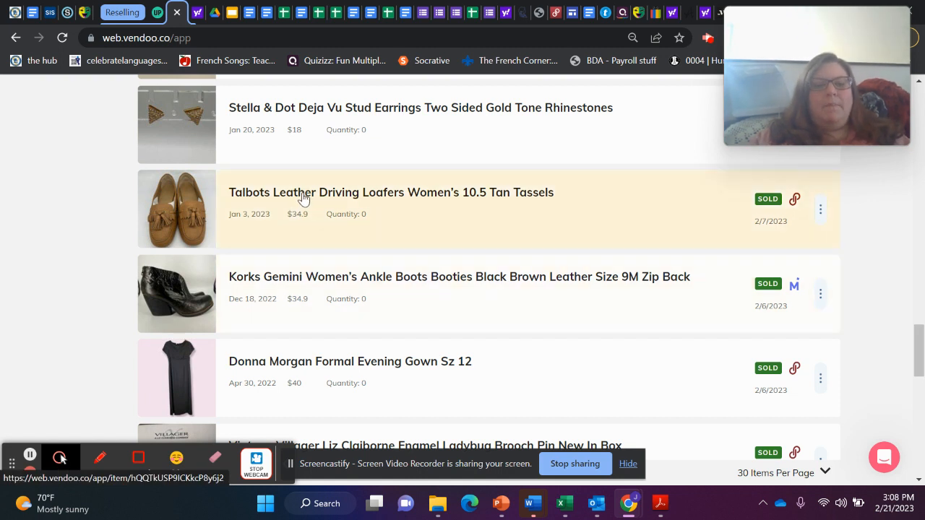
# Review the Talbots driving loafers' 2/7/2023 Poshmark sale: $35.00 price, $24.50 profit.
pyautogui.click(390, 192)
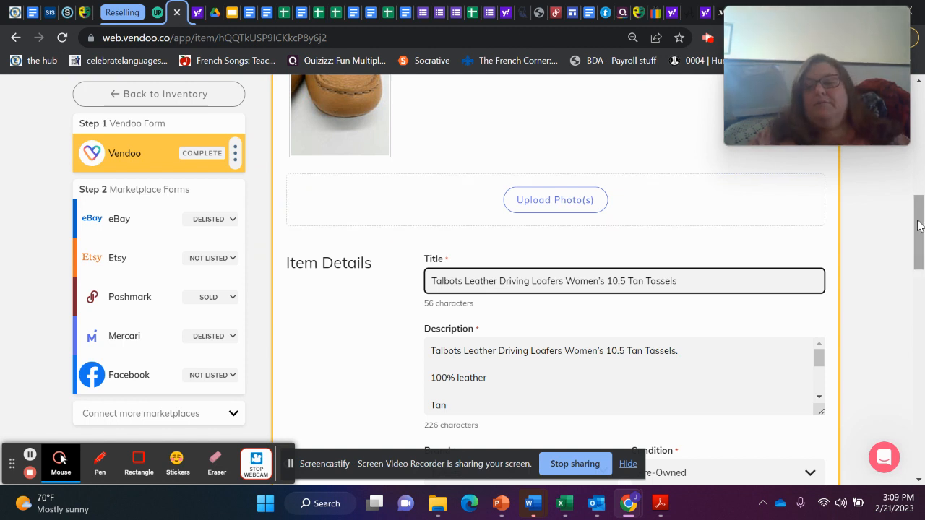
pyautogui.scroll(3)
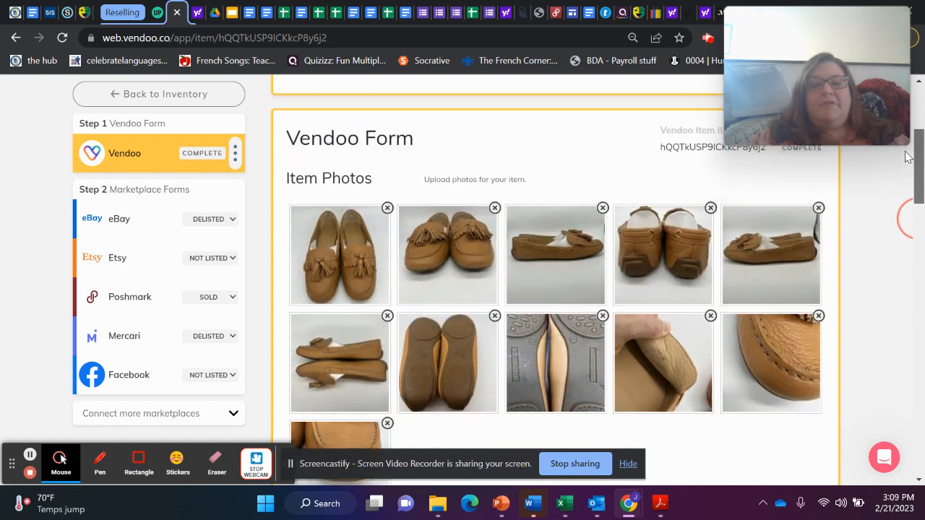
pyautogui.scroll(3)
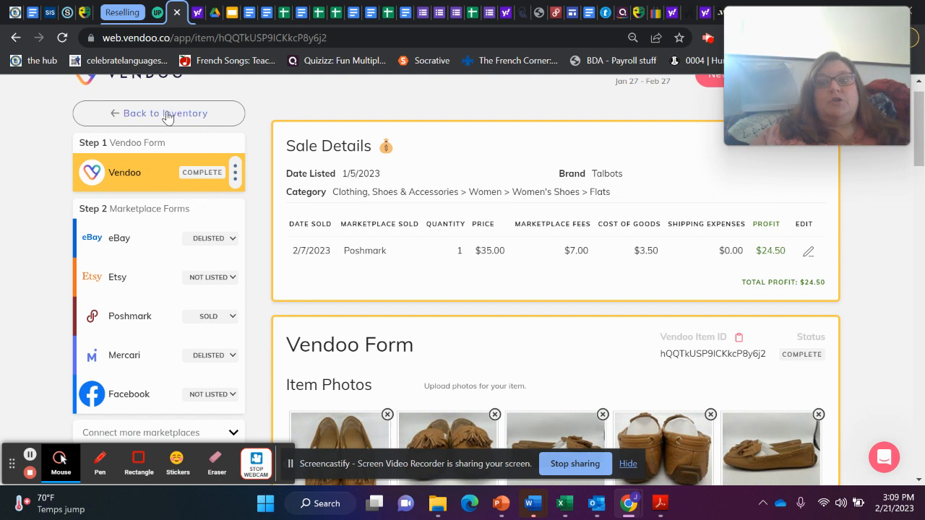
pyautogui.click(165, 114)
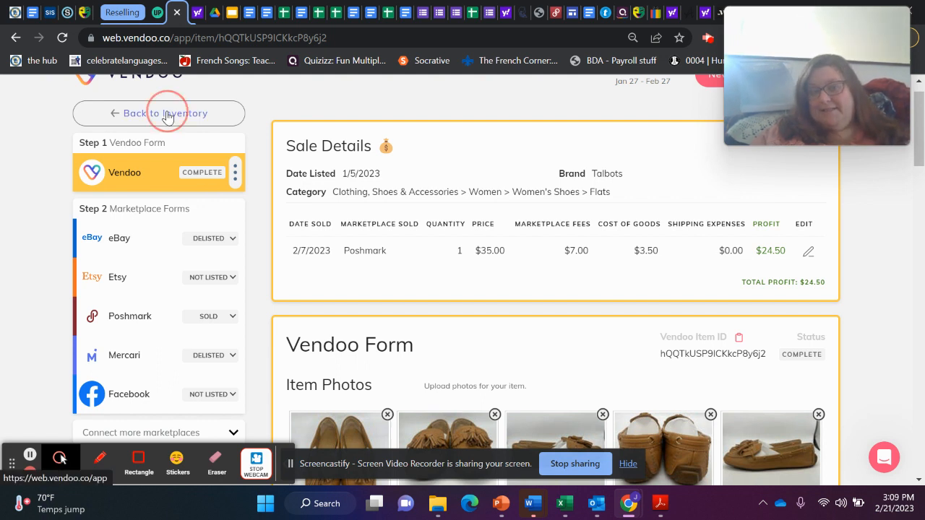
# Return to the Sold list and scroll to the Lane Bryant ankle boots.
pyautogui.click(165, 113)
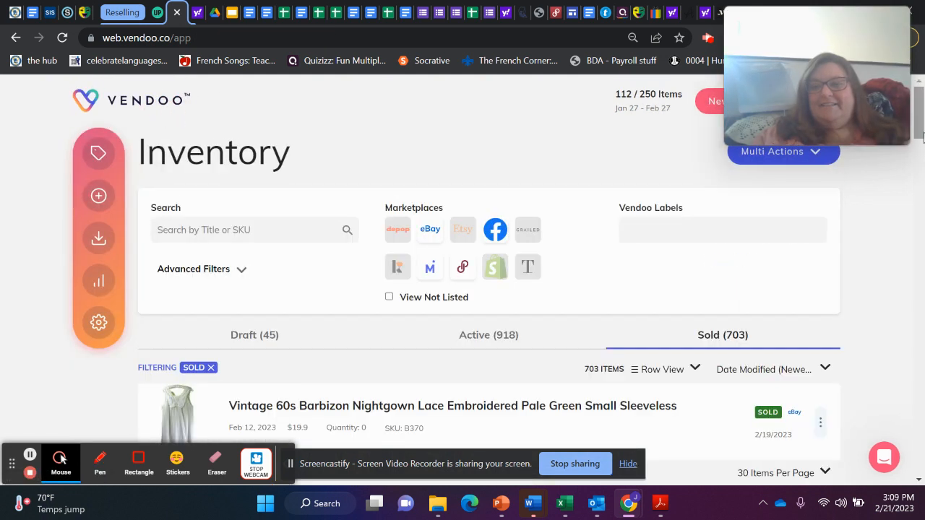
pyautogui.scroll(-3)
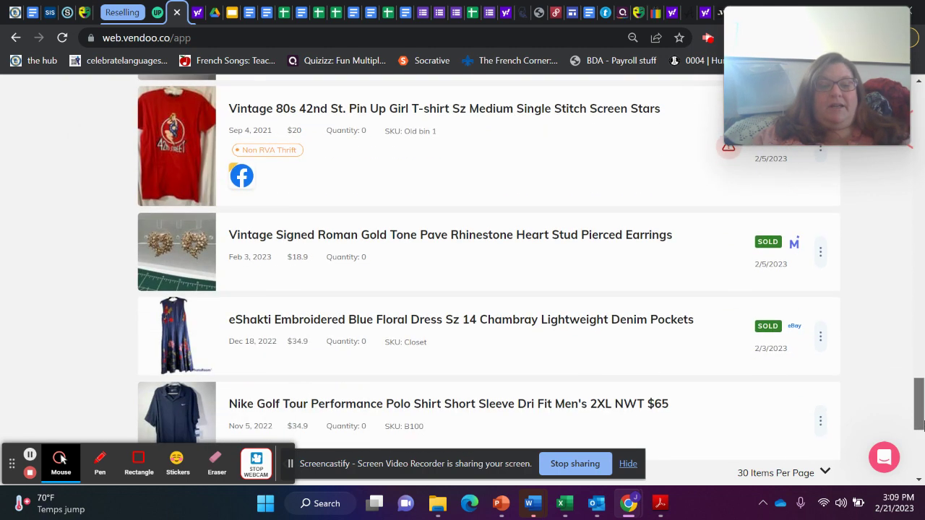
pyautogui.scroll(-3)
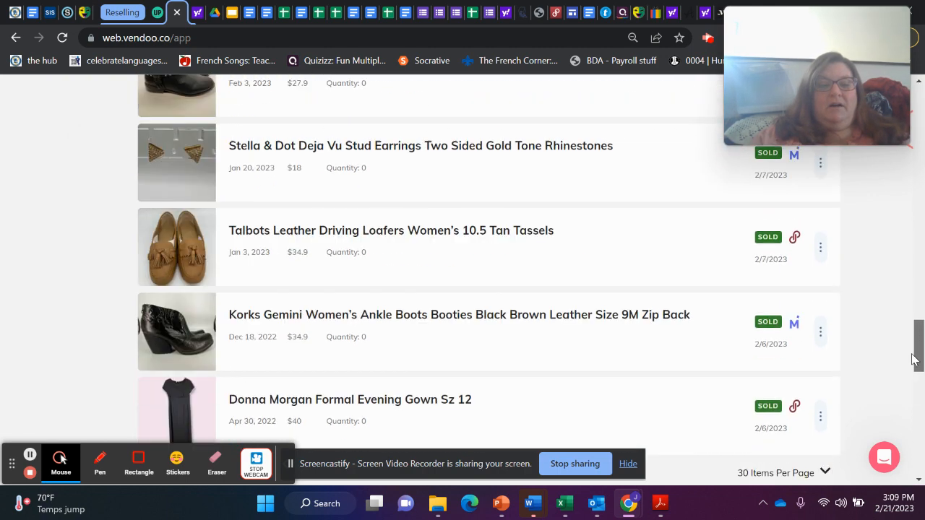
pyautogui.scroll(3)
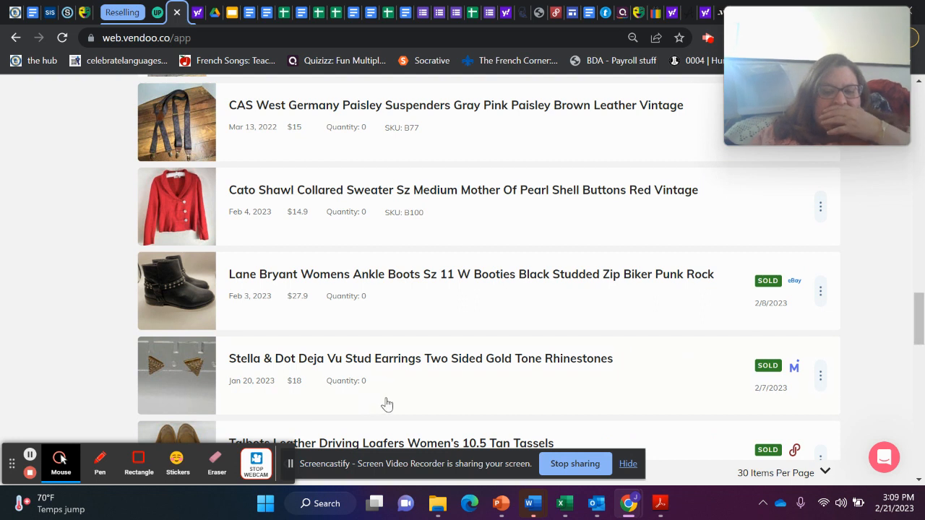
pyautogui.click(470, 274)
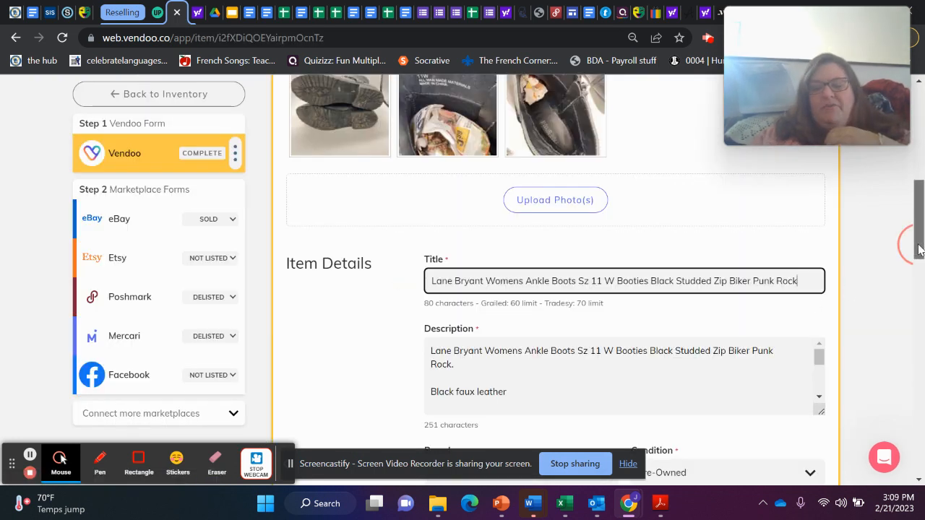
pyautogui.scroll(3)
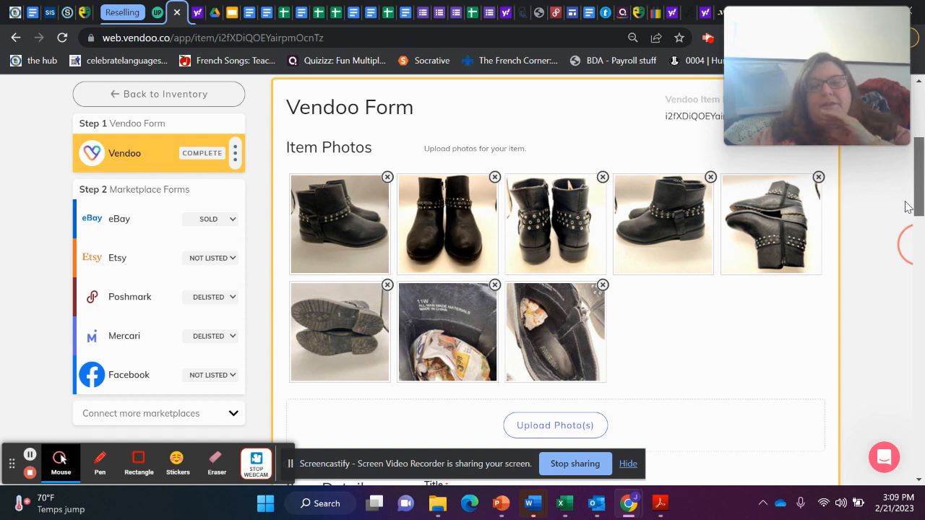
pyautogui.moveTo(555, 224)
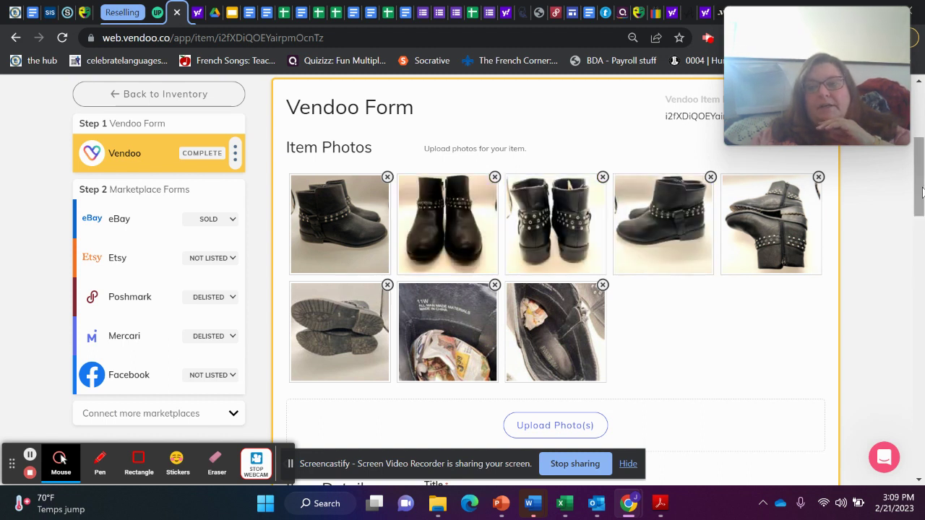
pyautogui.scroll(3)
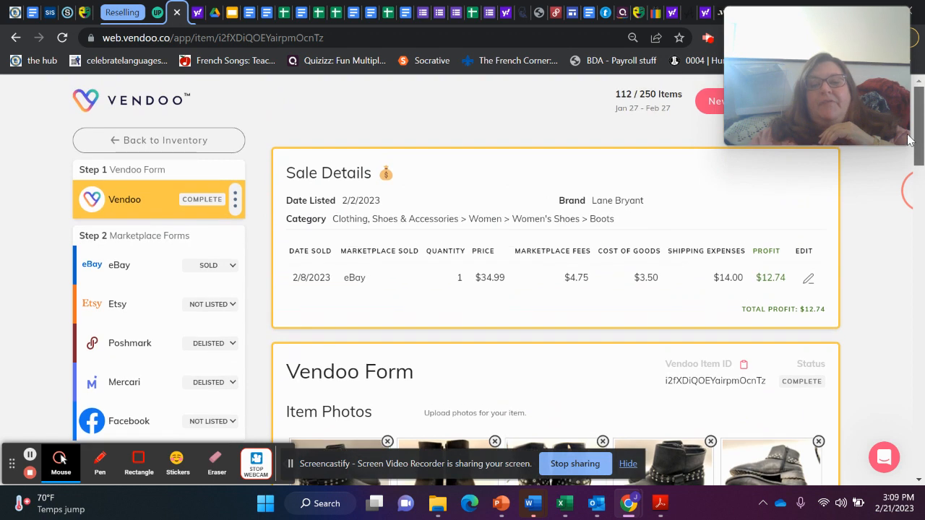
pyautogui.moveTo(771, 325)
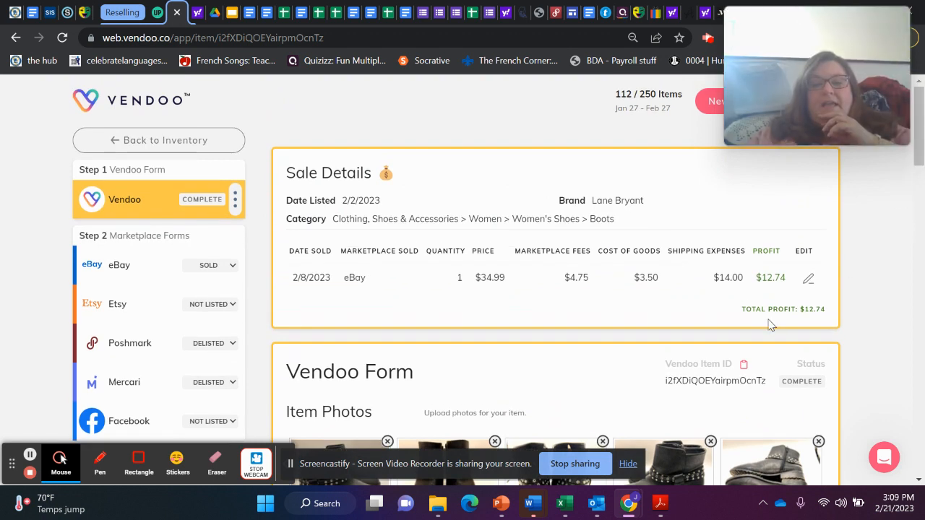
pyautogui.moveTo(401, 221)
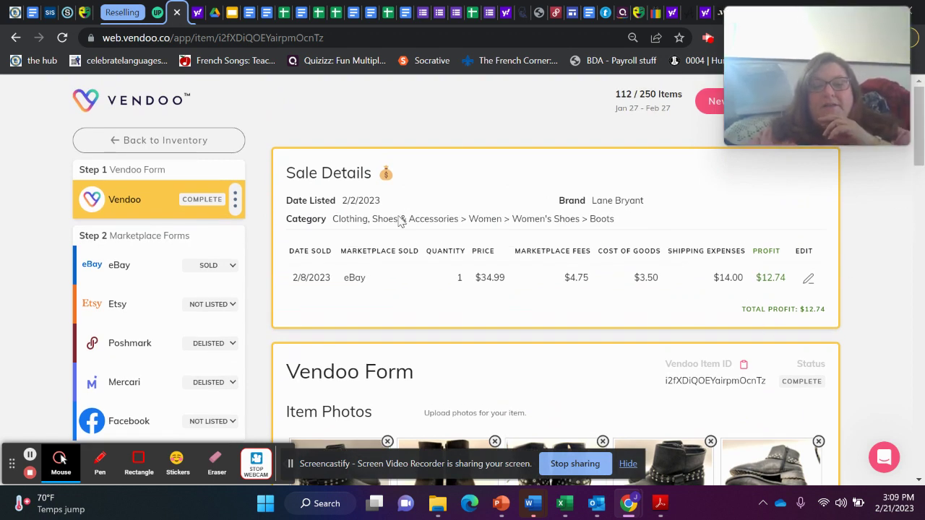
pyautogui.moveTo(454, 256)
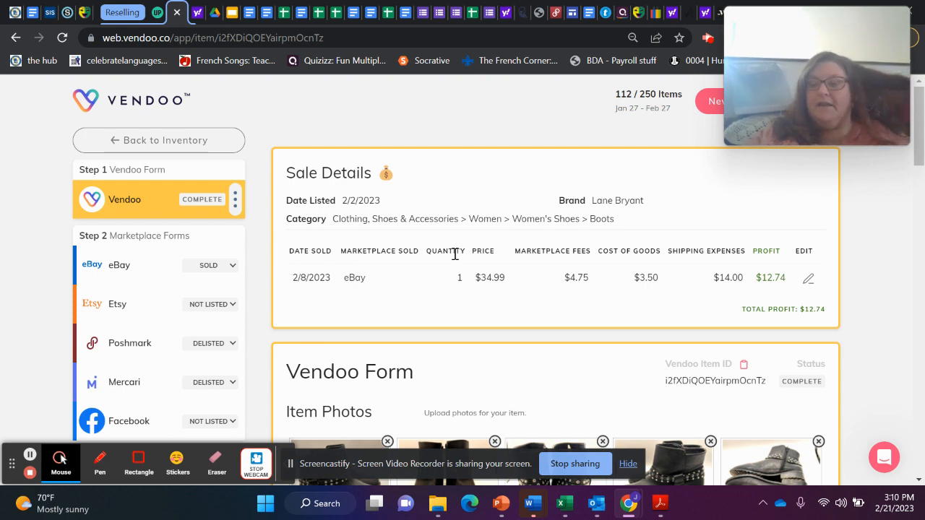
pyautogui.moveTo(166, 145)
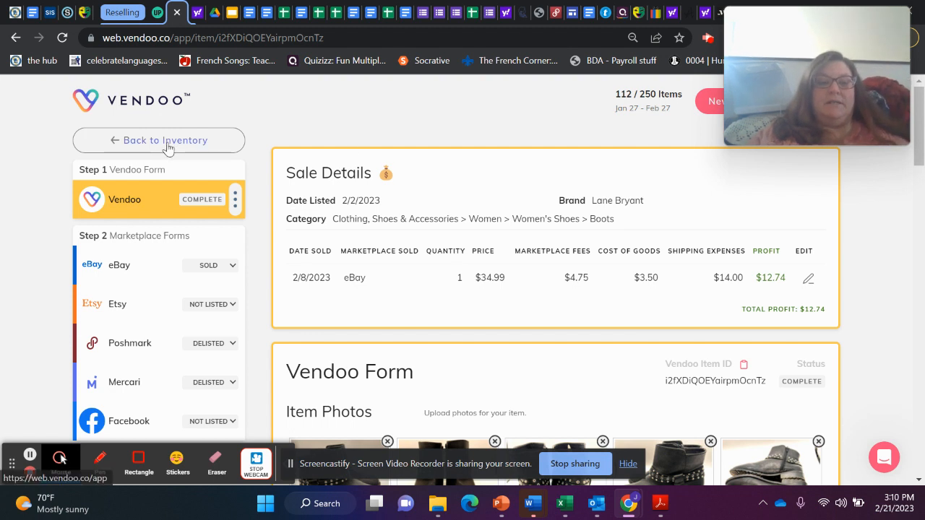
# Return to the Sold list and scroll toward the Merrell Relay Tour Mary Jane shoes.
pyautogui.click(165, 140)
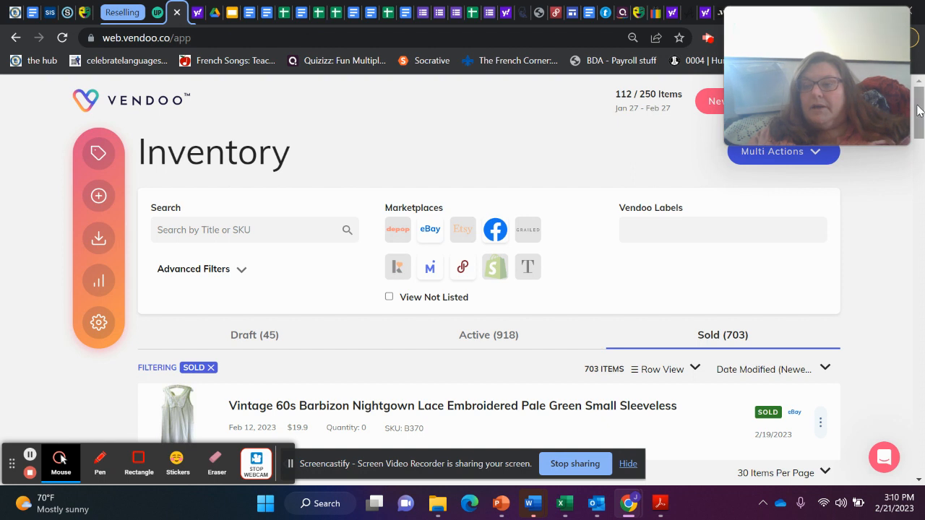
pyautogui.scroll(-3)
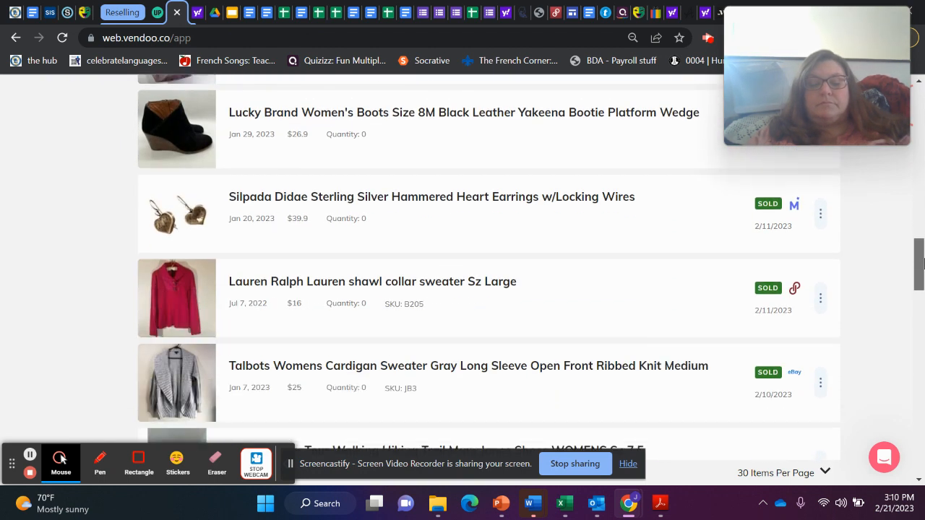
pyautogui.scroll(-3)
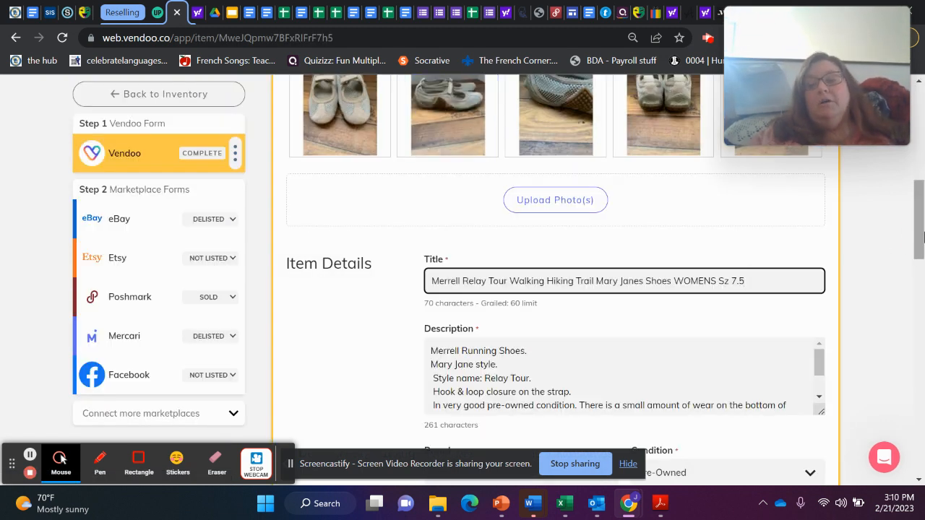
pyautogui.scroll(3)
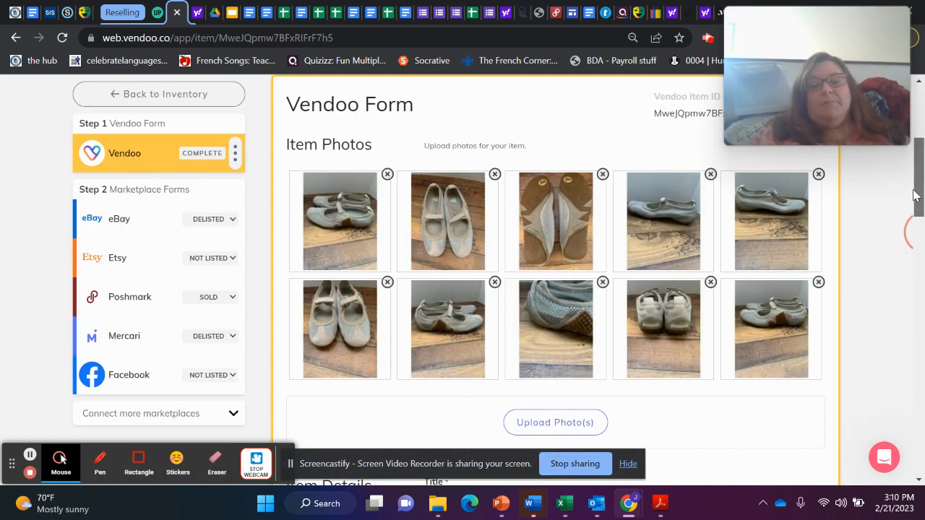
pyautogui.scroll(3)
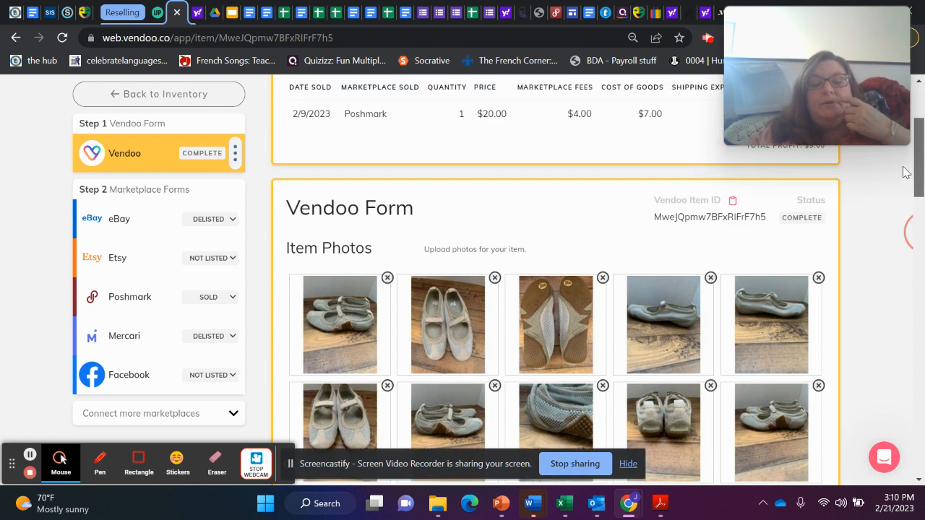
pyautogui.scroll(3)
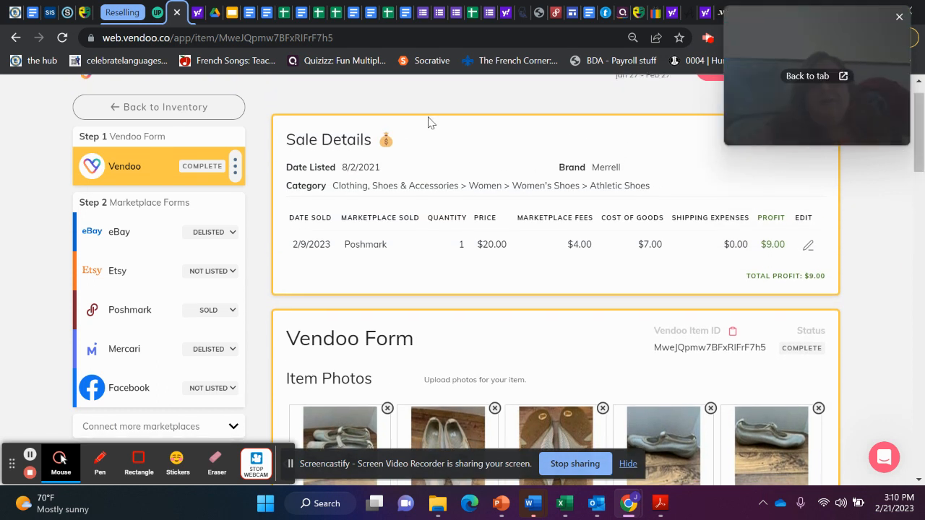
pyautogui.moveTo(315, 182)
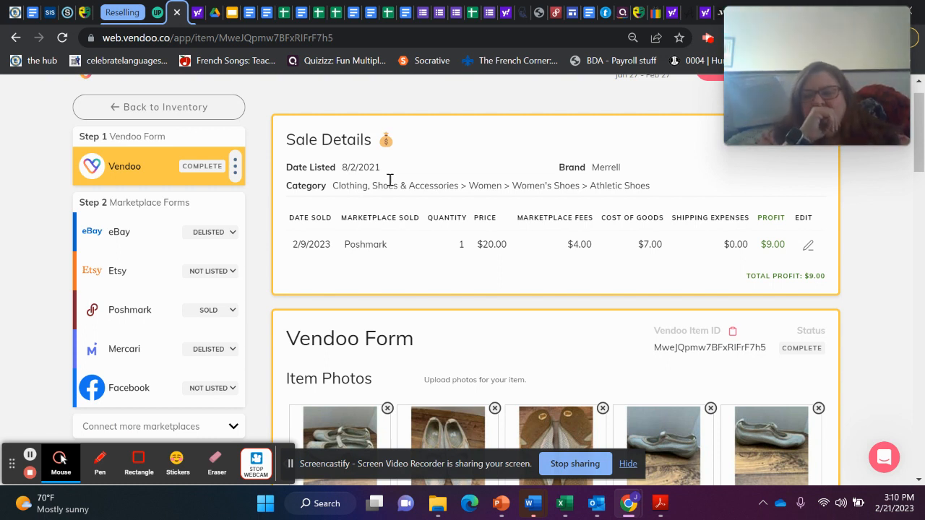
pyautogui.moveTo(683, 216)
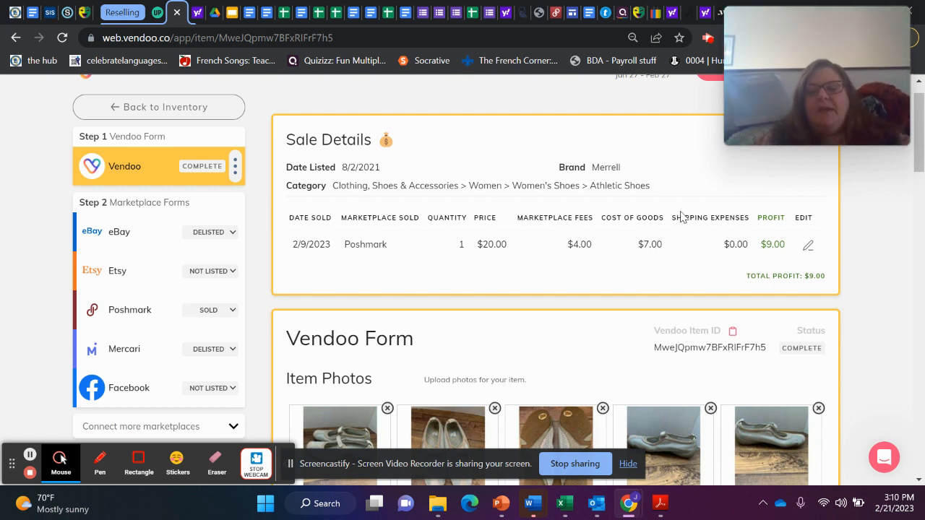
pyautogui.moveTo(667, 261)
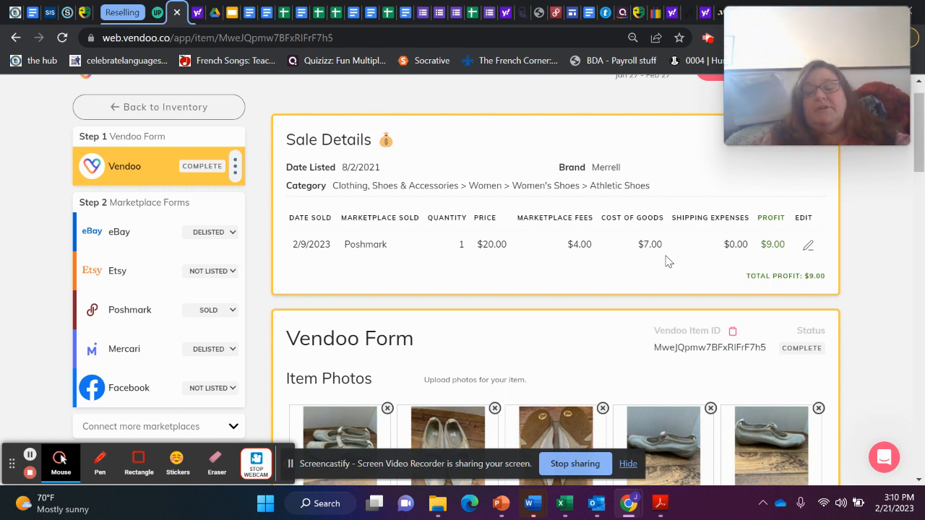
pyautogui.moveTo(174, 77)
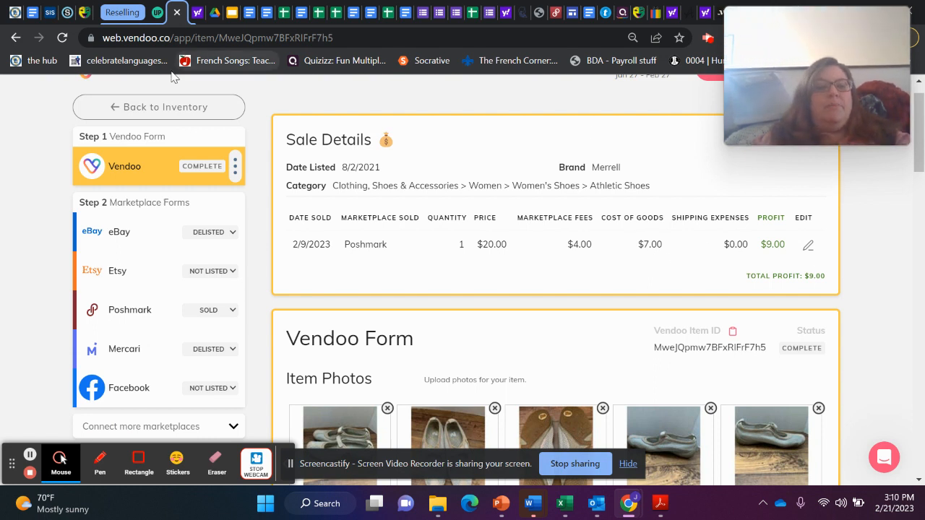
# Return to the Sold list and scroll down to the Talbots cardigan.
pyautogui.click(158, 107)
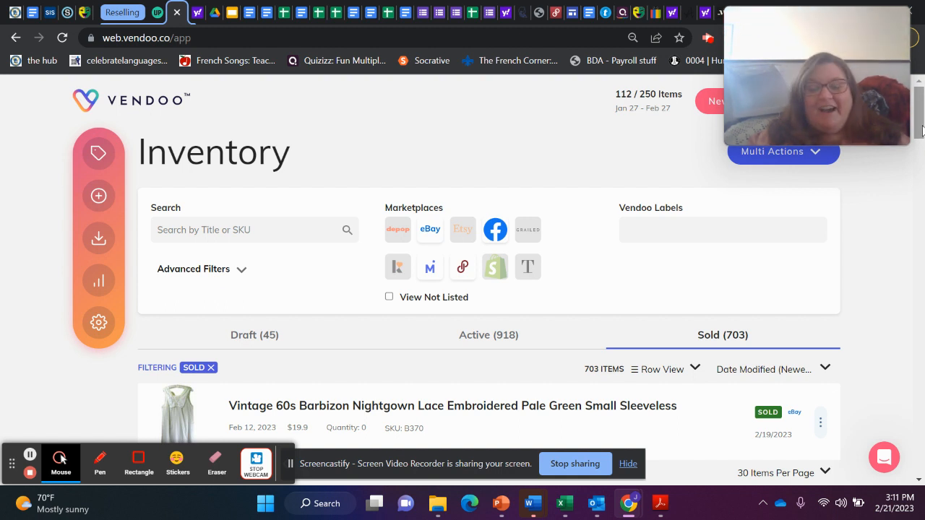
pyautogui.scroll(-3)
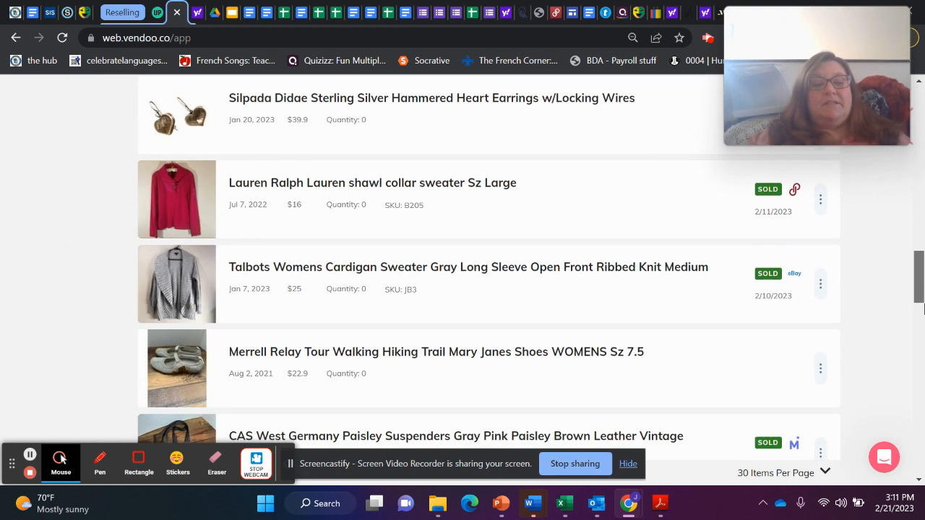
pyautogui.scroll(-3)
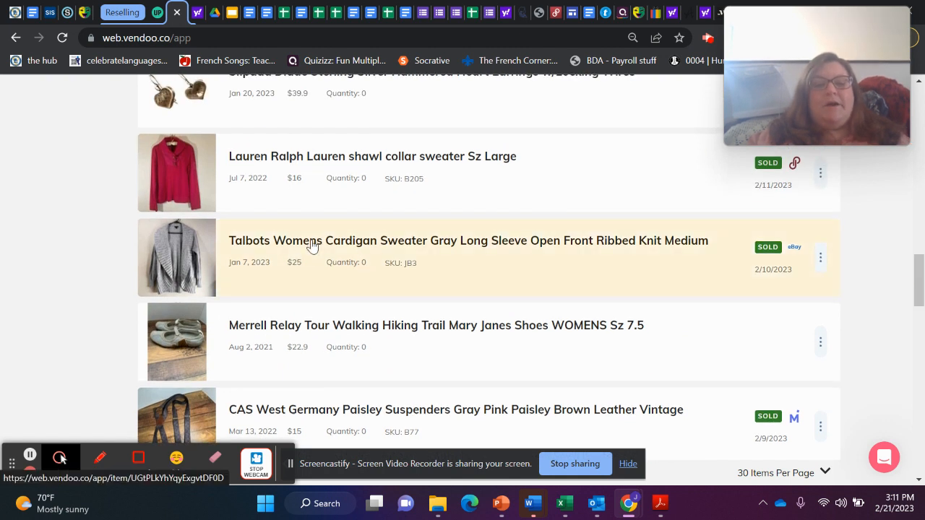
# Review the Talbots gray cardigan's eBay sale ($19.99, $6.65 profit), then go back to inventory.
pyautogui.click(467, 240)
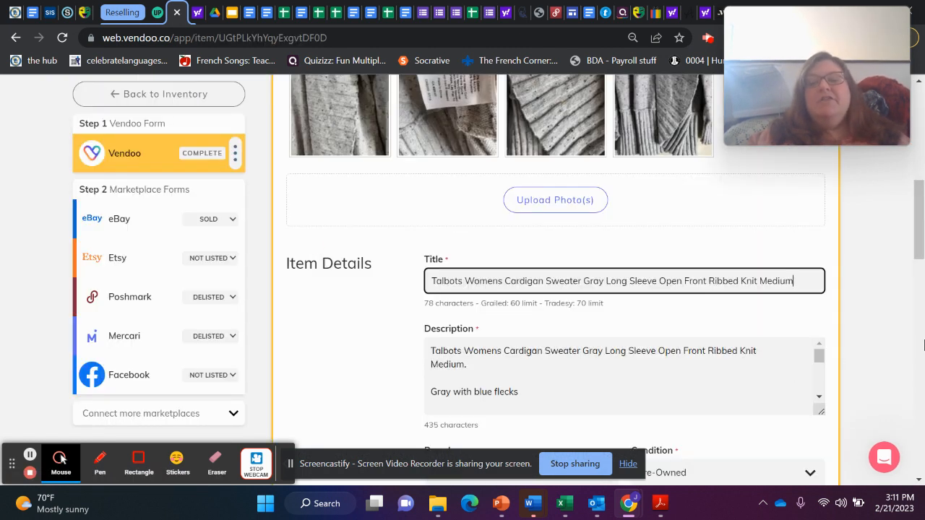
pyautogui.scroll(3)
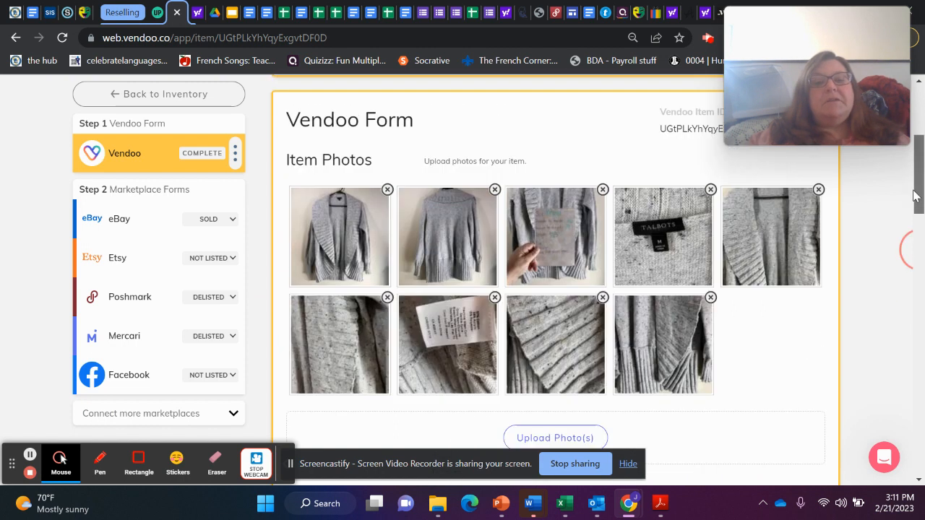
pyautogui.scroll(3)
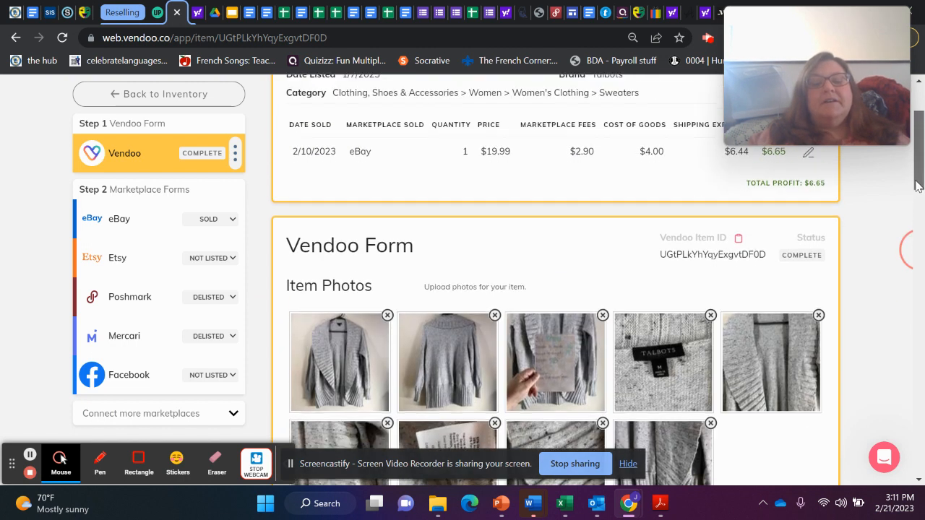
pyautogui.scroll(3)
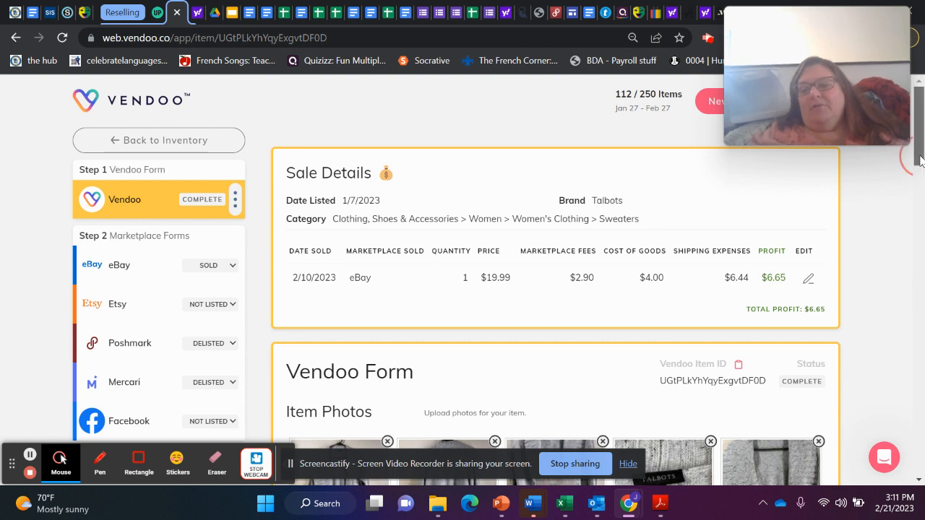
pyautogui.scroll(-3)
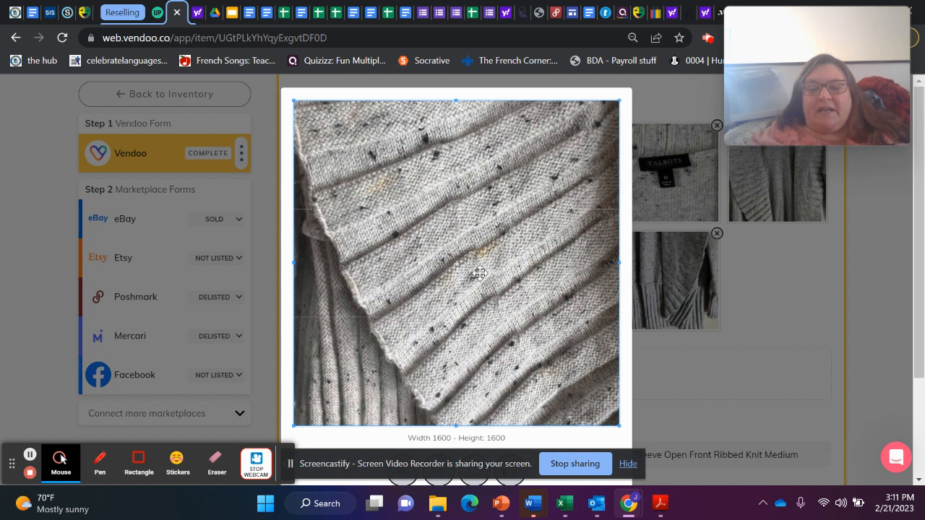
pyautogui.moveTo(601, 299)
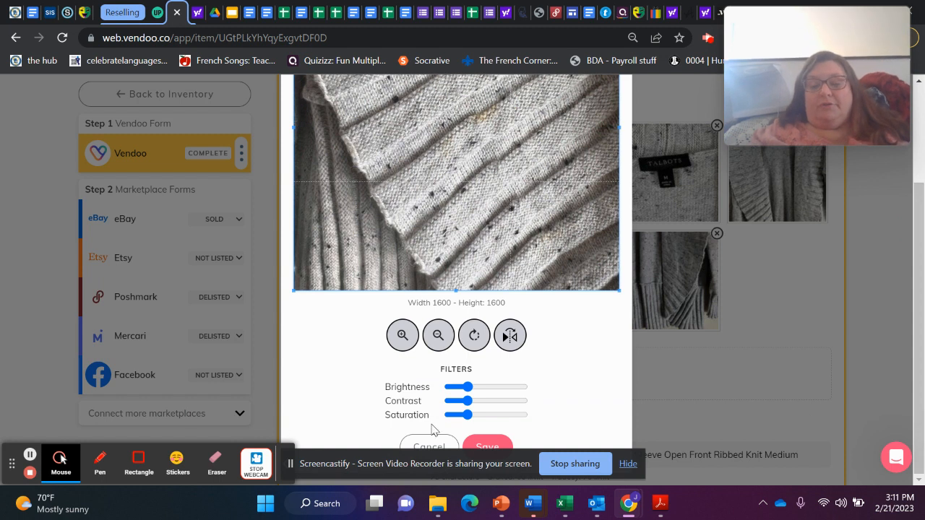
pyautogui.click(429, 446)
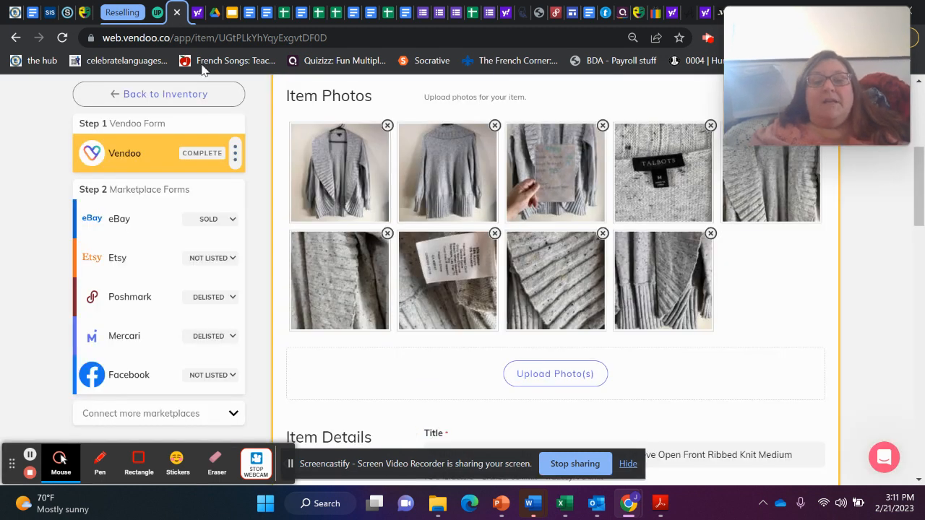
pyautogui.click(165, 94)
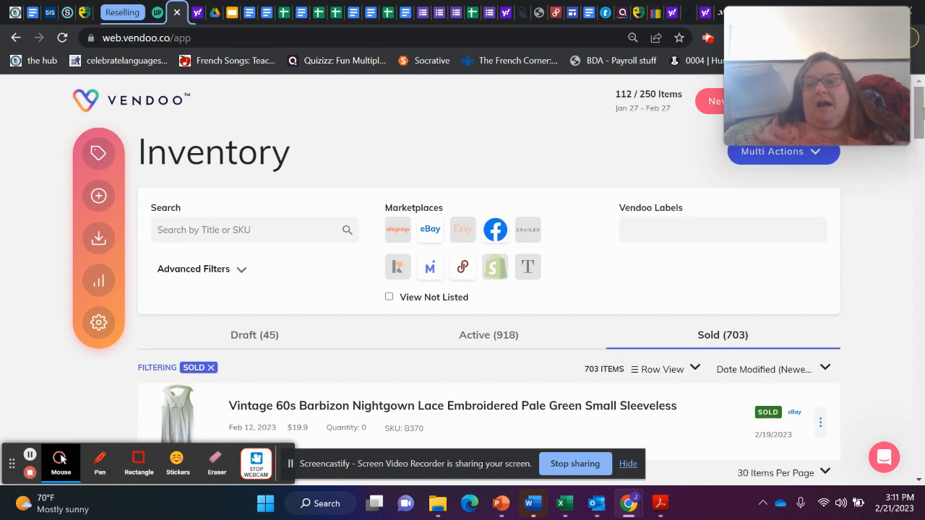
pyautogui.scroll(-3)
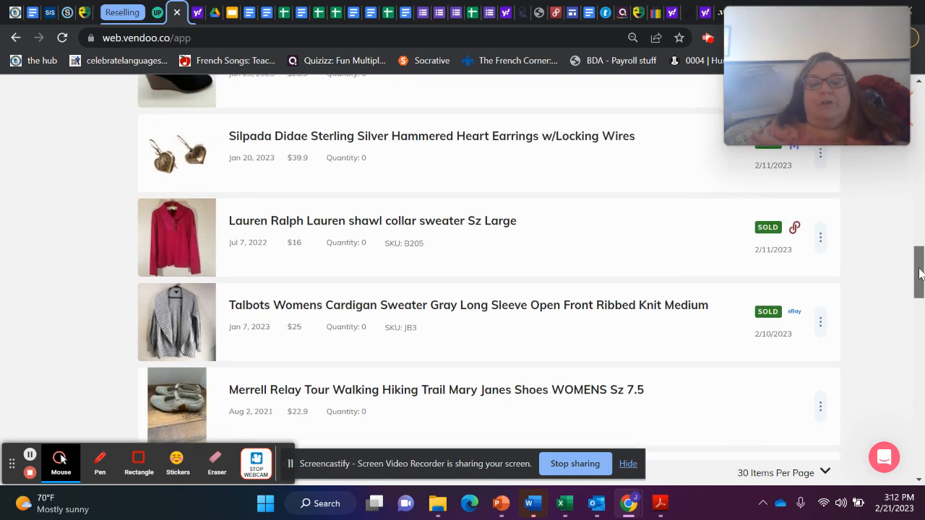
pyautogui.scroll(3)
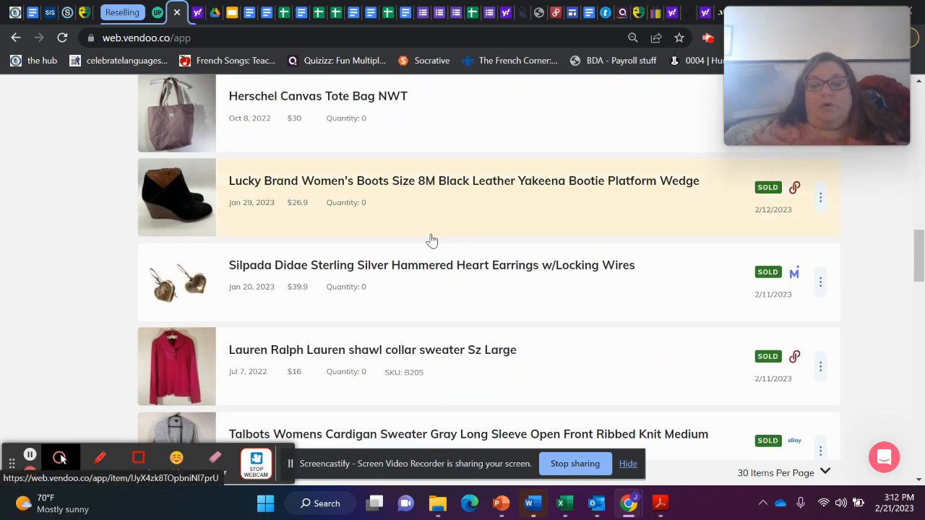
pyautogui.click(432, 265)
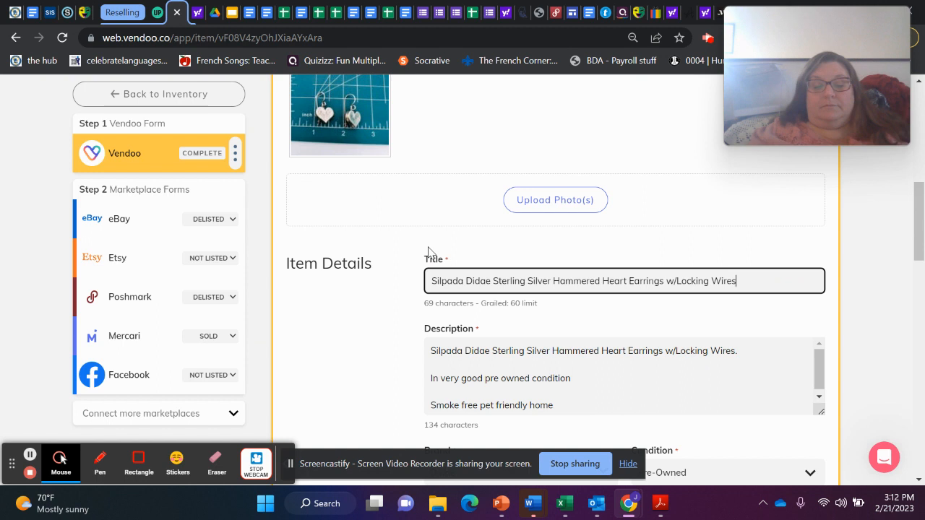
pyautogui.moveTo(907, 288)
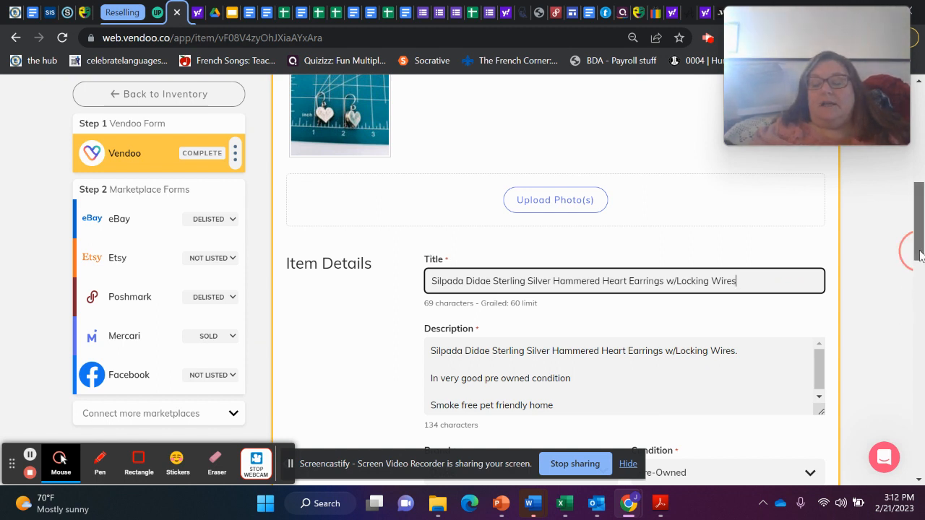
pyautogui.scroll(3)
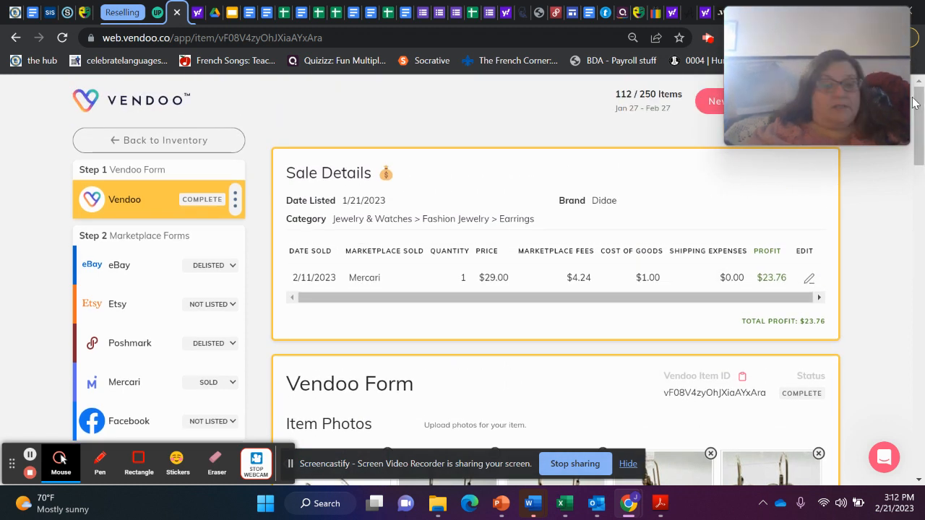
pyautogui.scroll(-3)
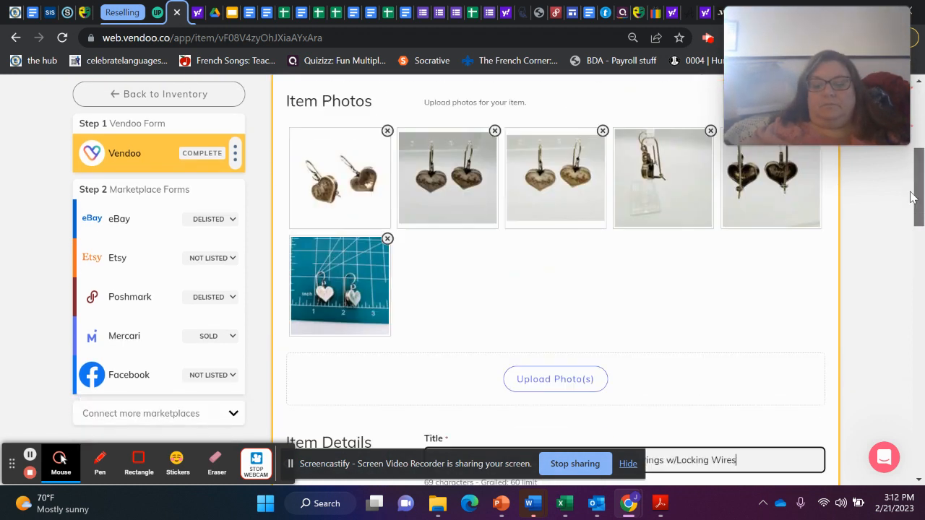
pyautogui.scroll(-3)
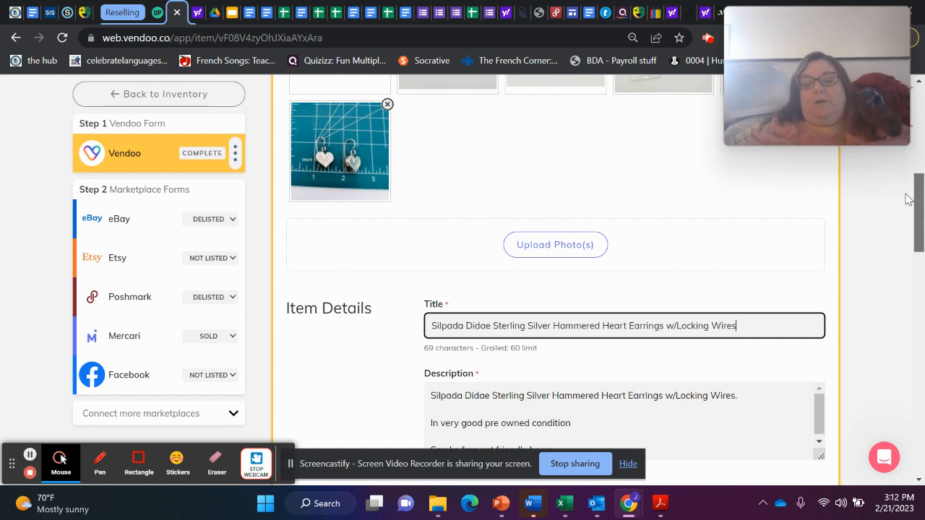
pyautogui.scroll(3)
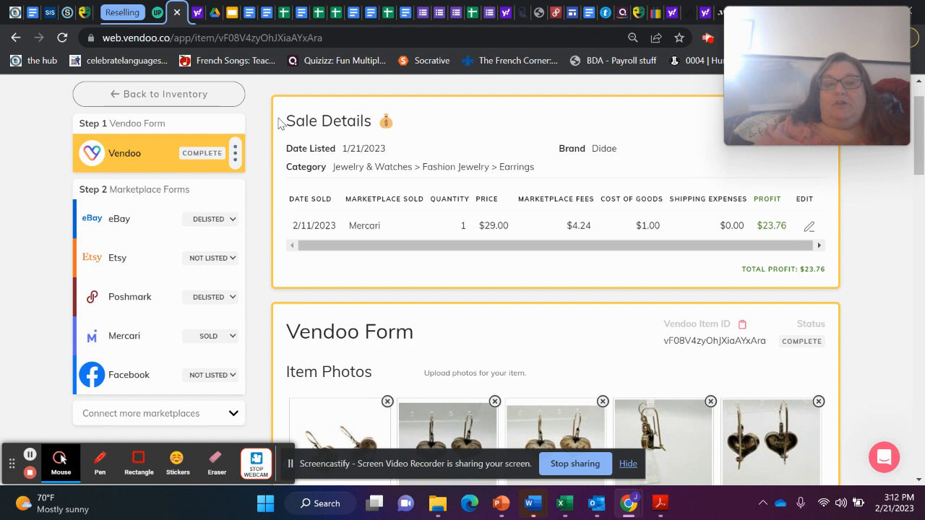
pyautogui.moveTo(165, 94)
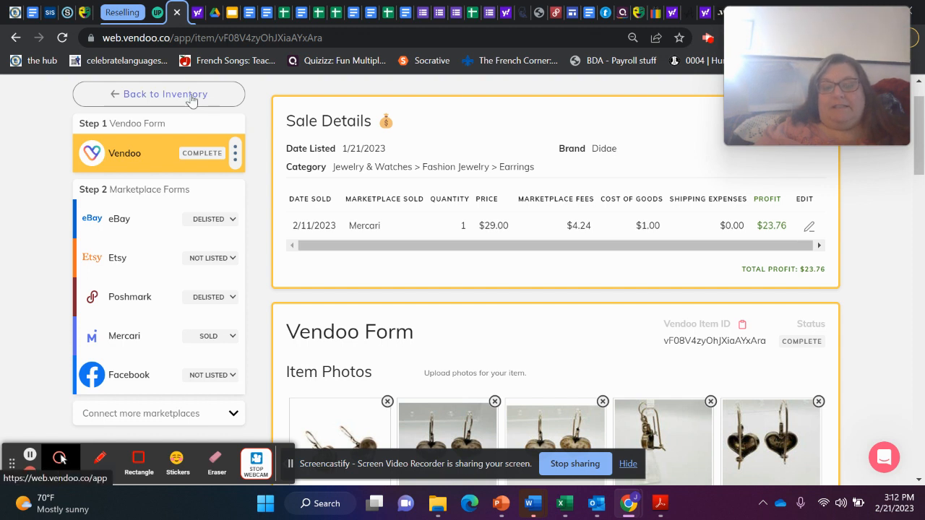
# Review the Pam Hiran copper necklace's eBay sale ($25.99, $15.99 profit), then go back to inventory.
pyautogui.click(164, 94)
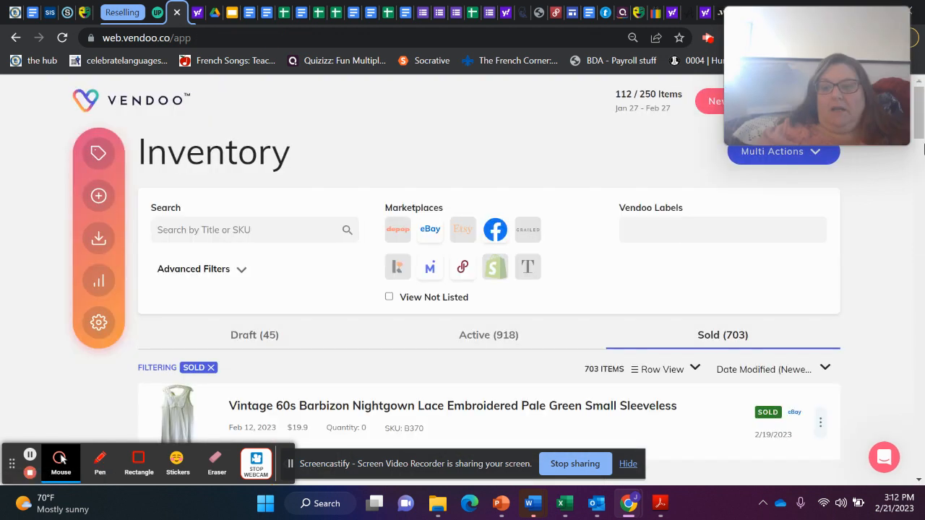
pyautogui.scroll(-3)
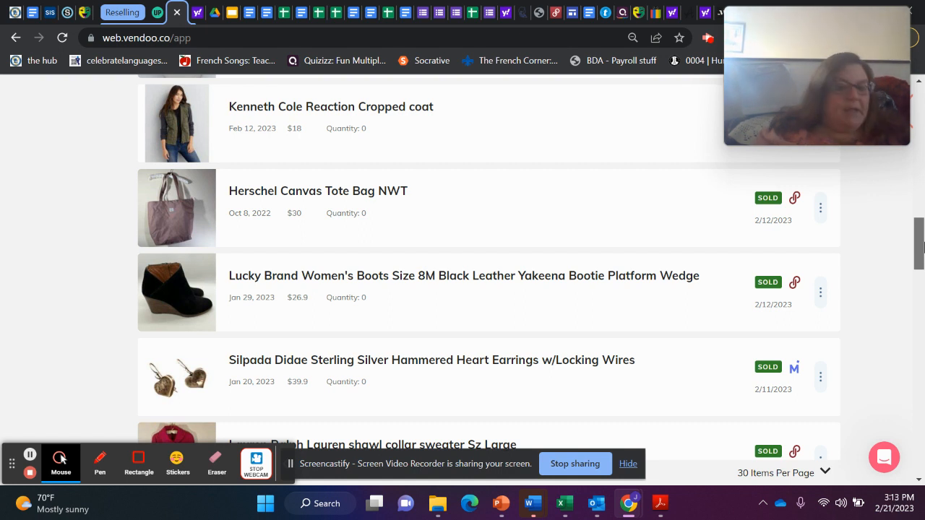
pyautogui.scroll(3)
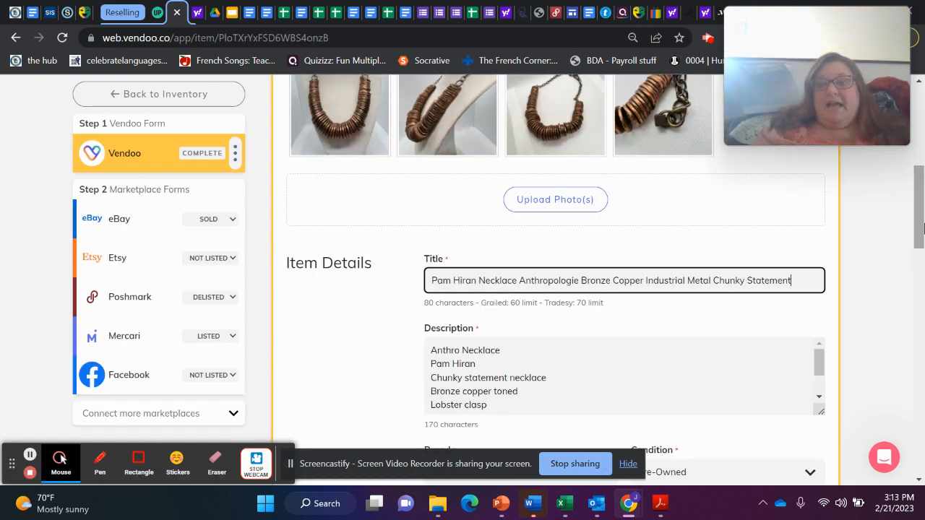
pyautogui.scroll(3)
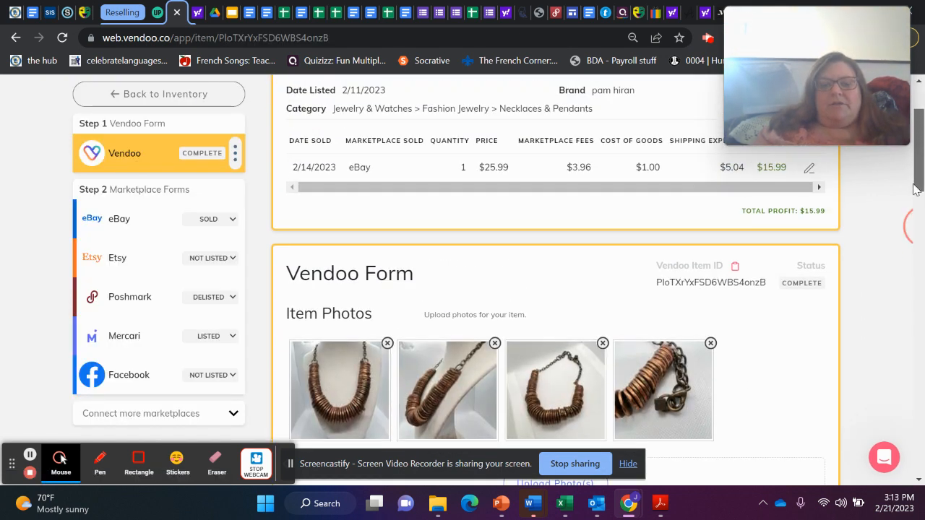
pyautogui.scroll(-3)
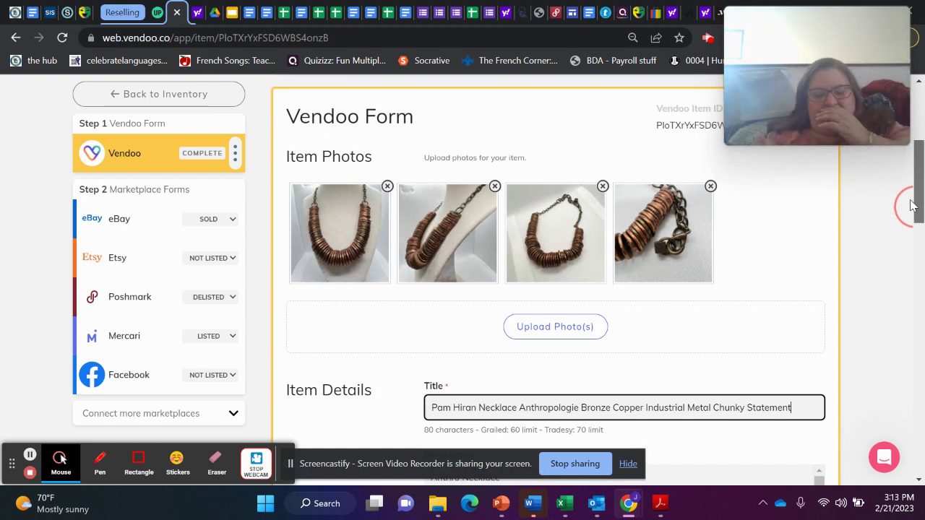
pyautogui.scroll(3)
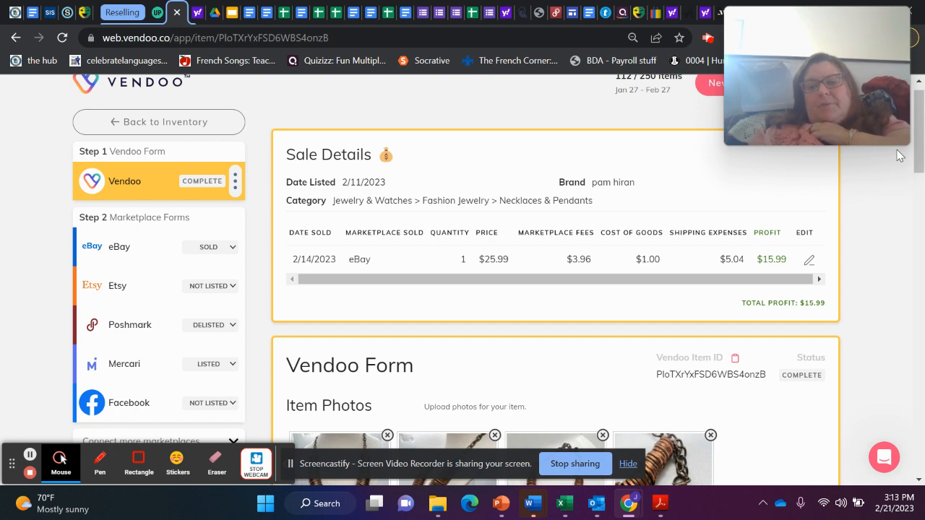
pyautogui.scroll(-3)
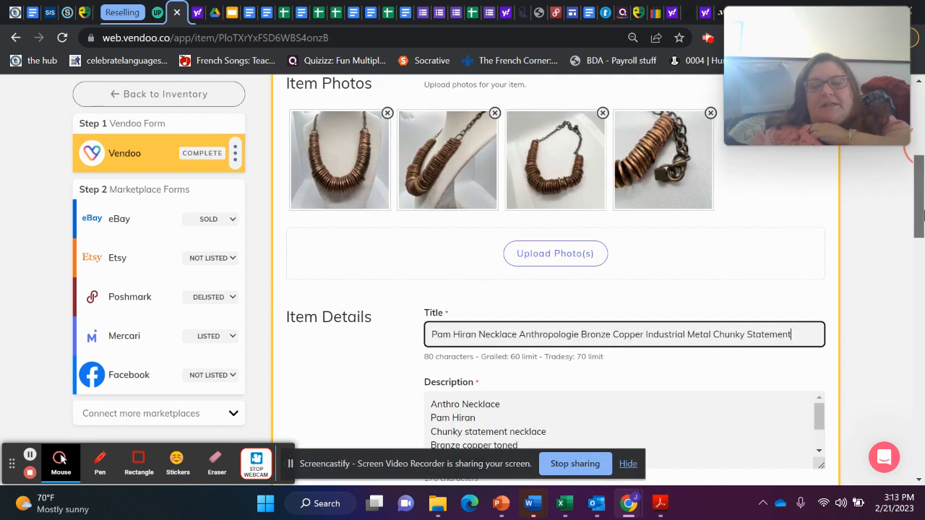
pyautogui.scroll(3)
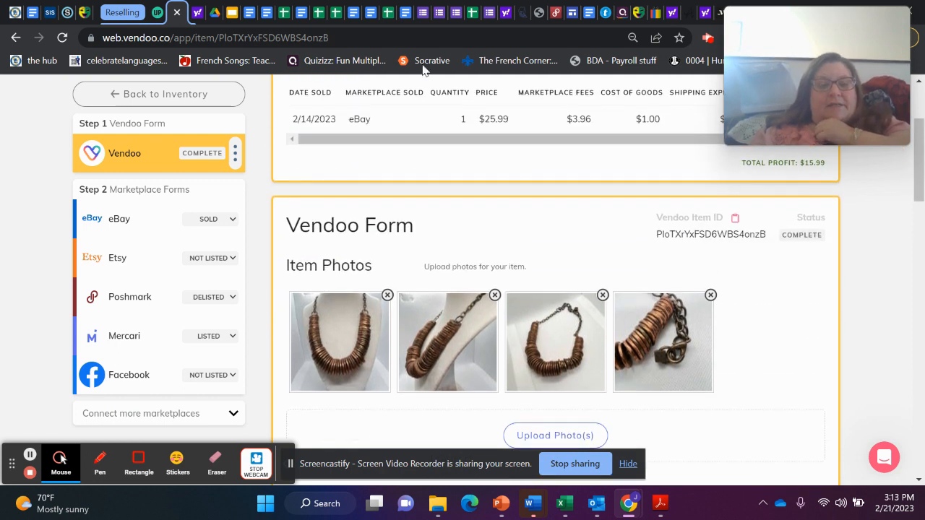
pyautogui.click(158, 94)
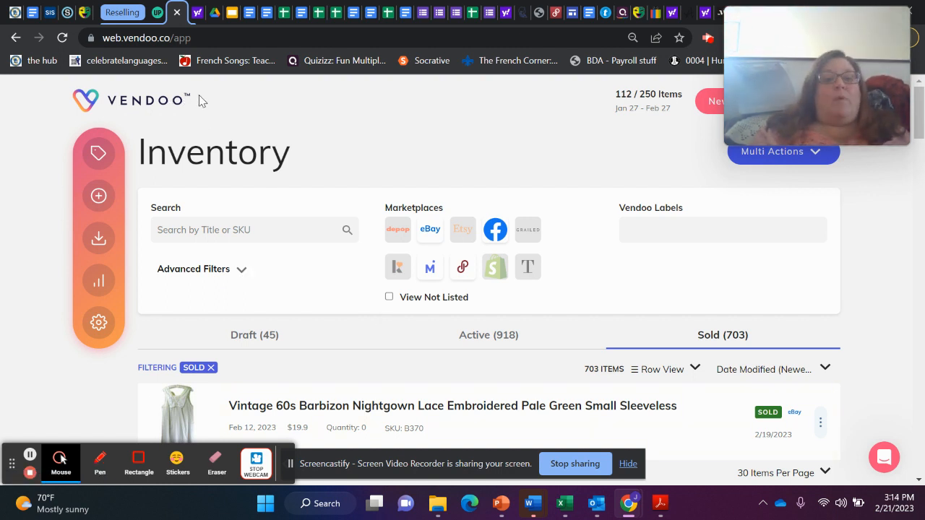
# Switch back to the Google Slides sales recap presentation.
pyautogui.click(208, 12)
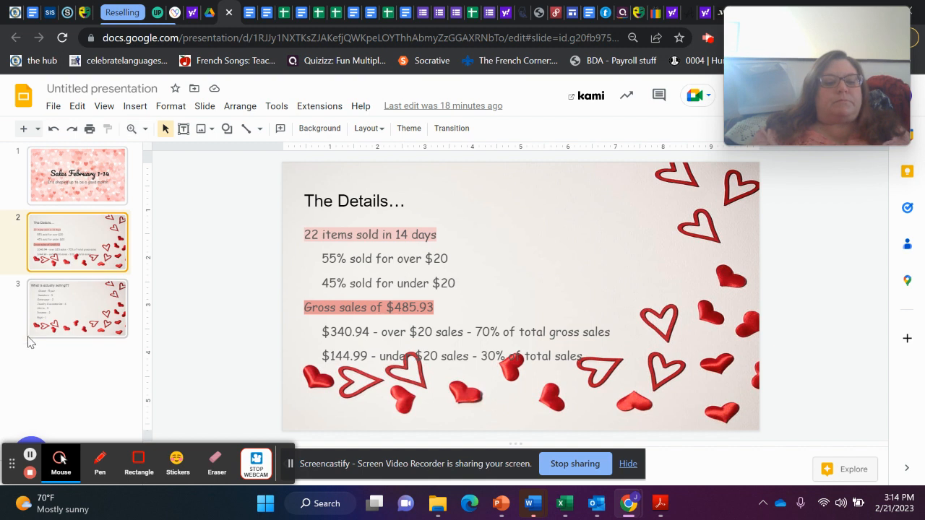
pyautogui.moveTo(718, 33)
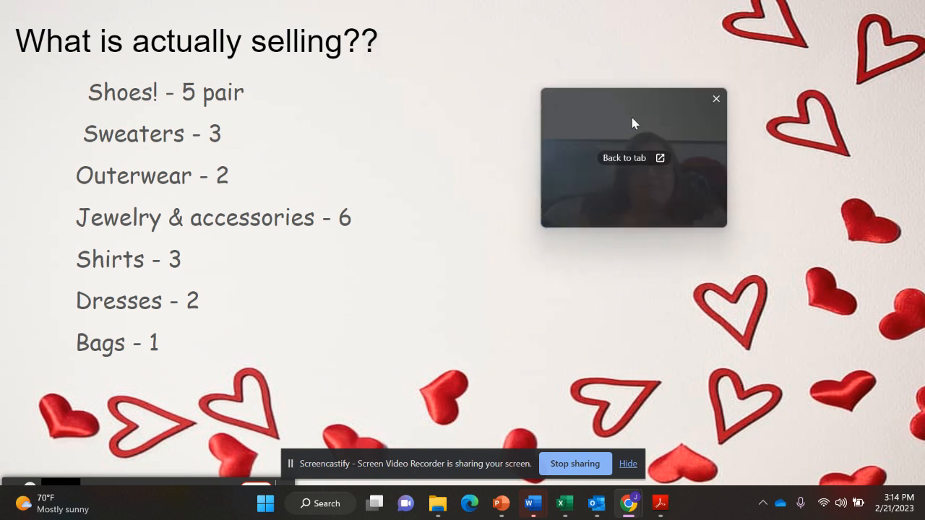
pyautogui.moveTo(634, 123); pyautogui.dragTo(712, 93)
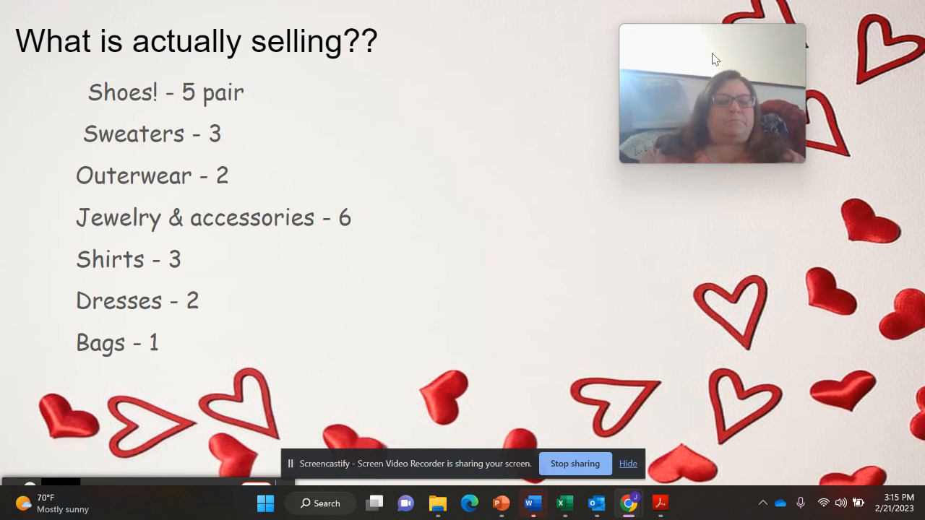
pyautogui.moveTo(133, 257)
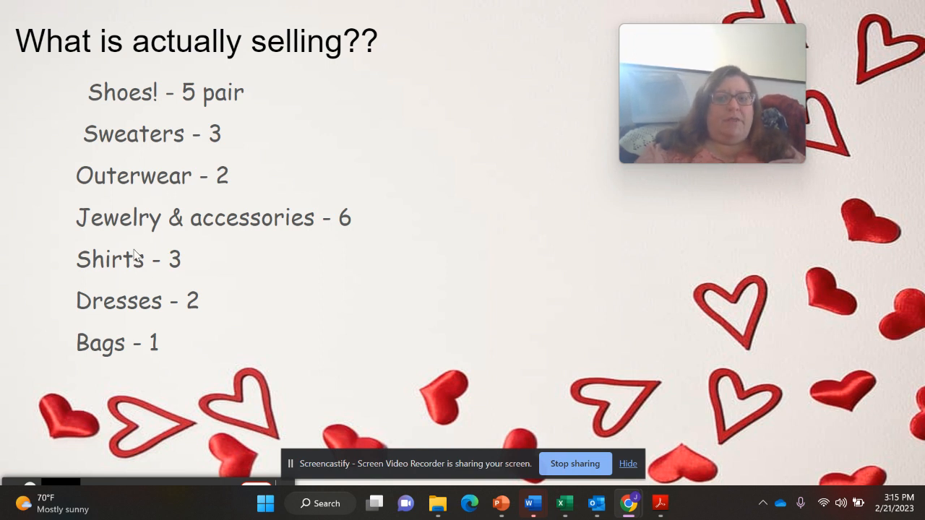
pyautogui.moveTo(121, 311)
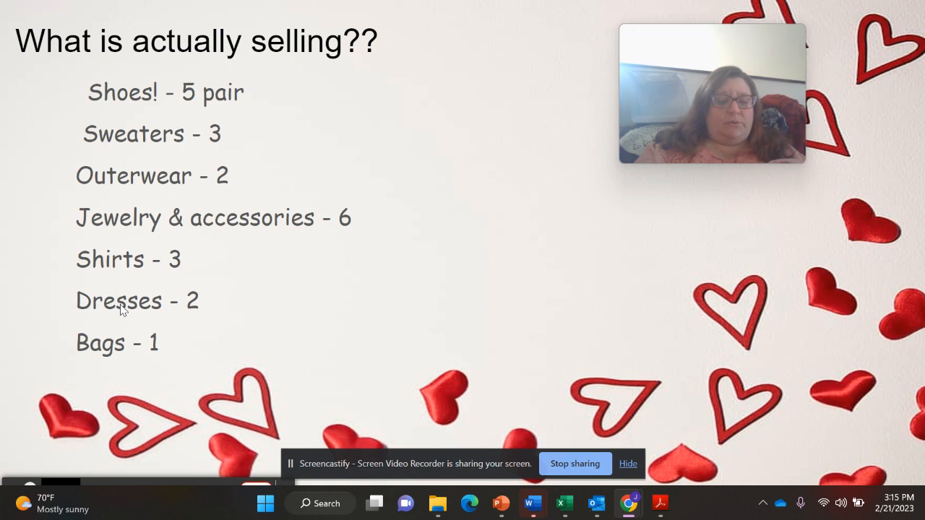
pyautogui.moveTo(109, 353)
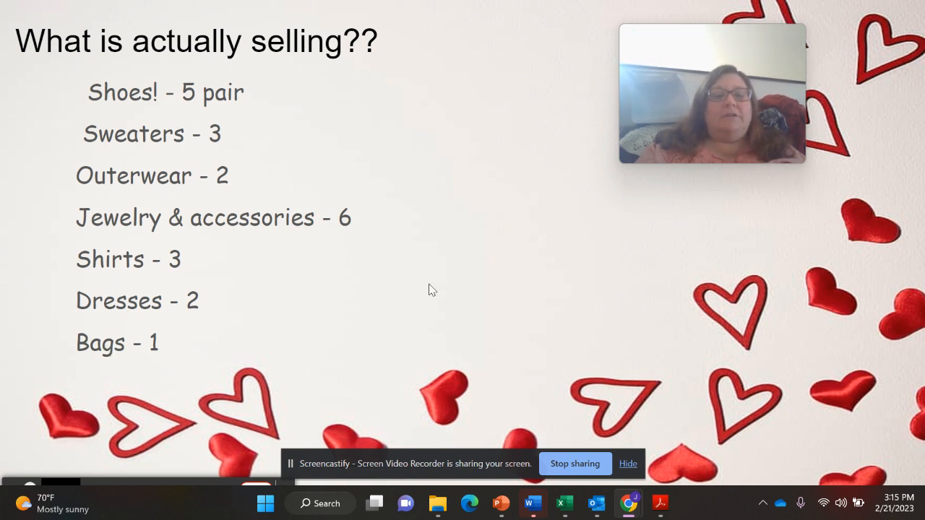
pyautogui.moveTo(306, 362)
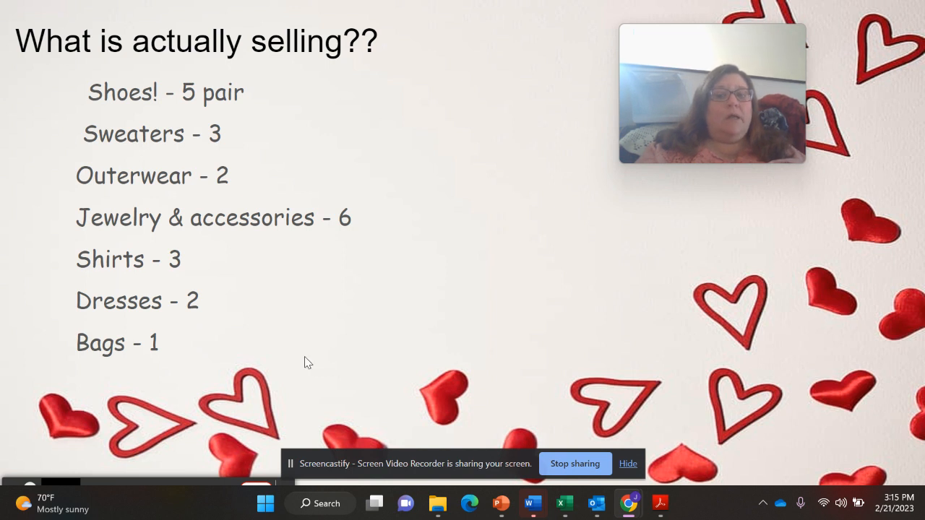
pyautogui.moveTo(295, 219)
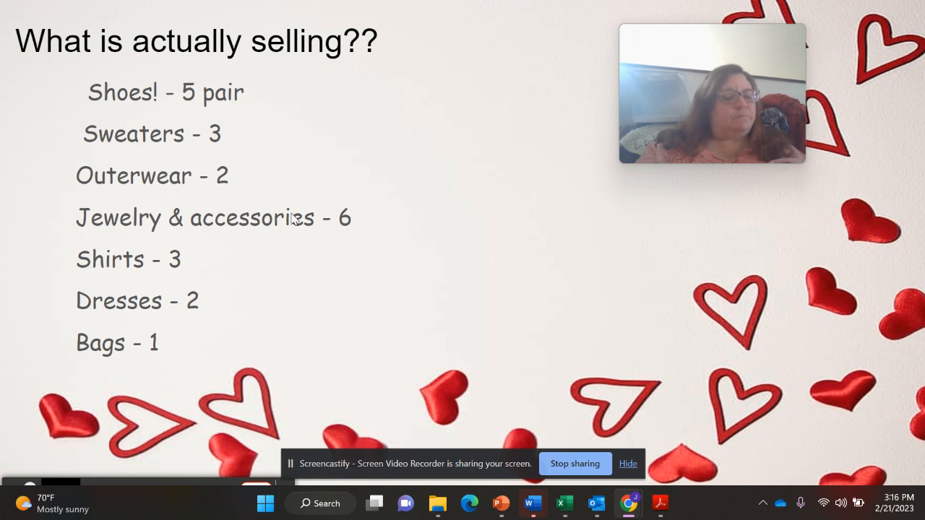
pyautogui.moveTo(130, 86)
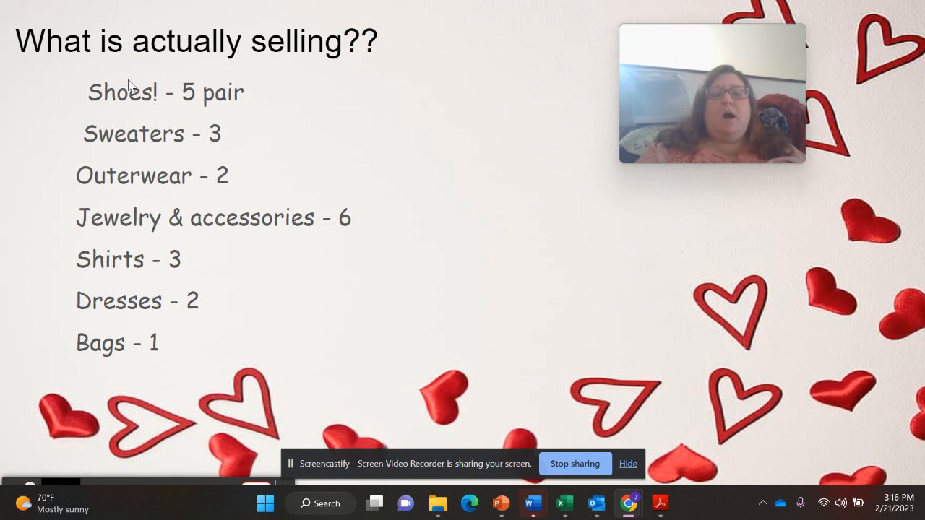
pyautogui.moveTo(235, 103)
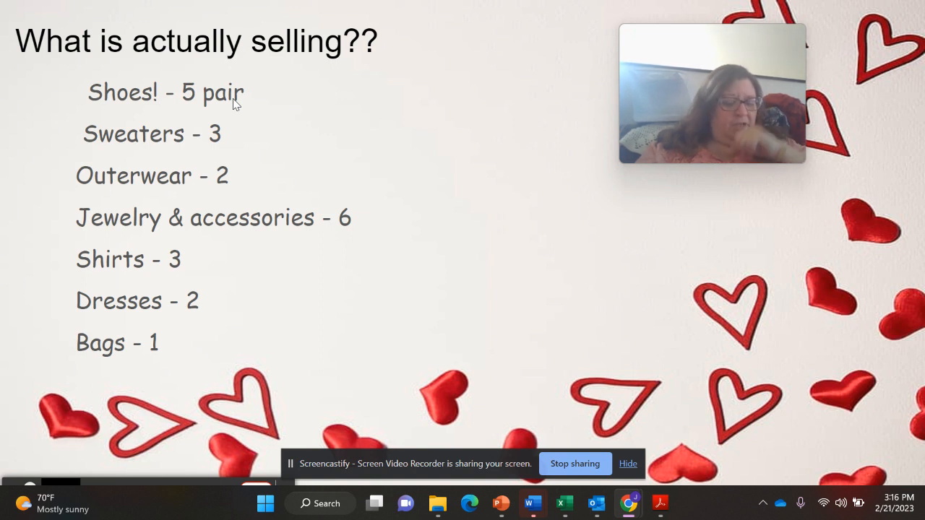
pyautogui.moveTo(134, 130)
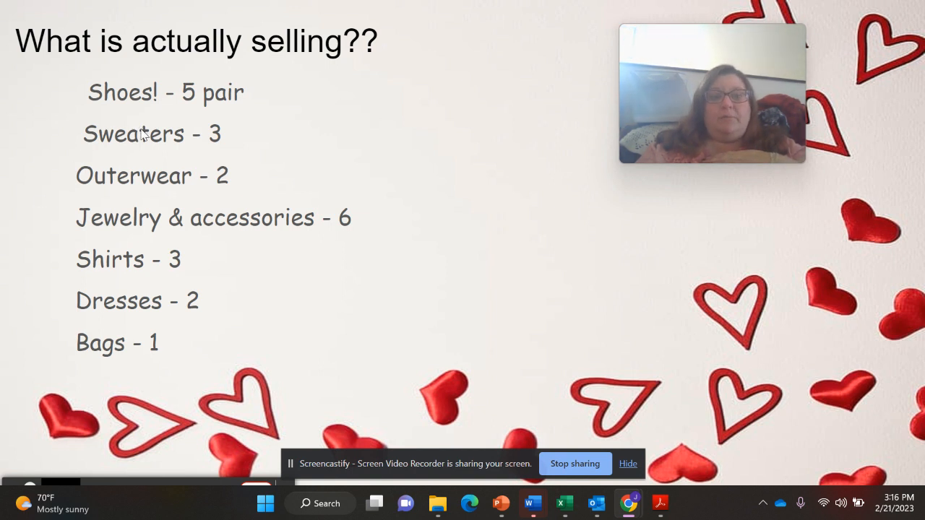
pyautogui.moveTo(94, 281)
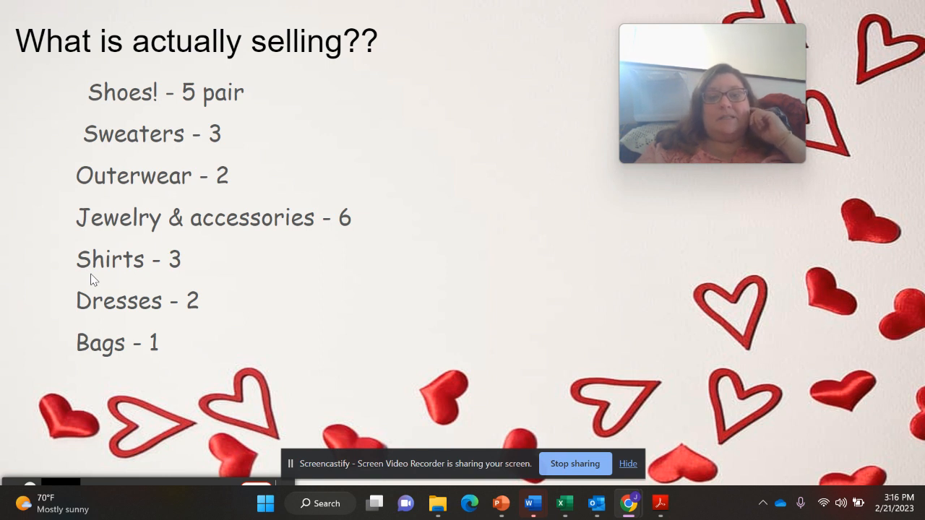
pyautogui.moveTo(393, 268)
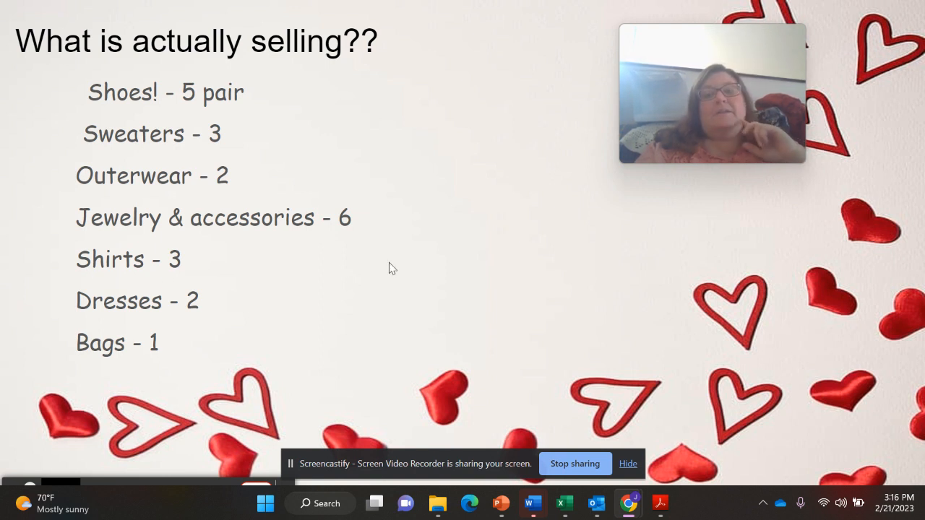
pyautogui.moveTo(712, 92); pyautogui.dragTo(425, 155)
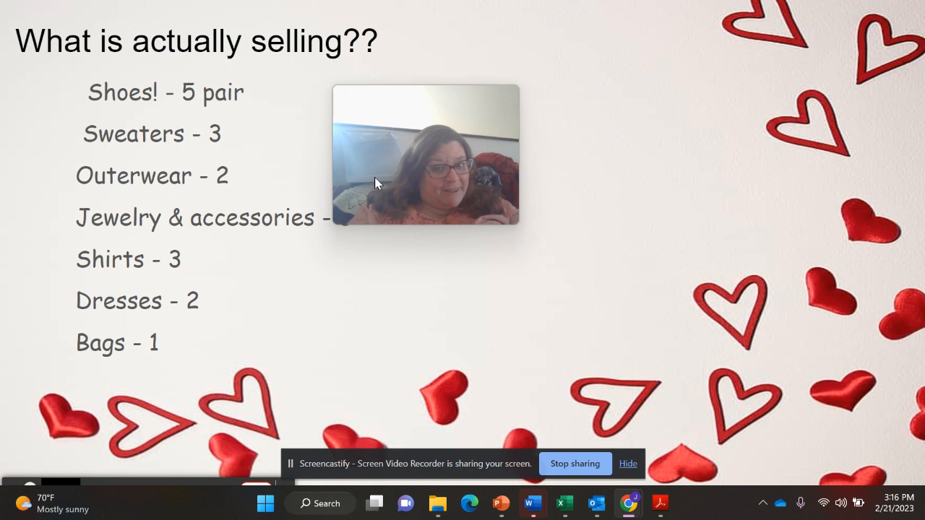
pyautogui.moveTo(519, 231); pyautogui.dragTo(640, 315)
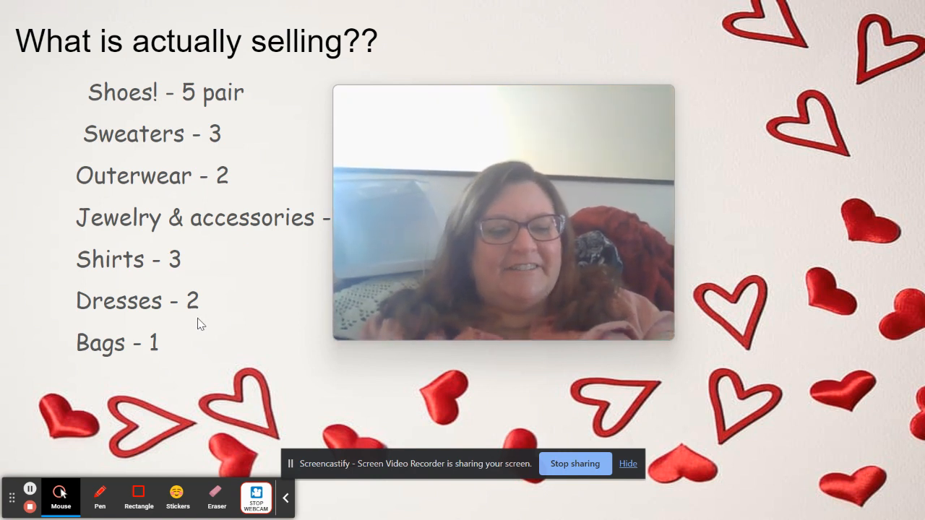
pyautogui.moveTo(31, 506)
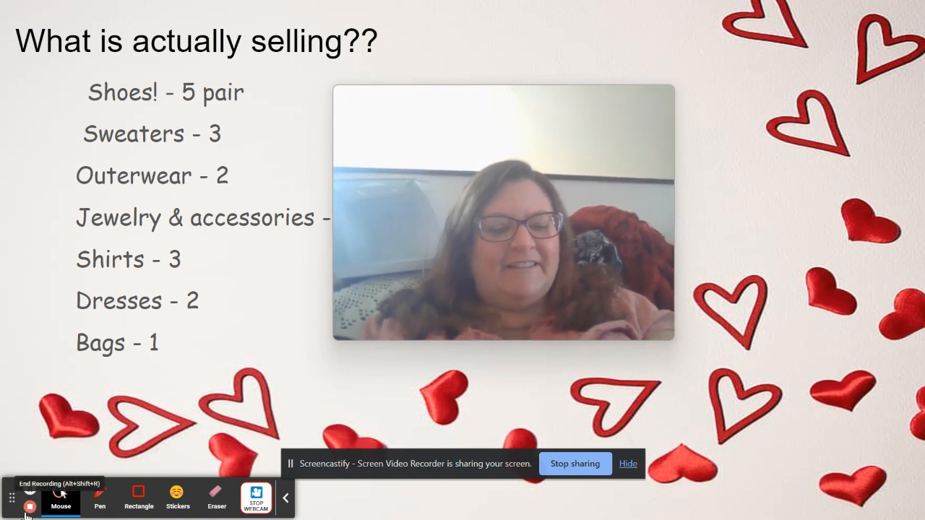